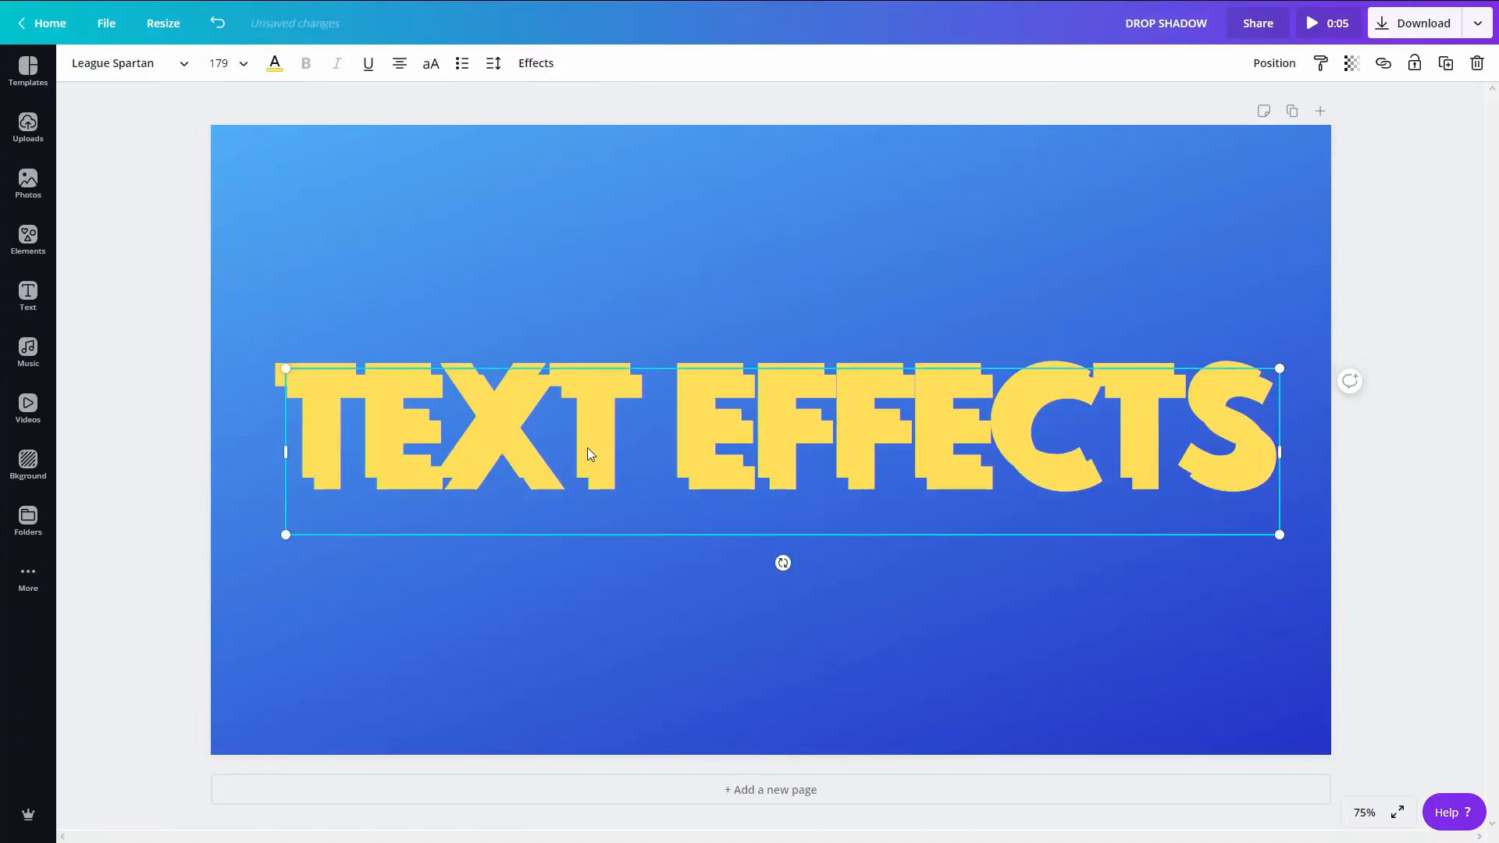
Set the heading's shadow to black at transparency 35 and download the design.
left_click(275, 62)
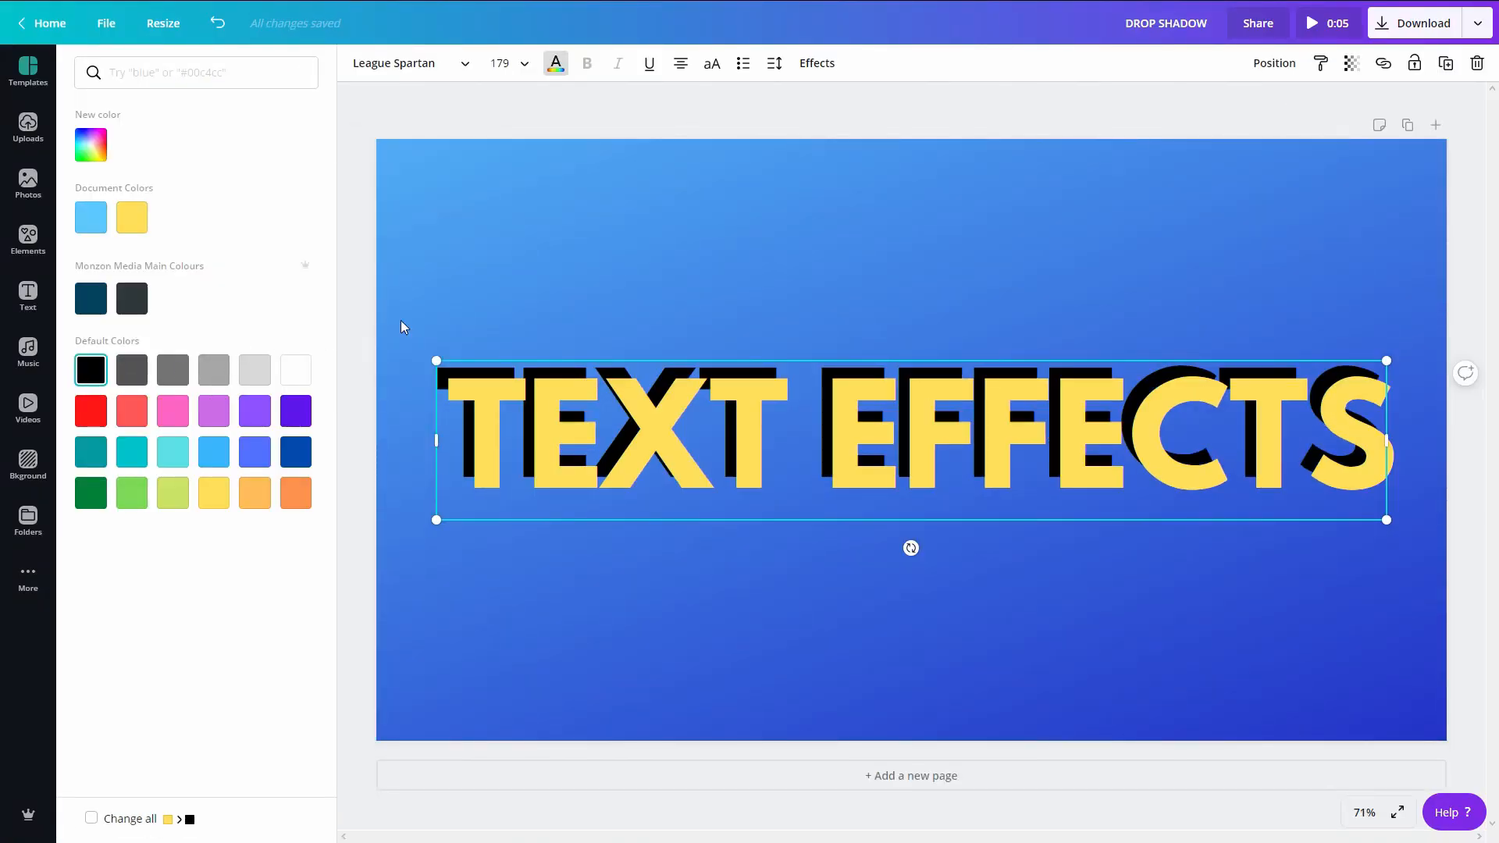
left_click(1351, 63)
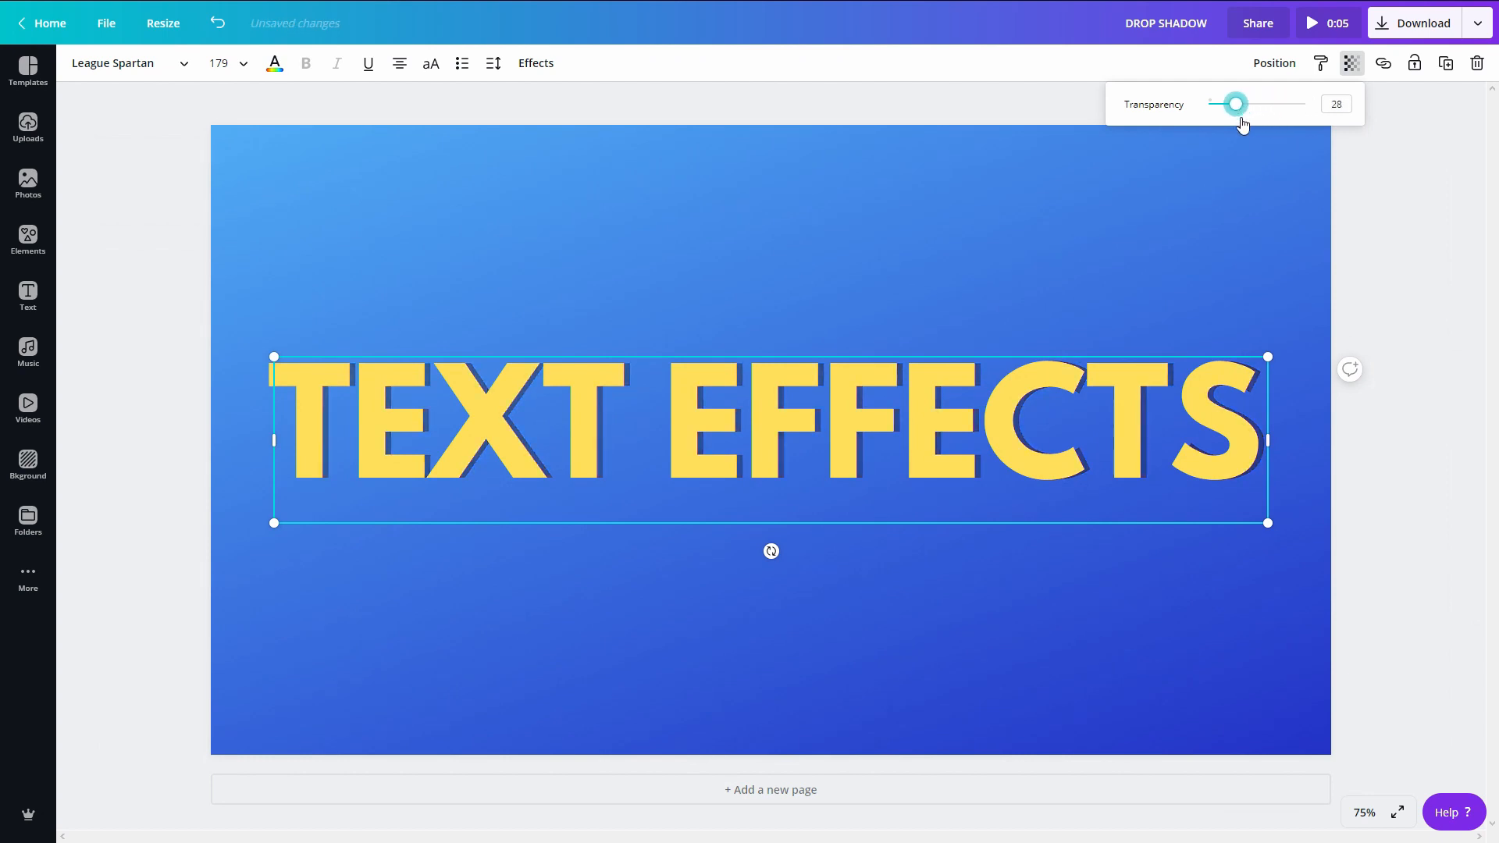
left_click_drag(1234, 103, 1243, 103)
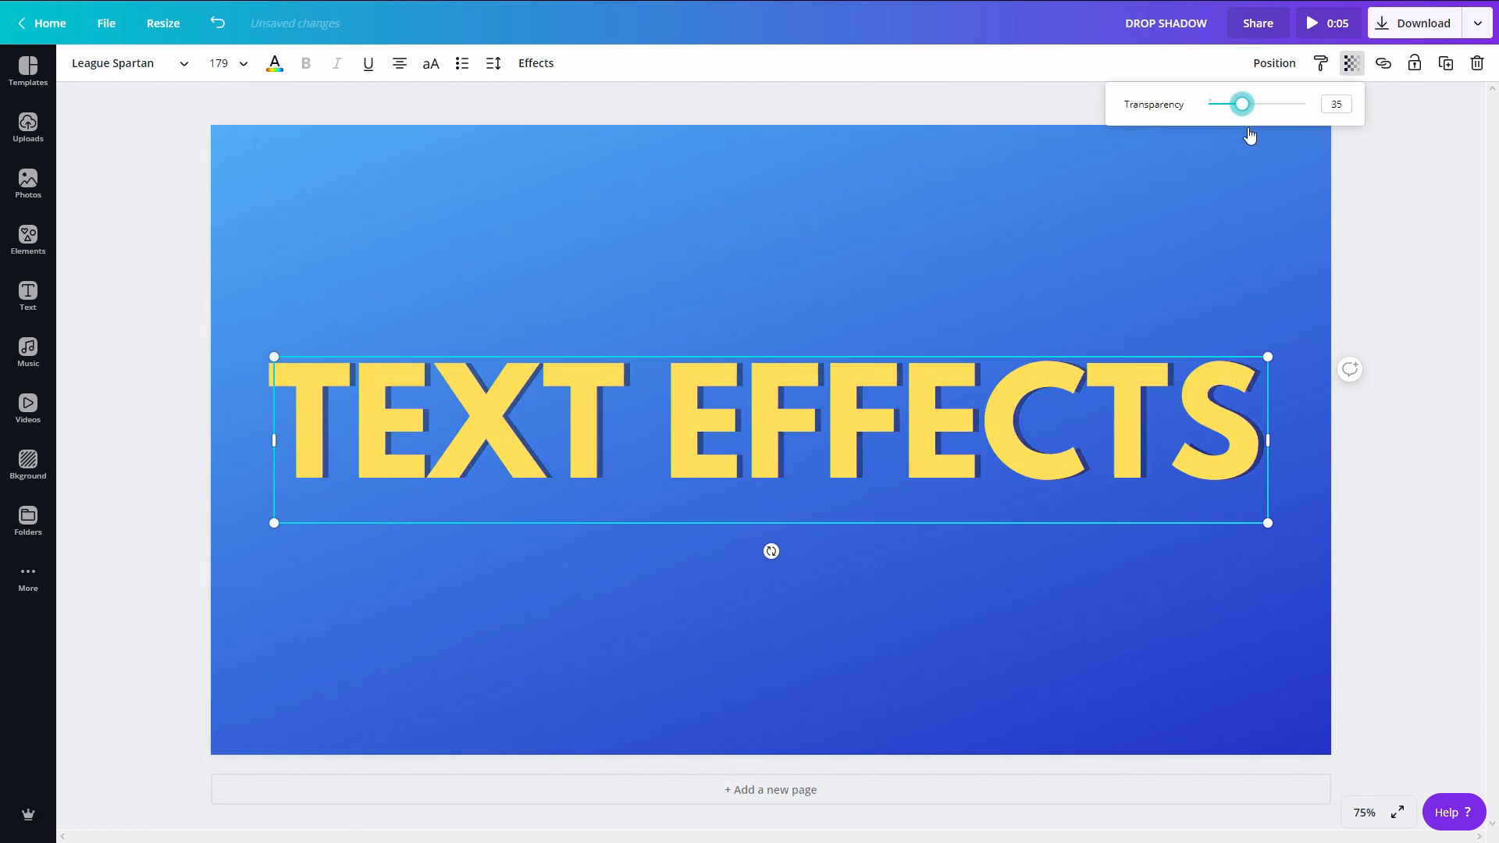
left_click(1420, 21)
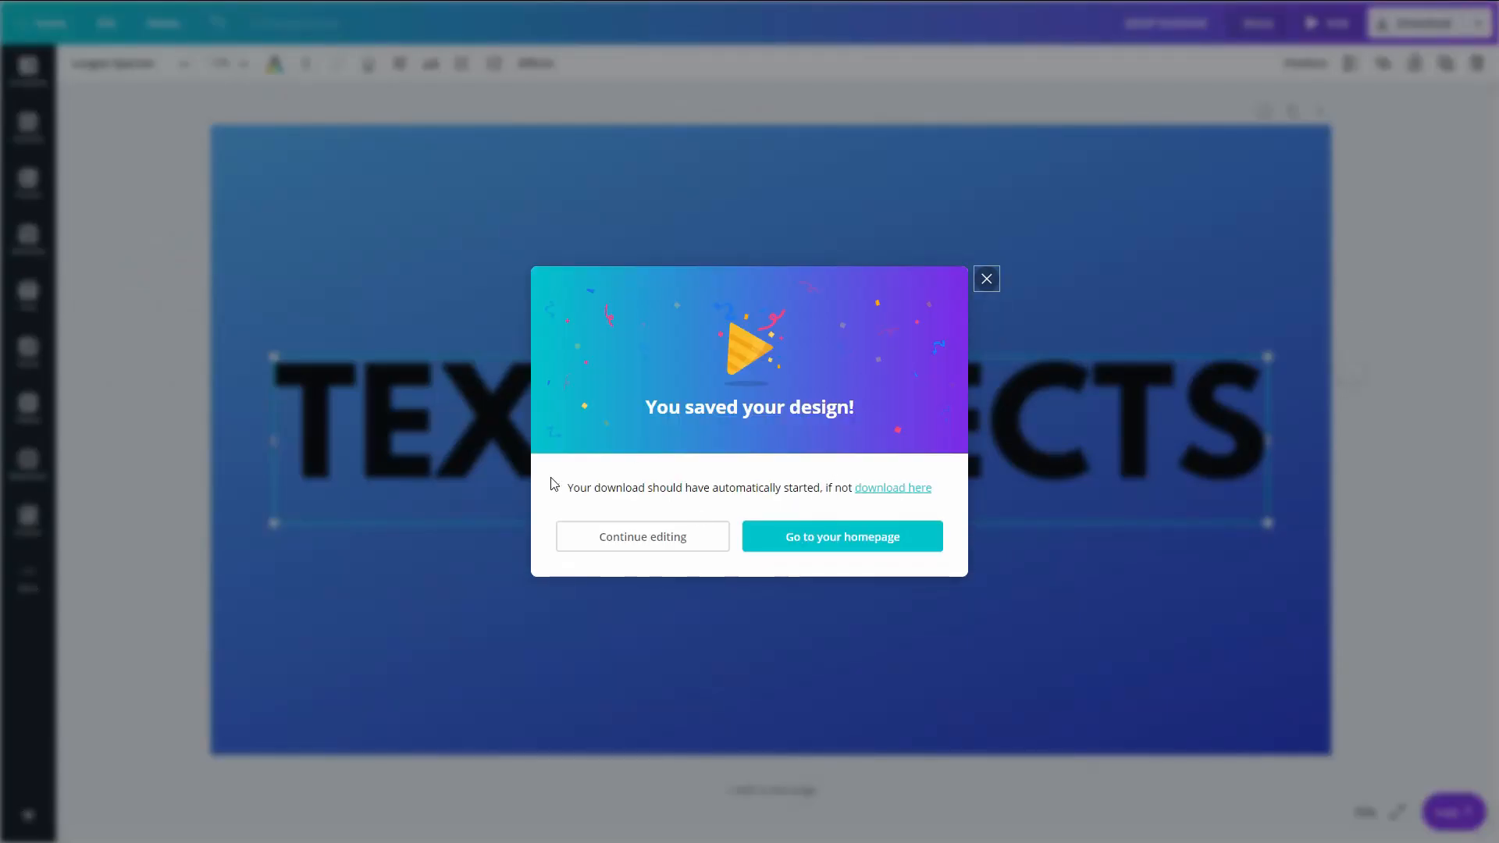
left_click(986, 278)
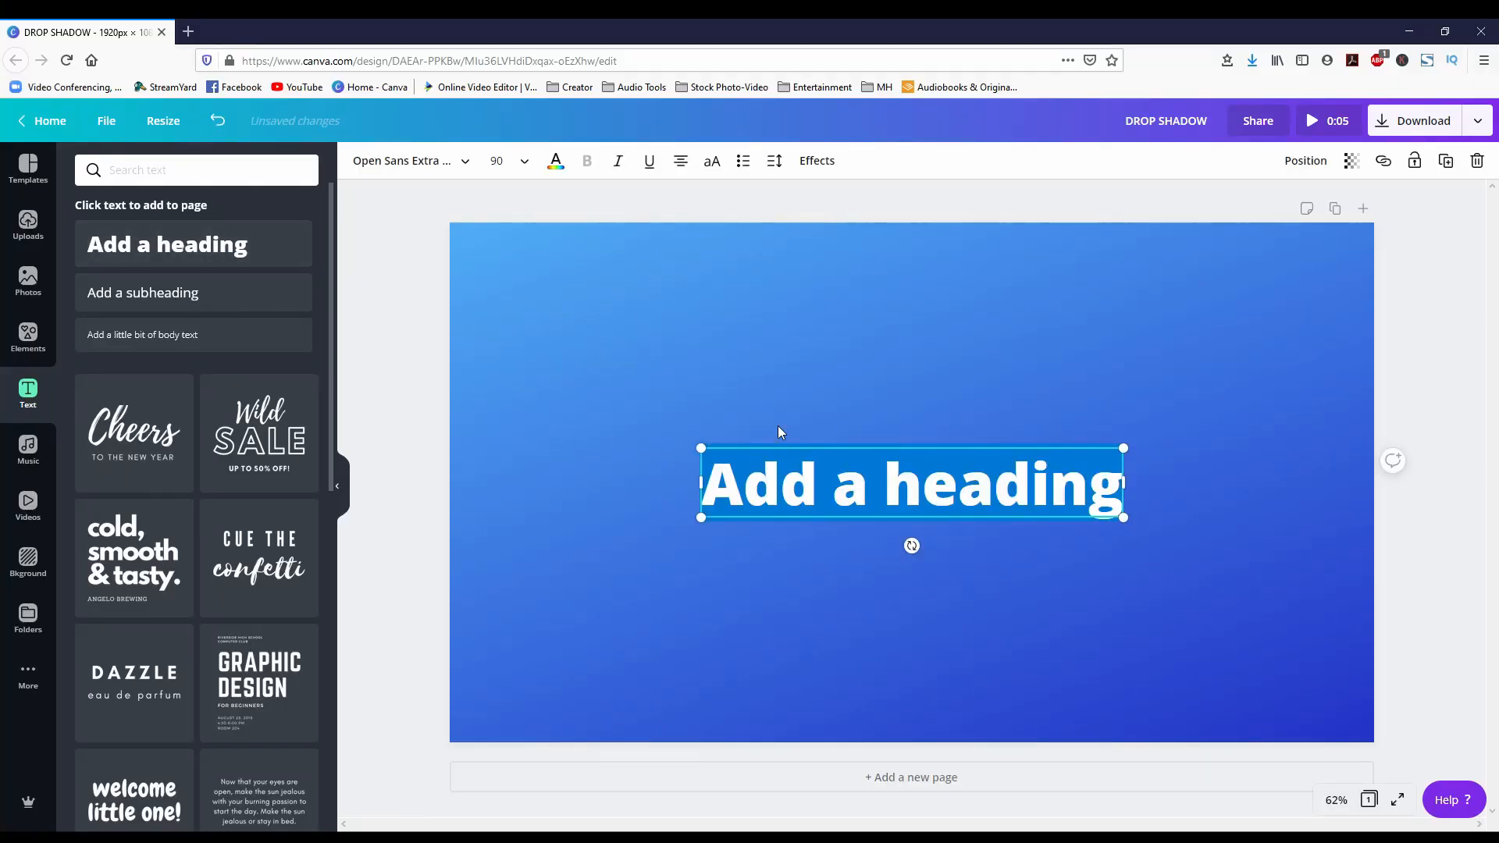
Make the heading read 'TEXT EFFECTS' in League Spartan 179 and bring up the Effects list.
left_click(406, 159)
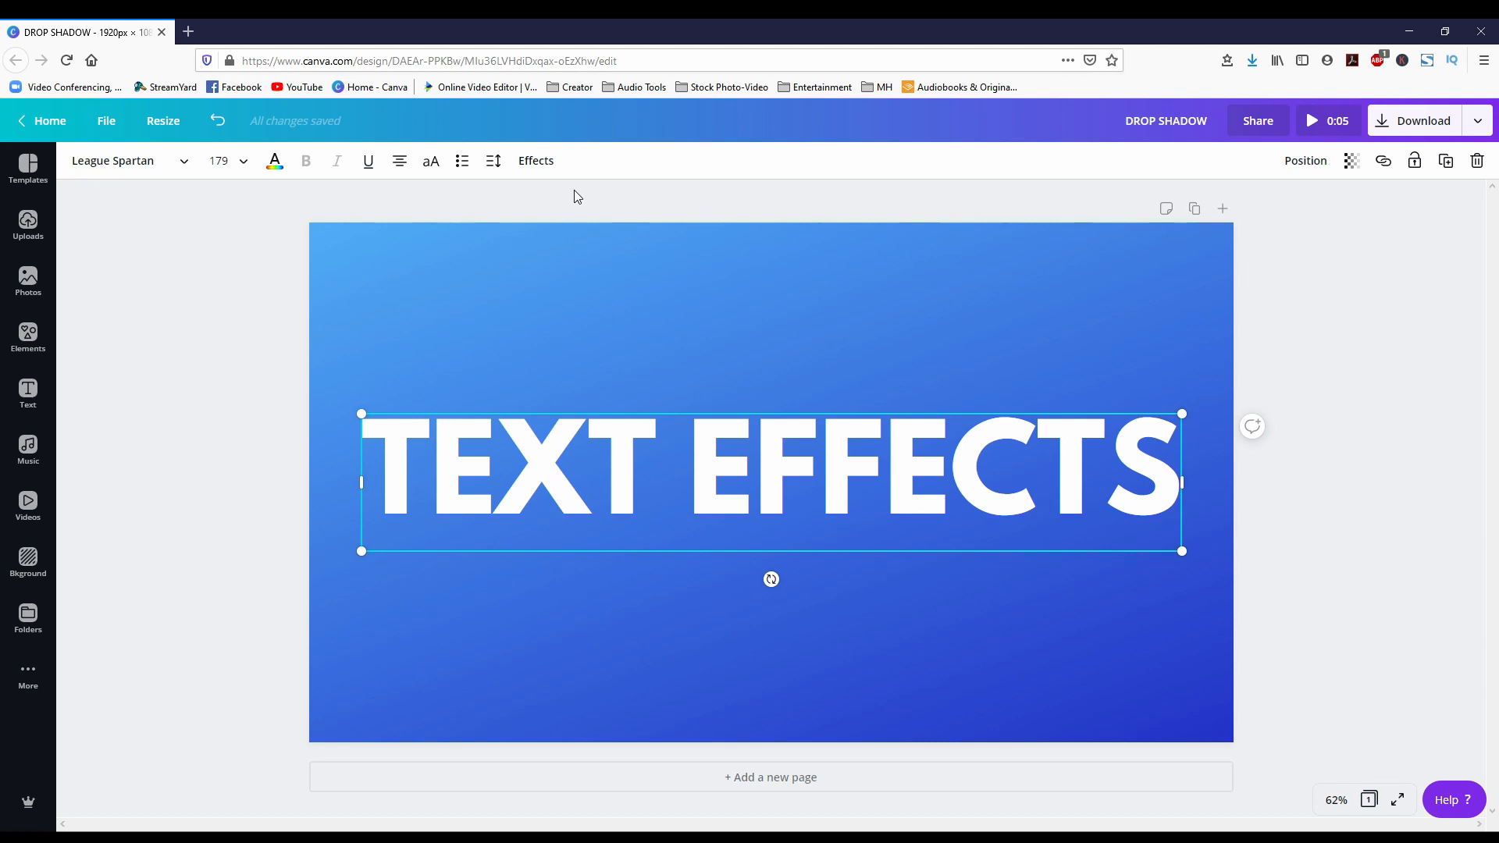
left_click(536, 161)
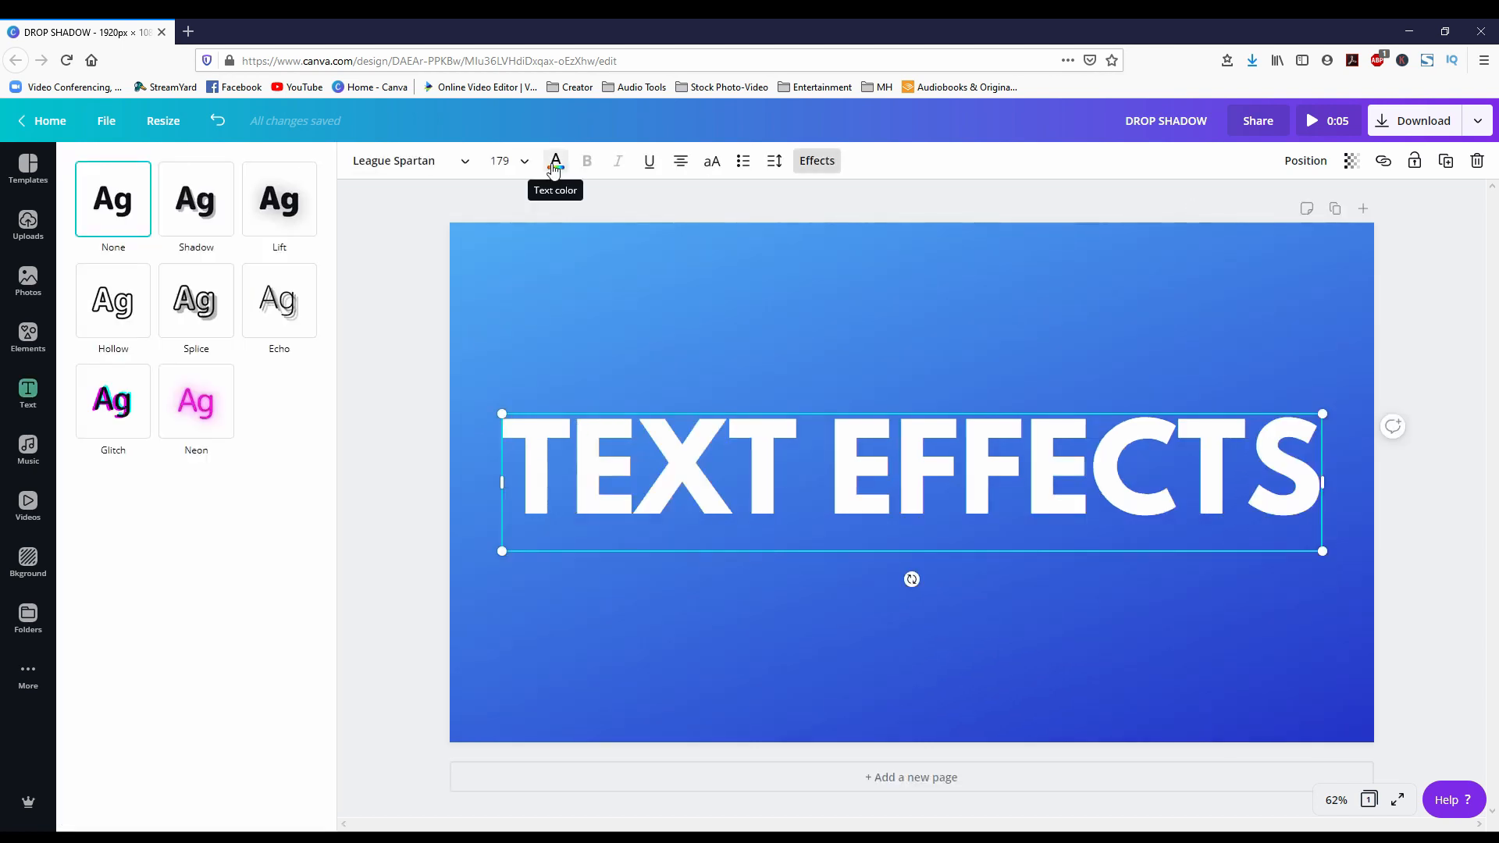
mouse_move(388, 267)
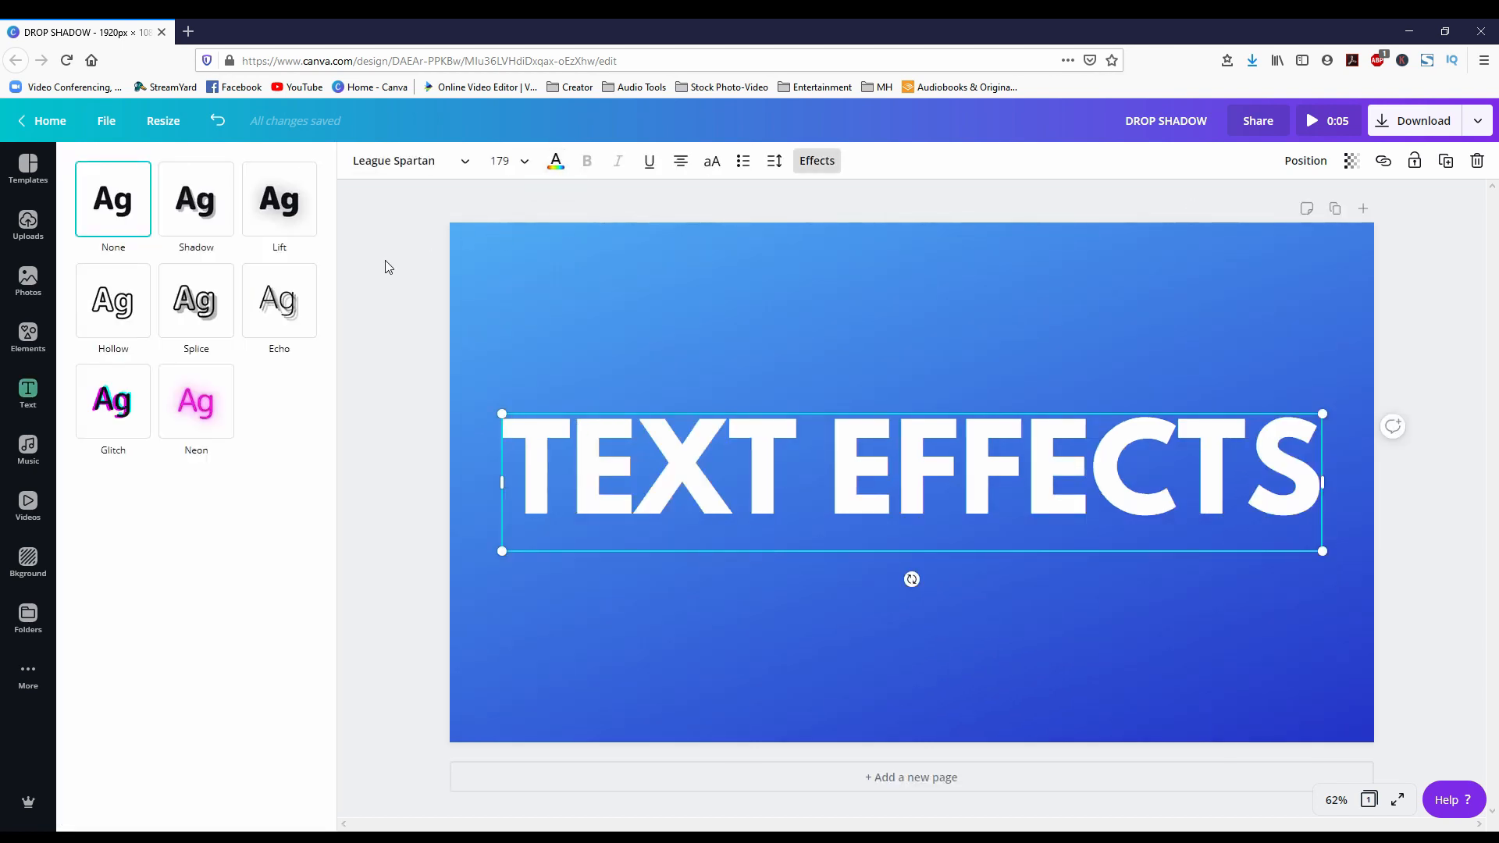
left_click(113, 200)
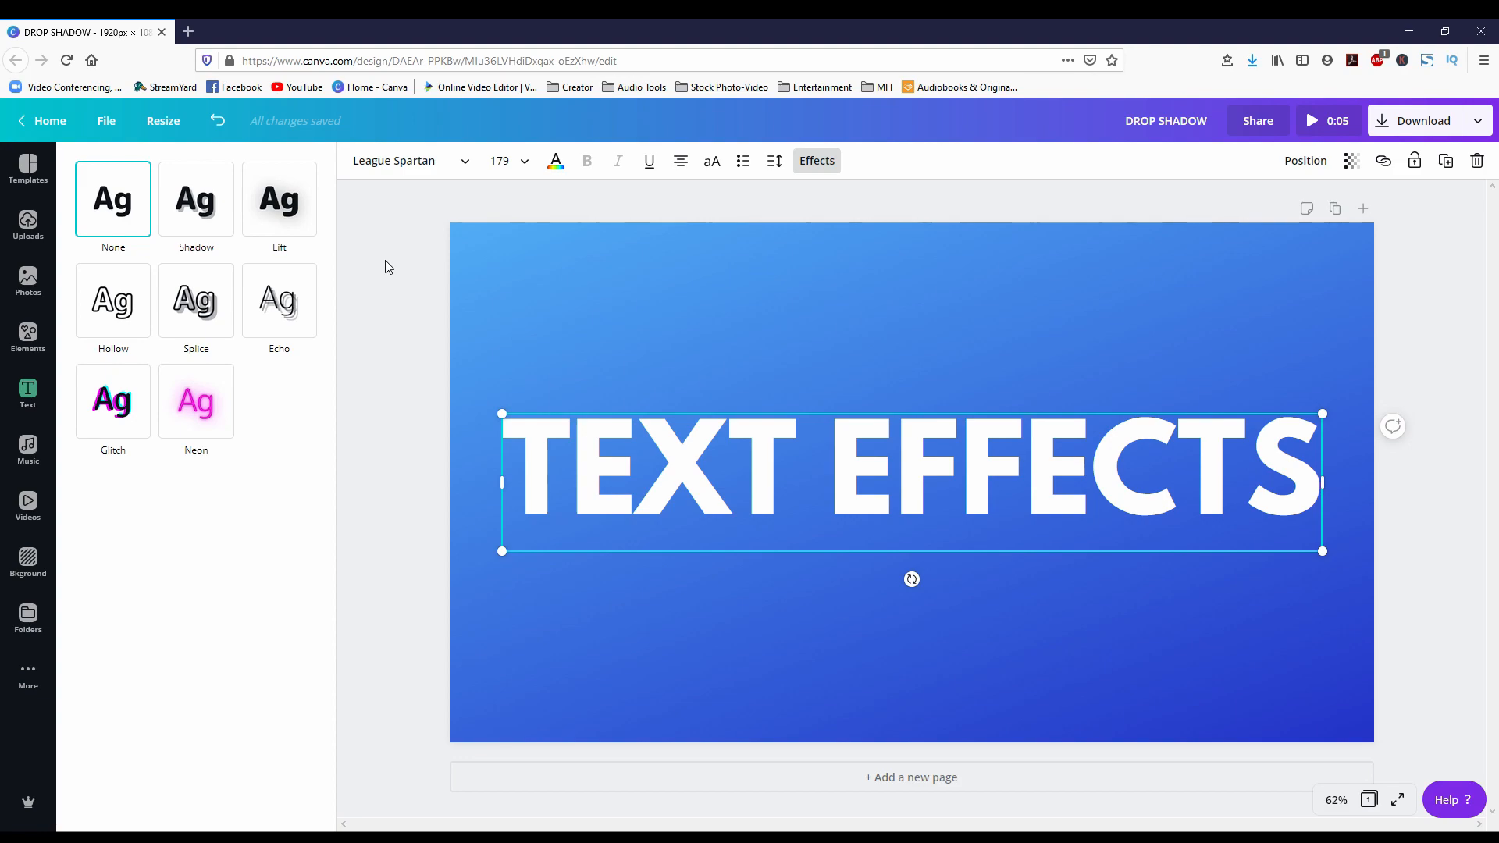
Apply a black Shadow effect and settle its offset at a medium distance of about 51.
left_click(197, 202)
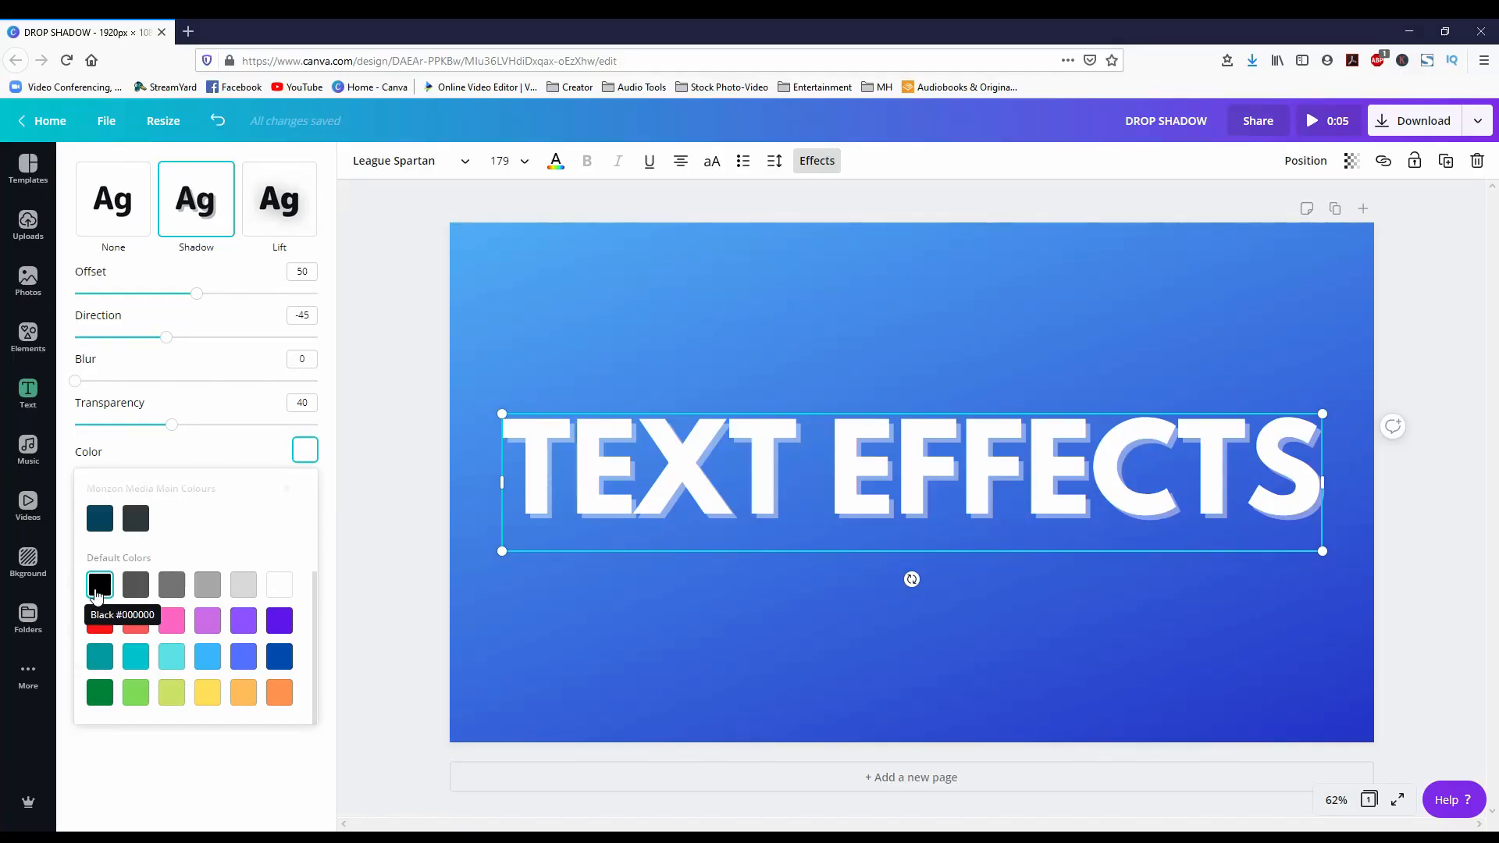
left_click(100, 584)
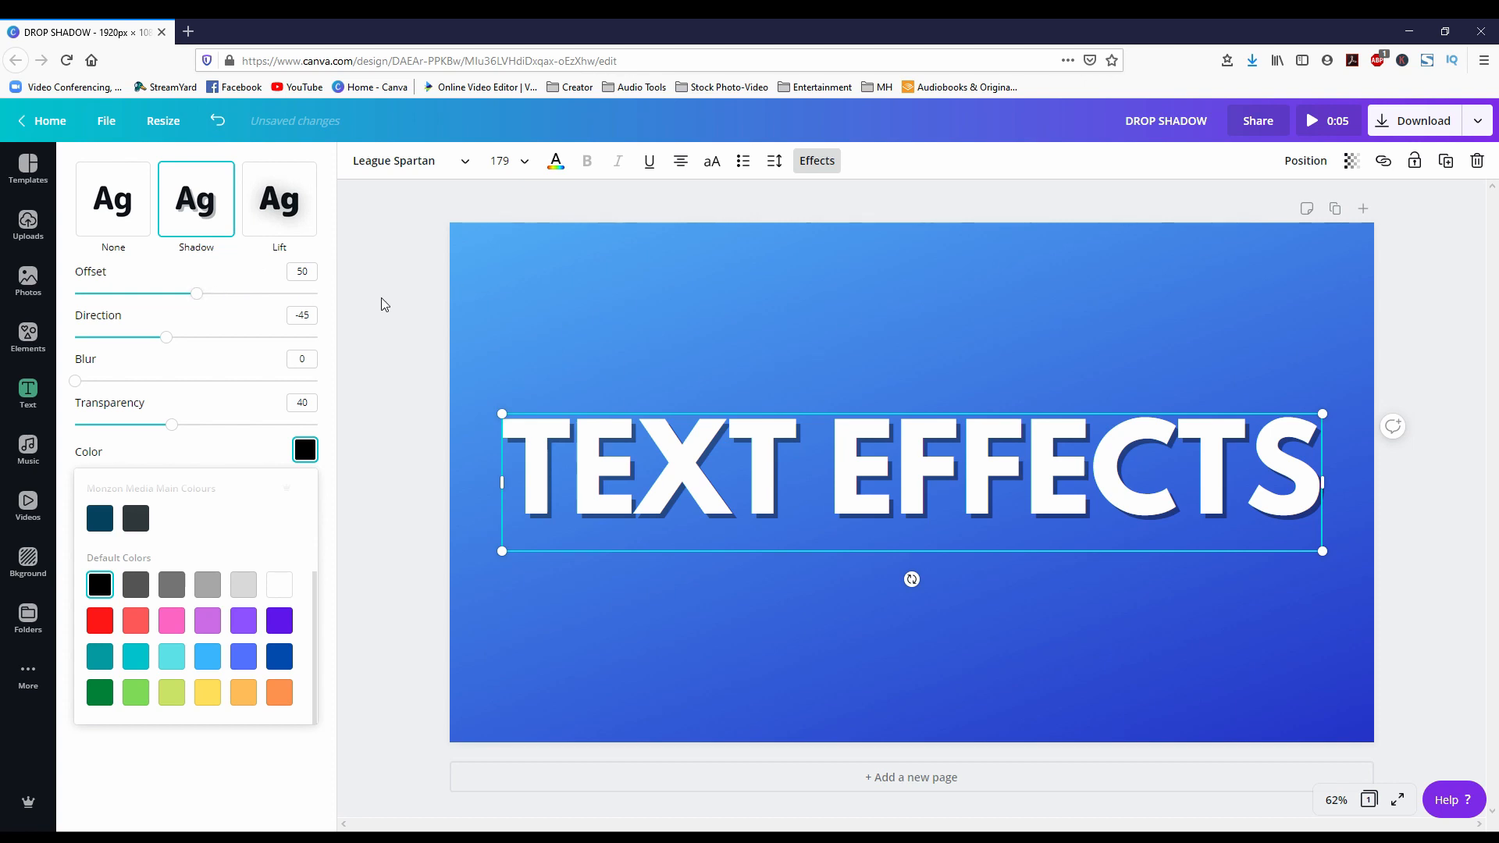
mouse_move(234, 301)
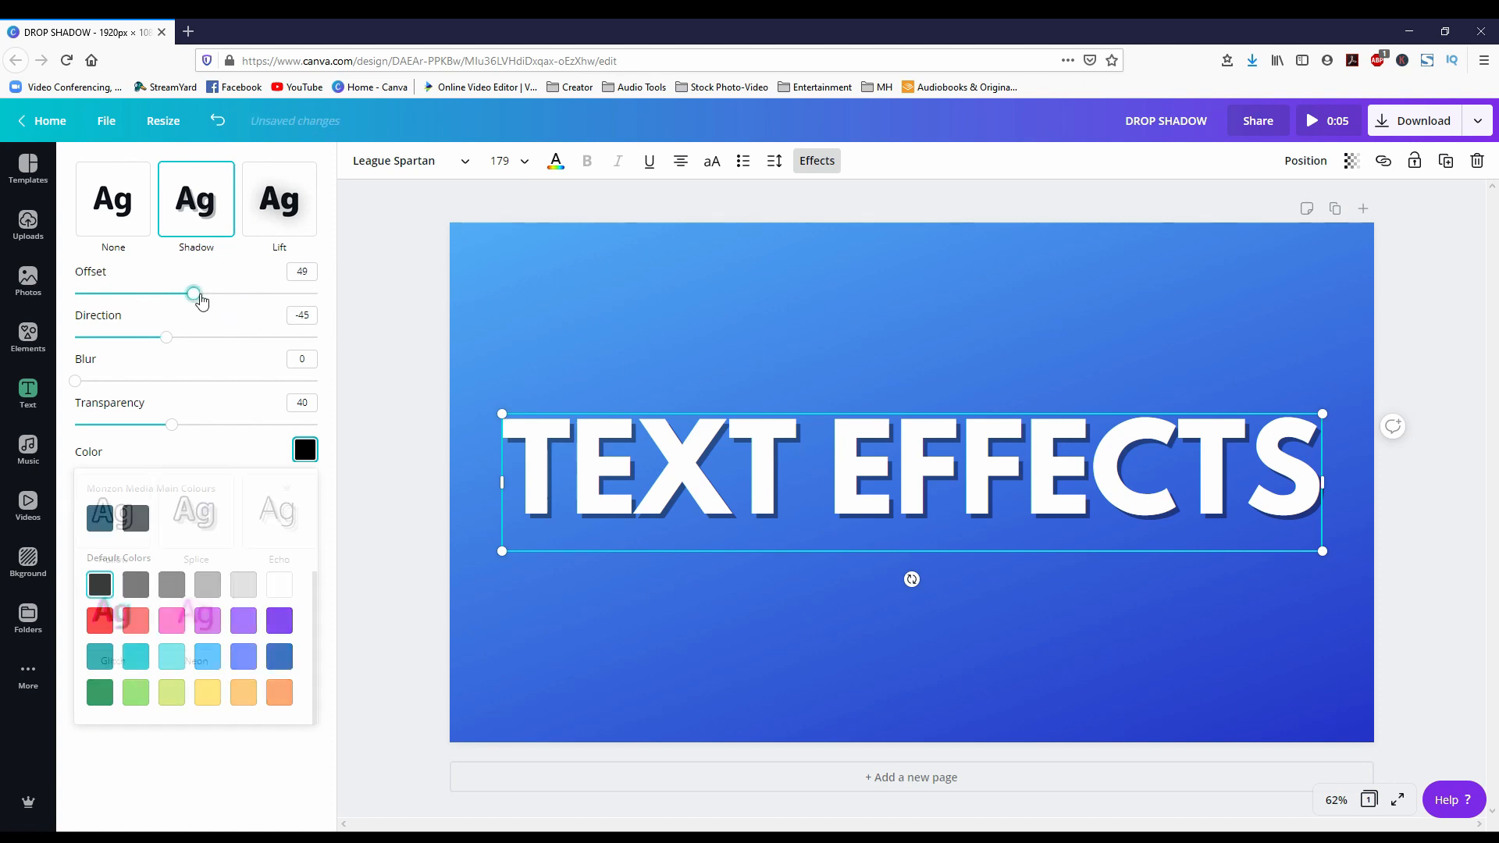
left_click_drag(193, 292, 311, 292)
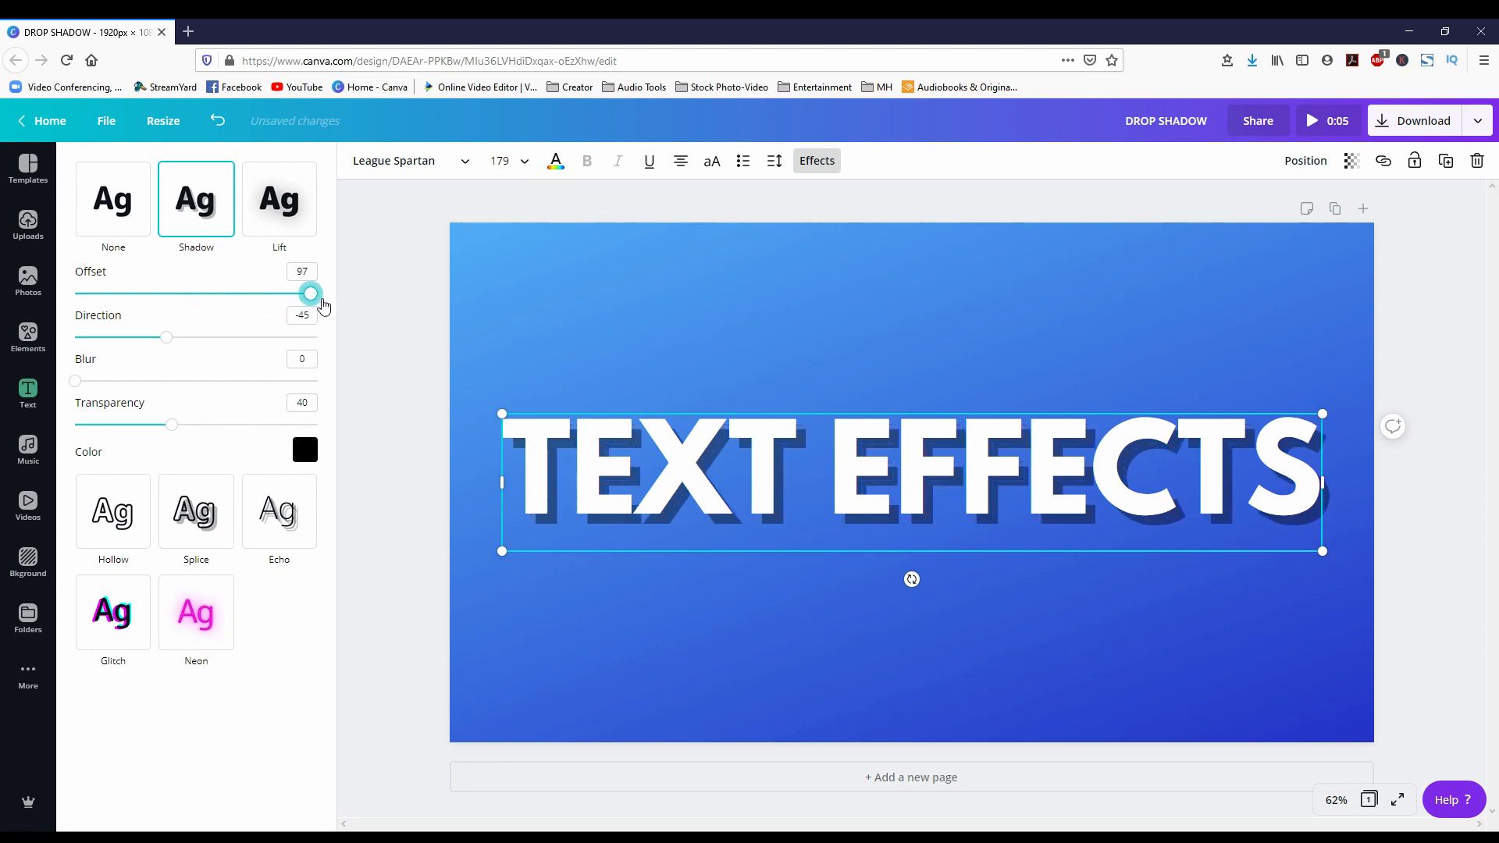
left_click_drag(311, 293, 118, 294)
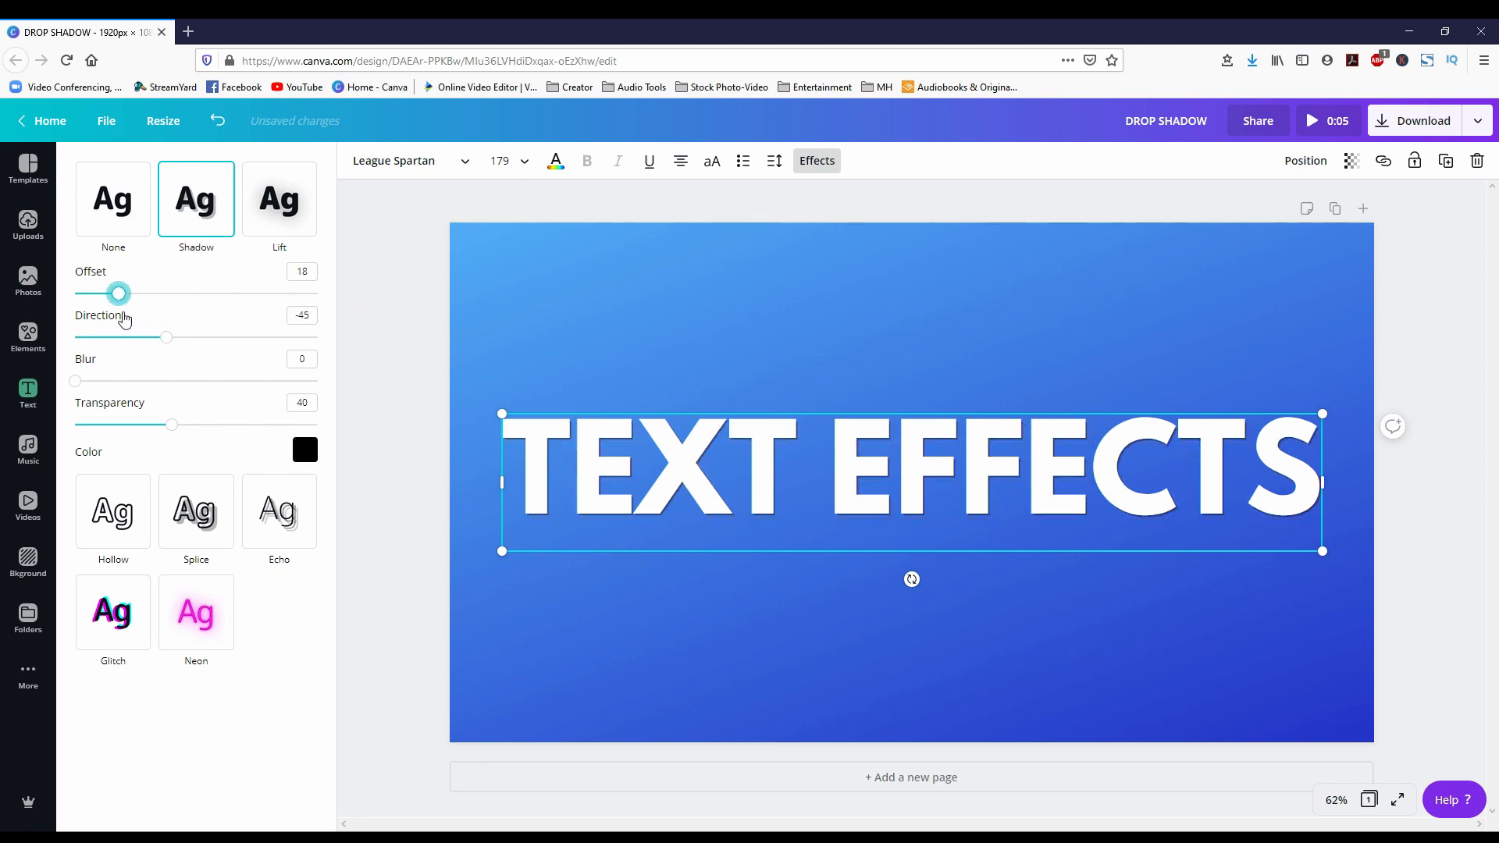
left_click_drag(119, 293, 170, 293)
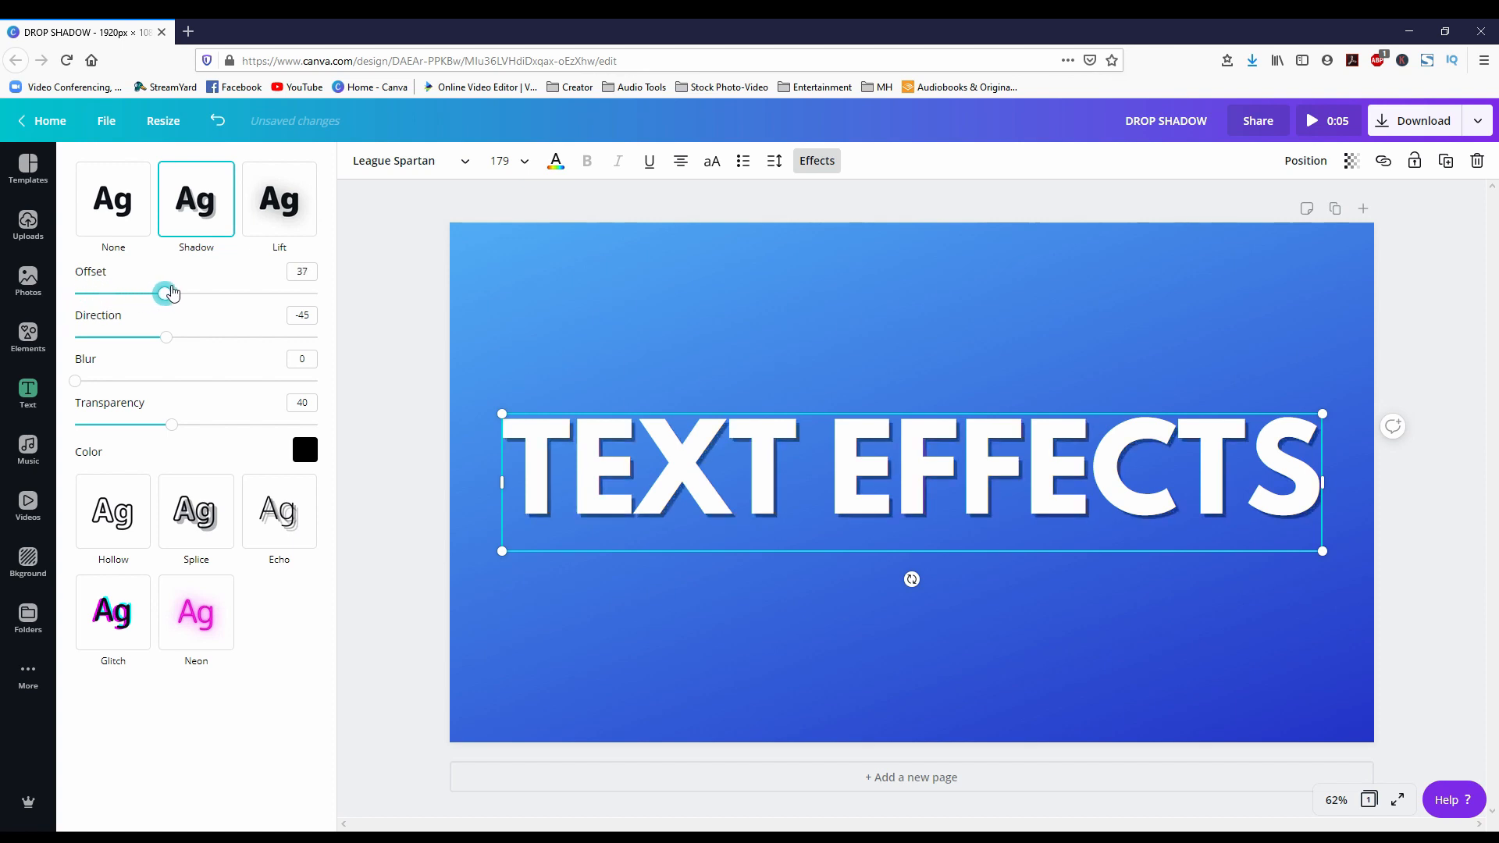
left_click_drag(167, 291, 317, 292)
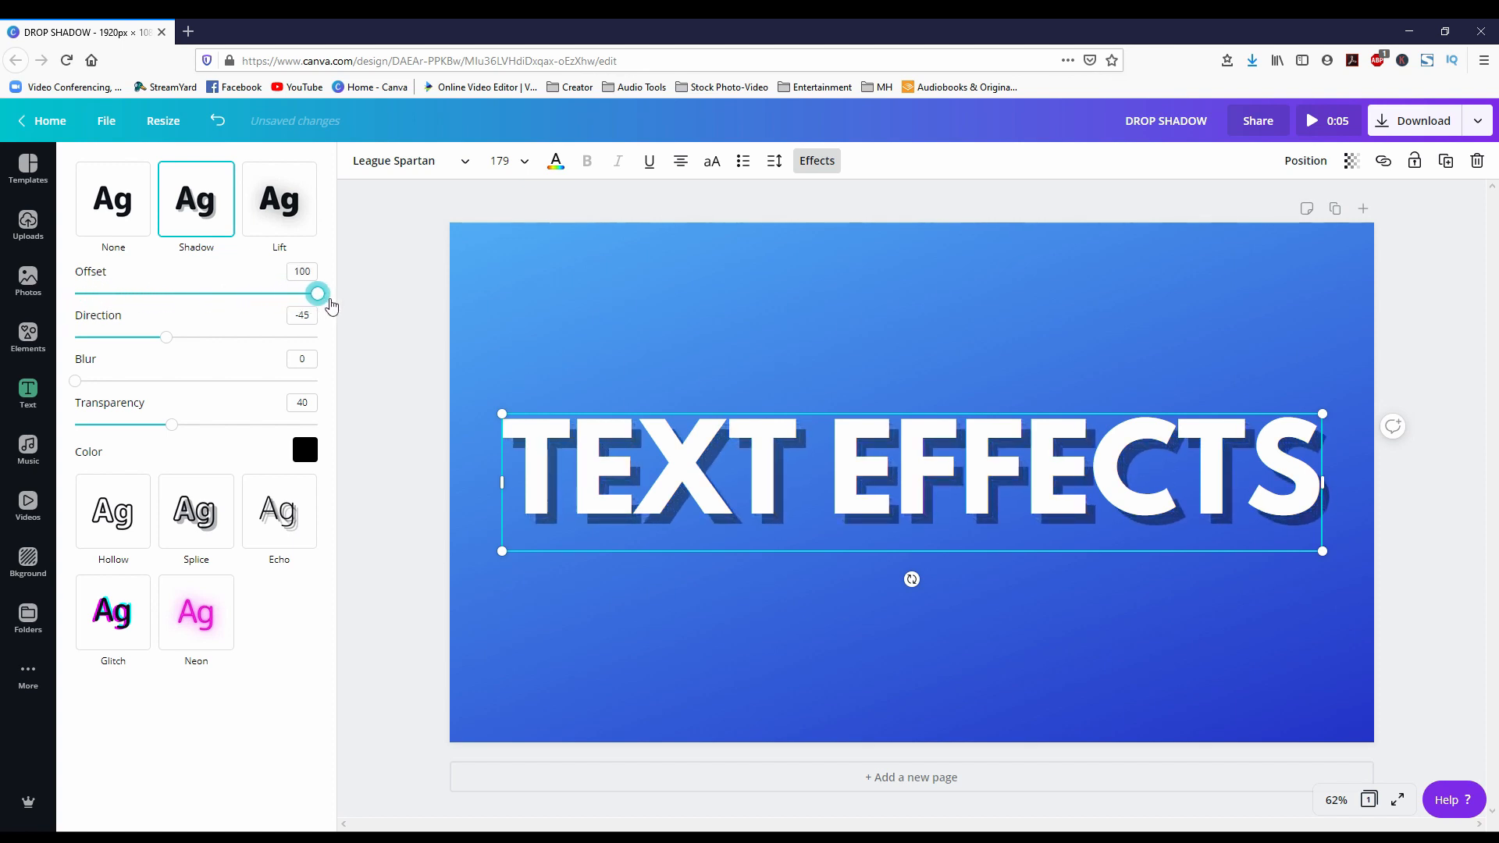
left_click_drag(317, 293, 190, 293)
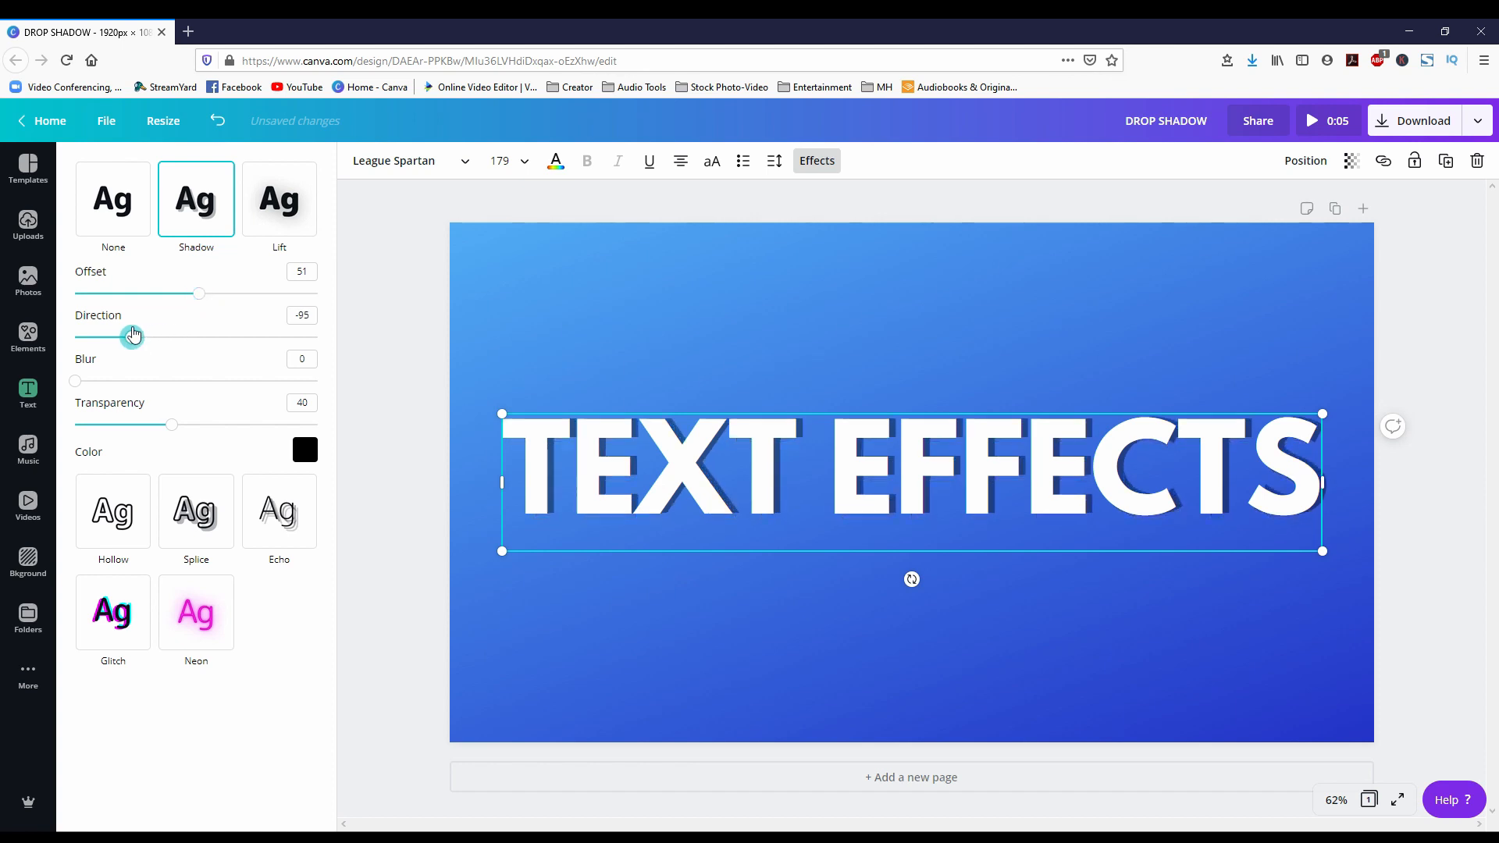
Set the shadow direction to about -47 and soften its blur to 25.
left_click_drag(132, 335, 230, 335)
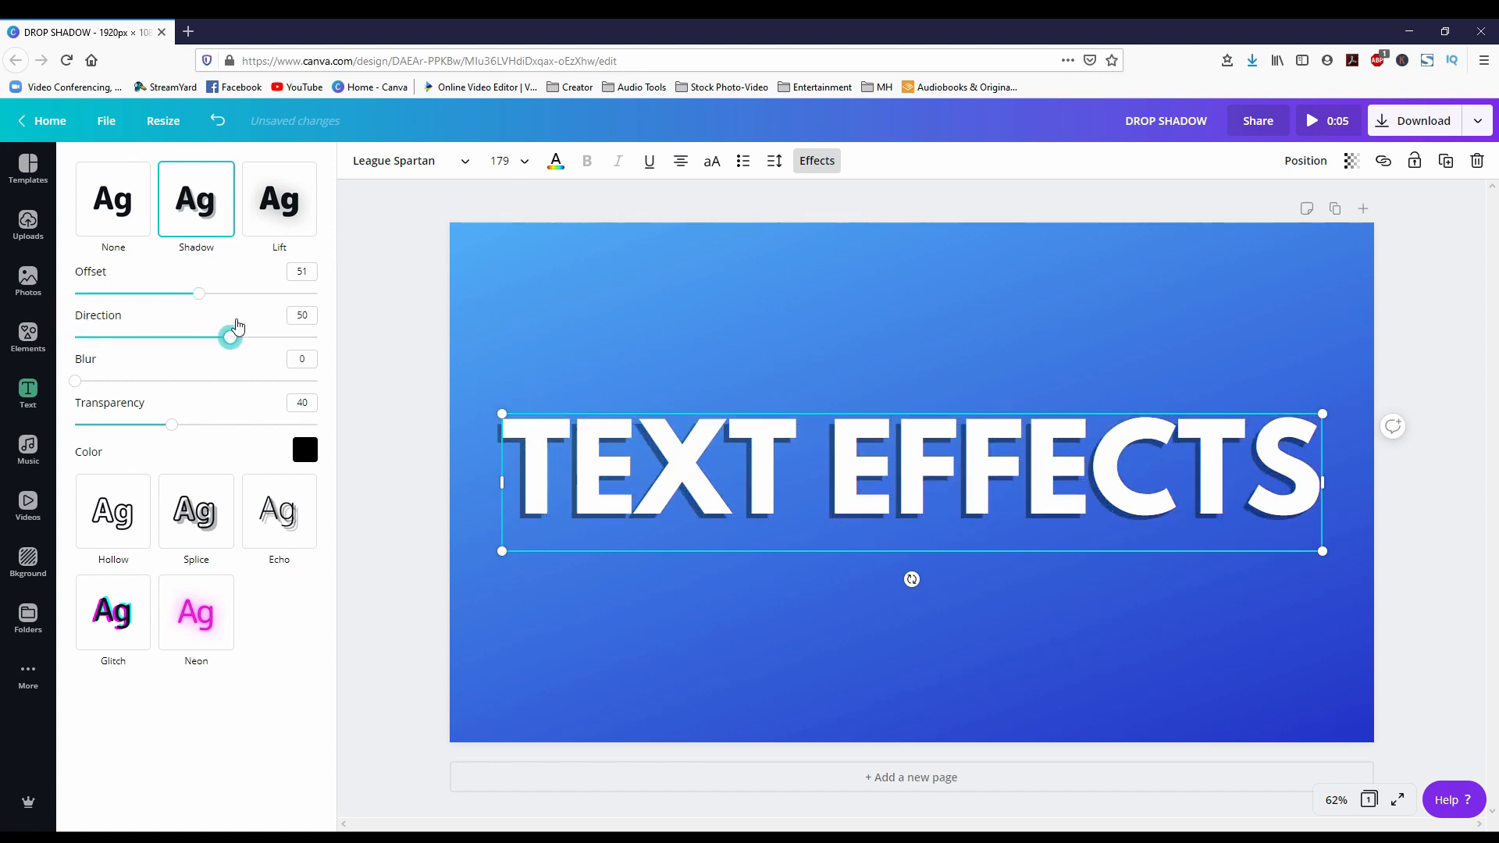
left_click_drag(229, 337, 191, 338)
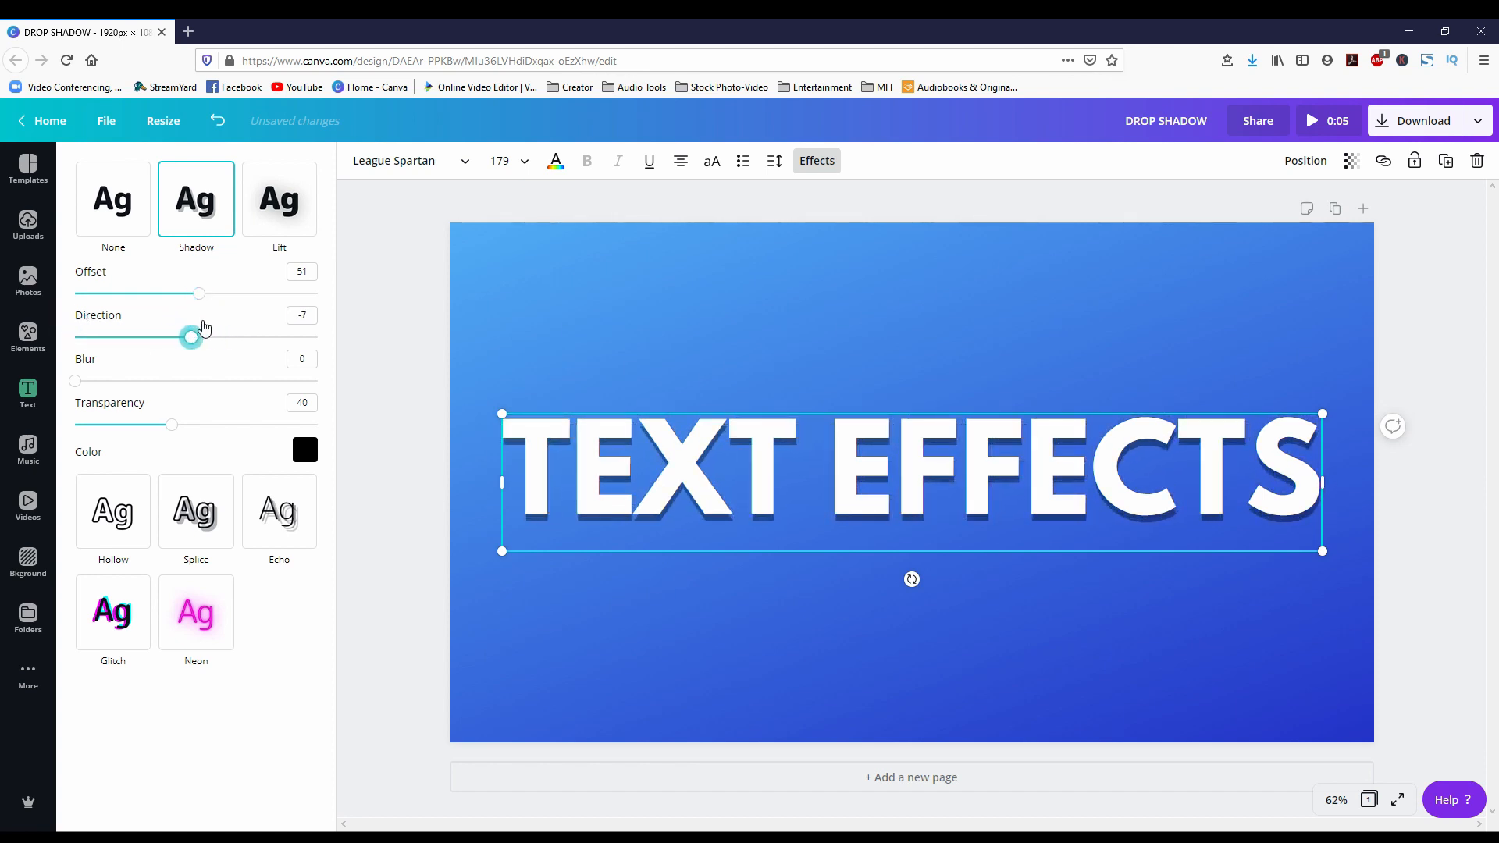
left_click_drag(191, 337, 164, 337)
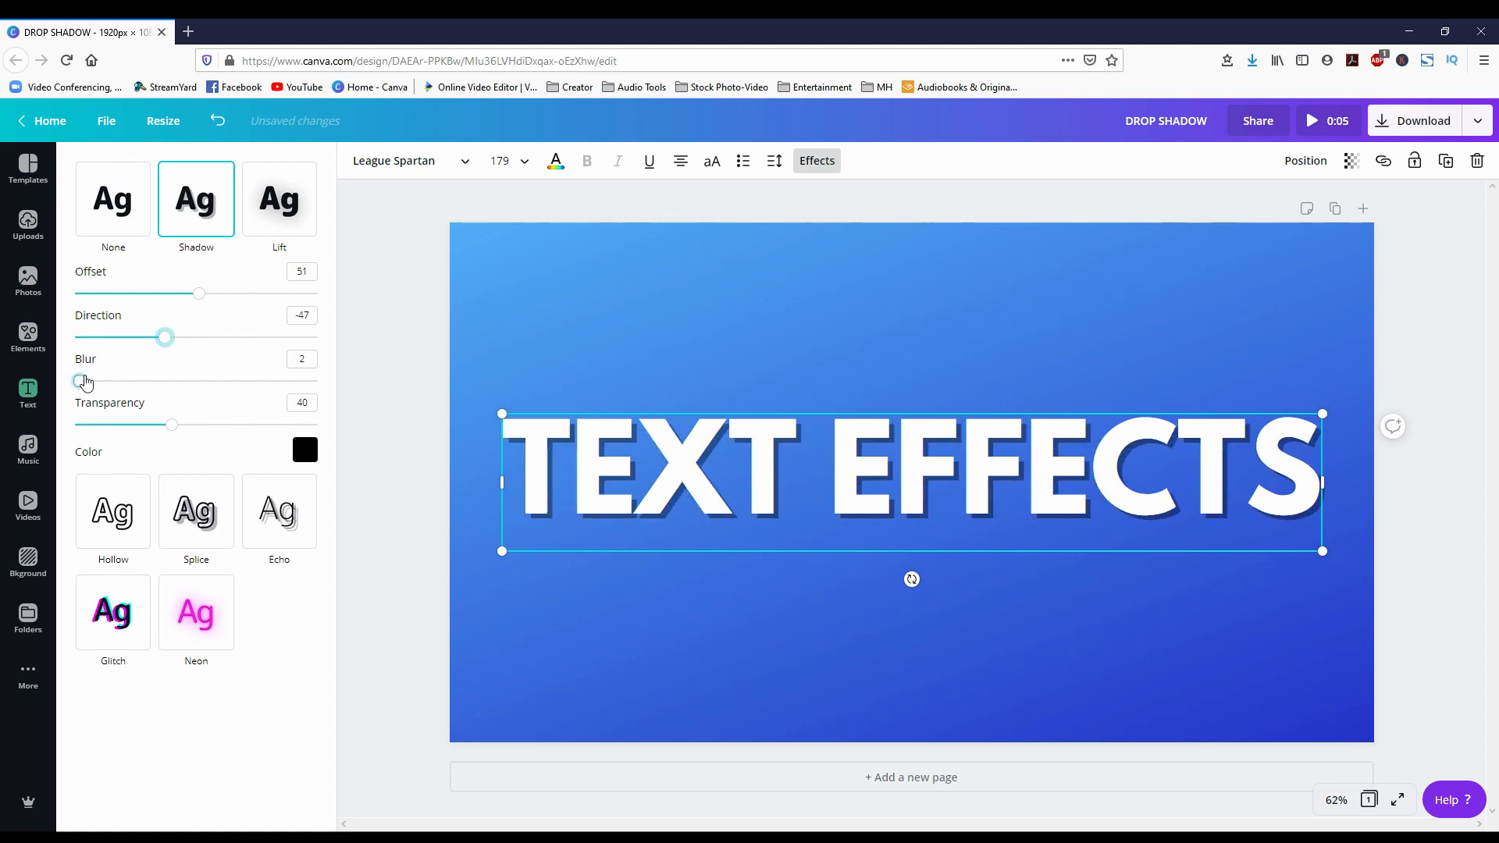
left_click_drag(77, 381, 228, 381)
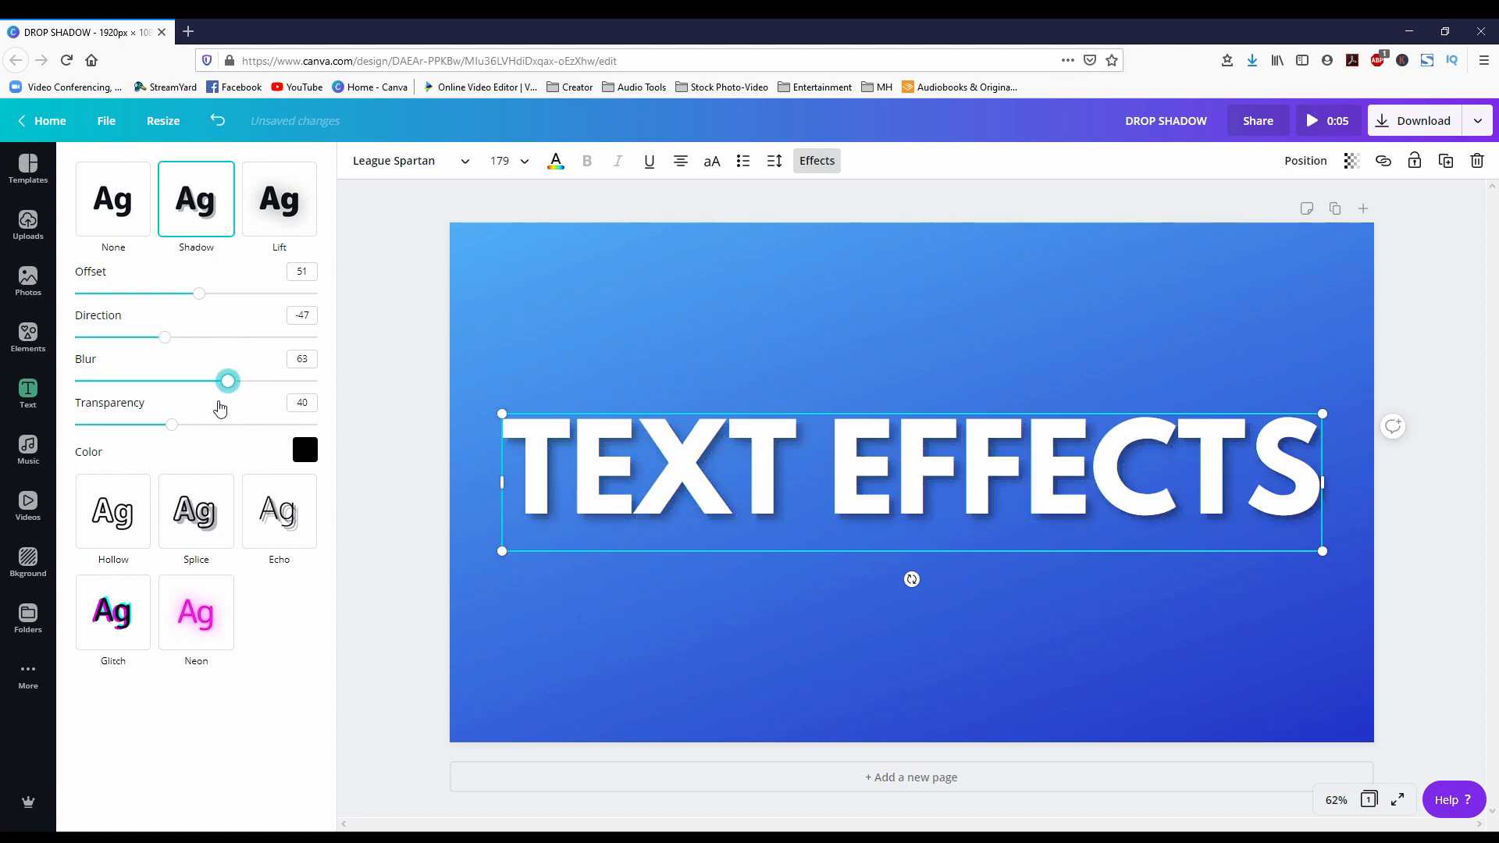
left_click_drag(228, 381, 133, 381)
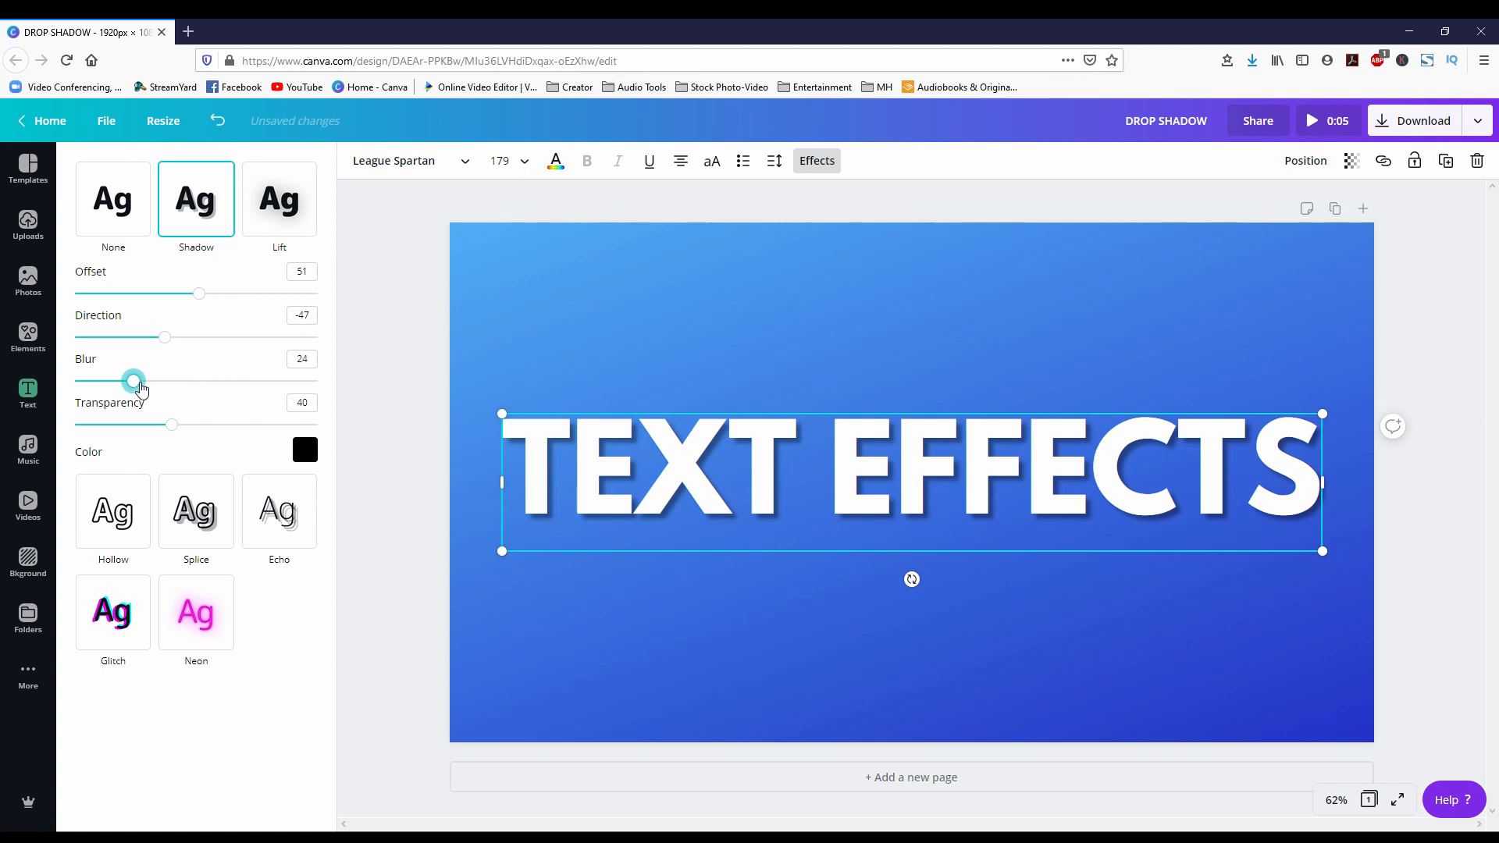
Try several shadow transparencies, ending fully dark at 100.
left_click_drag(170, 425, 278, 424)
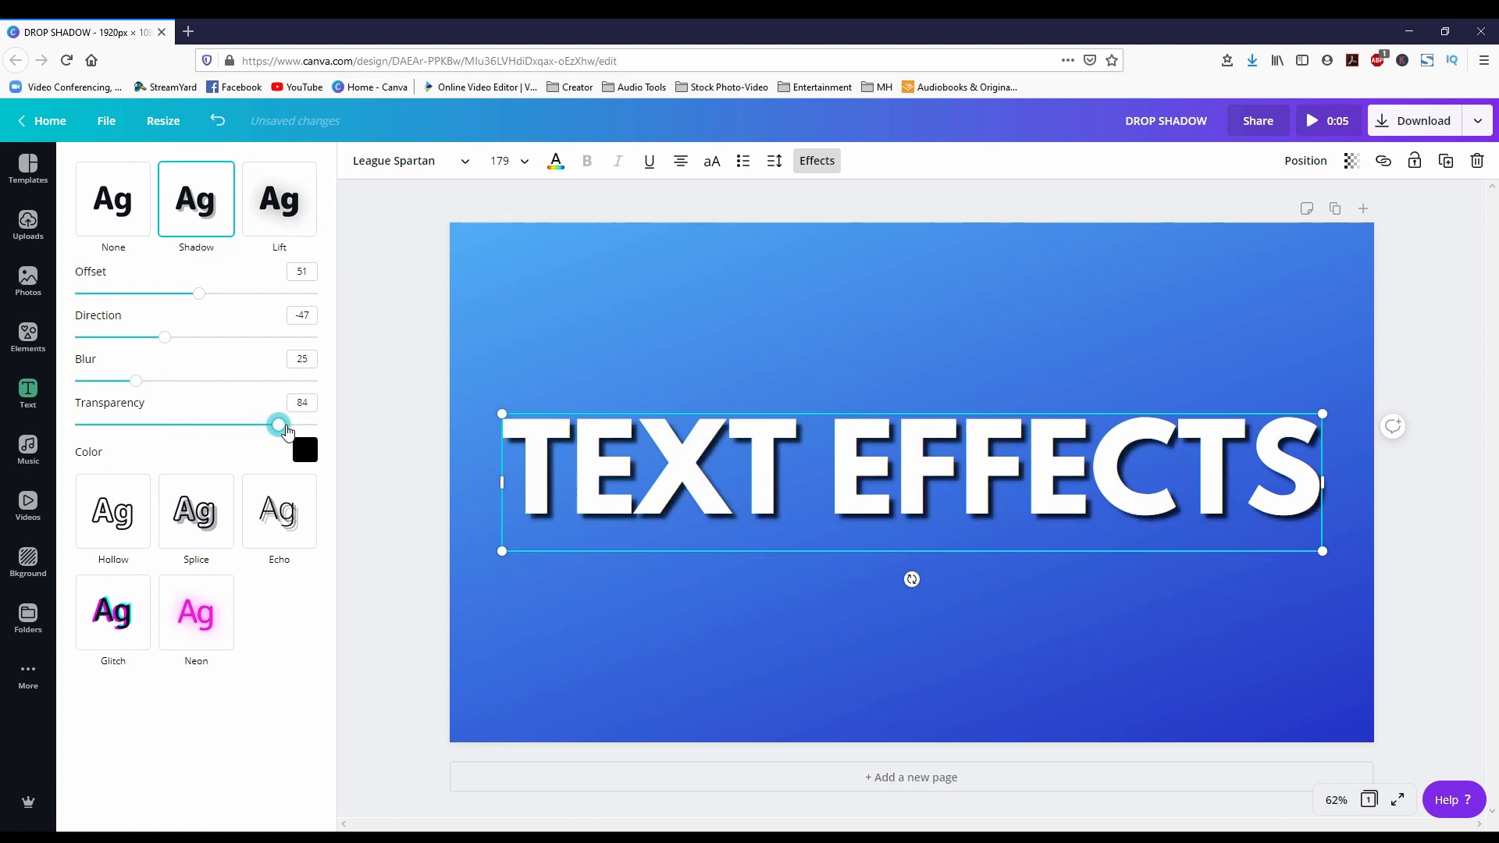
left_click_drag(278, 423, 316, 423)
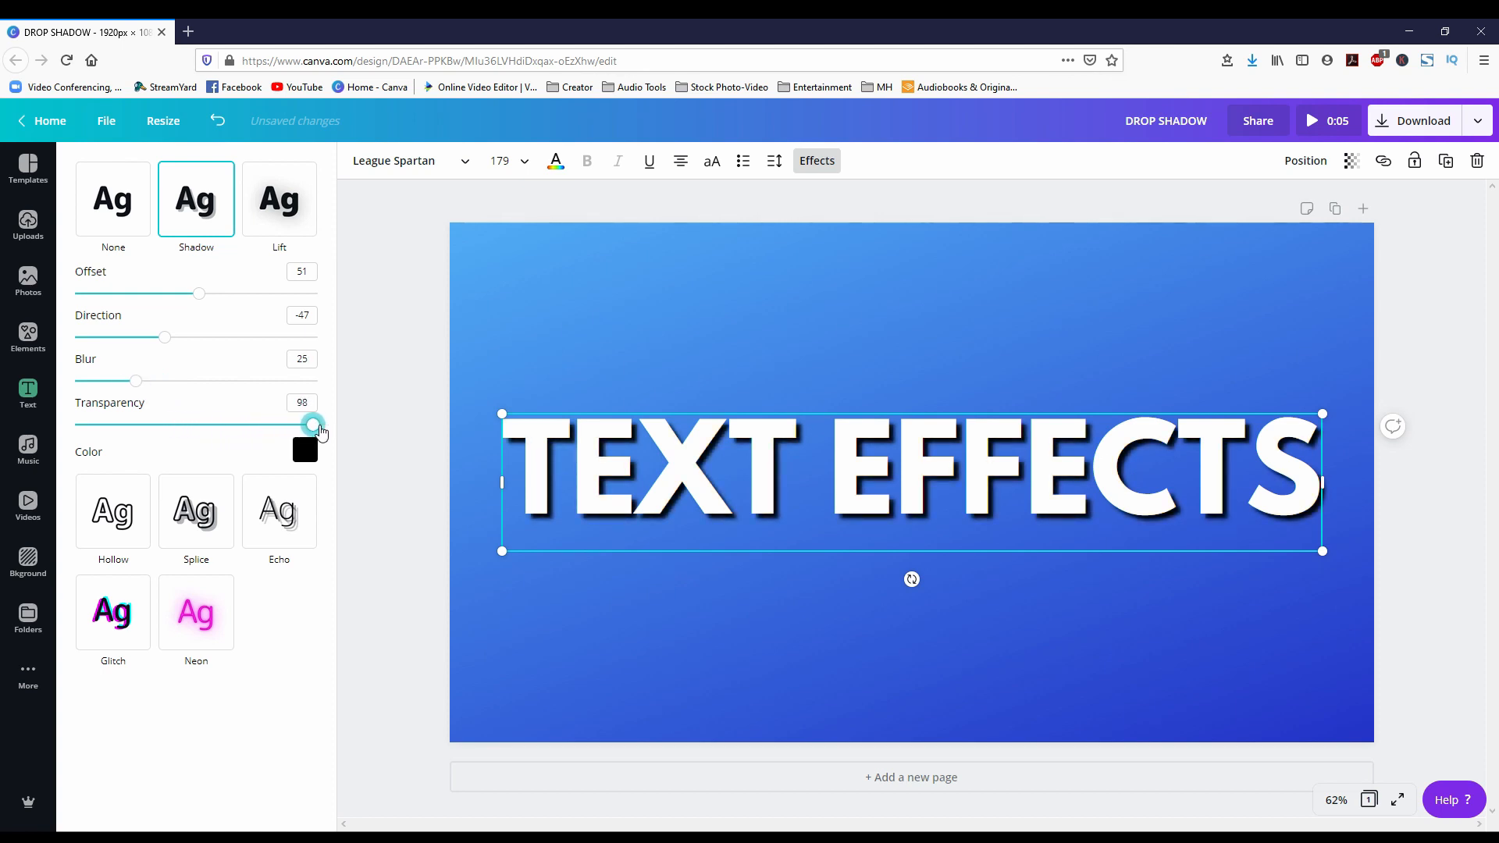
left_click_drag(311, 423, 317, 423)
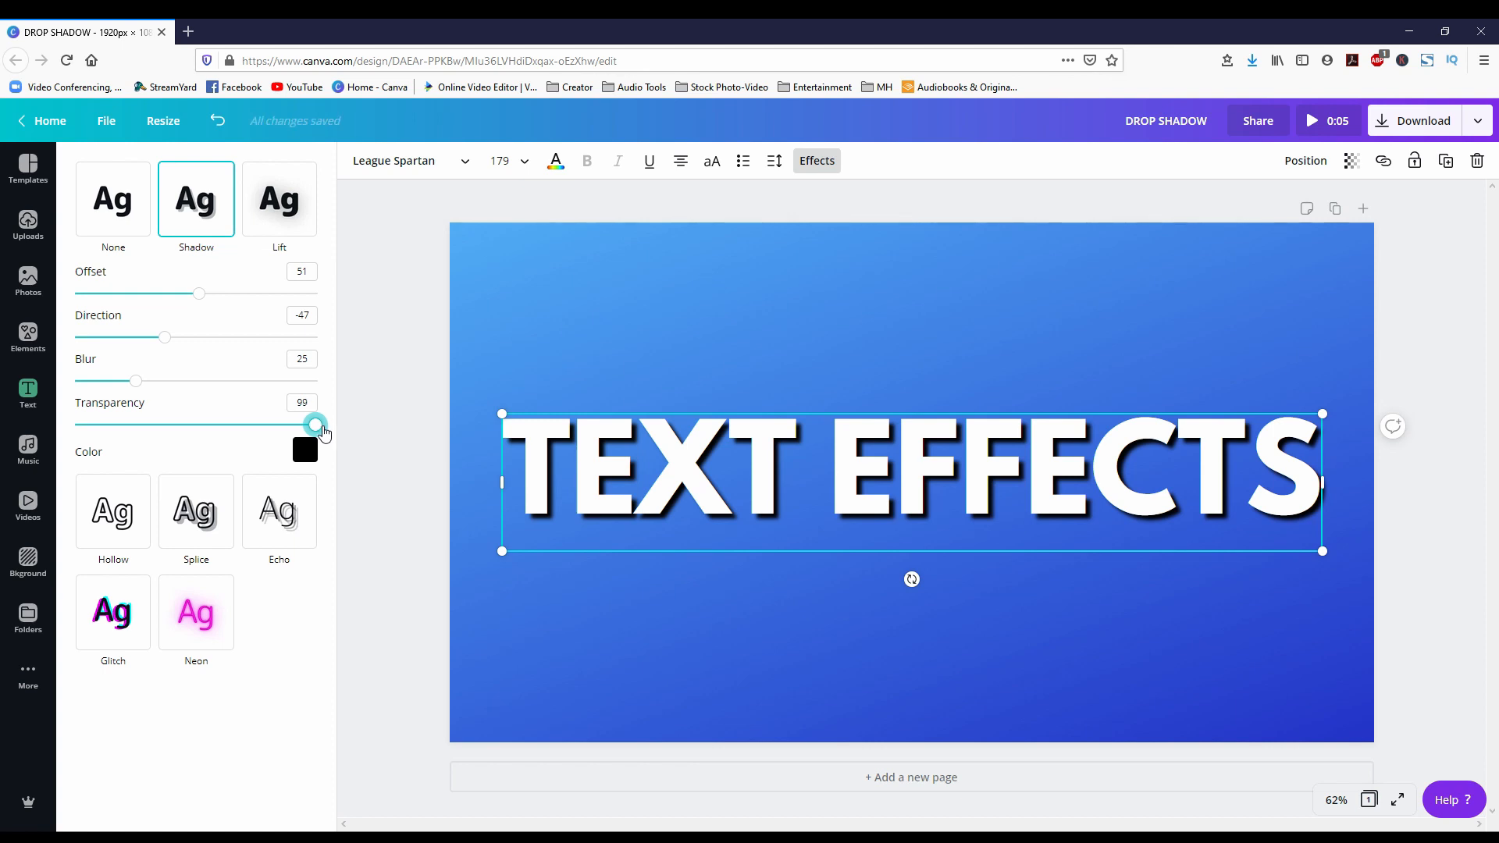
left_click_drag(316, 425, 90, 425)
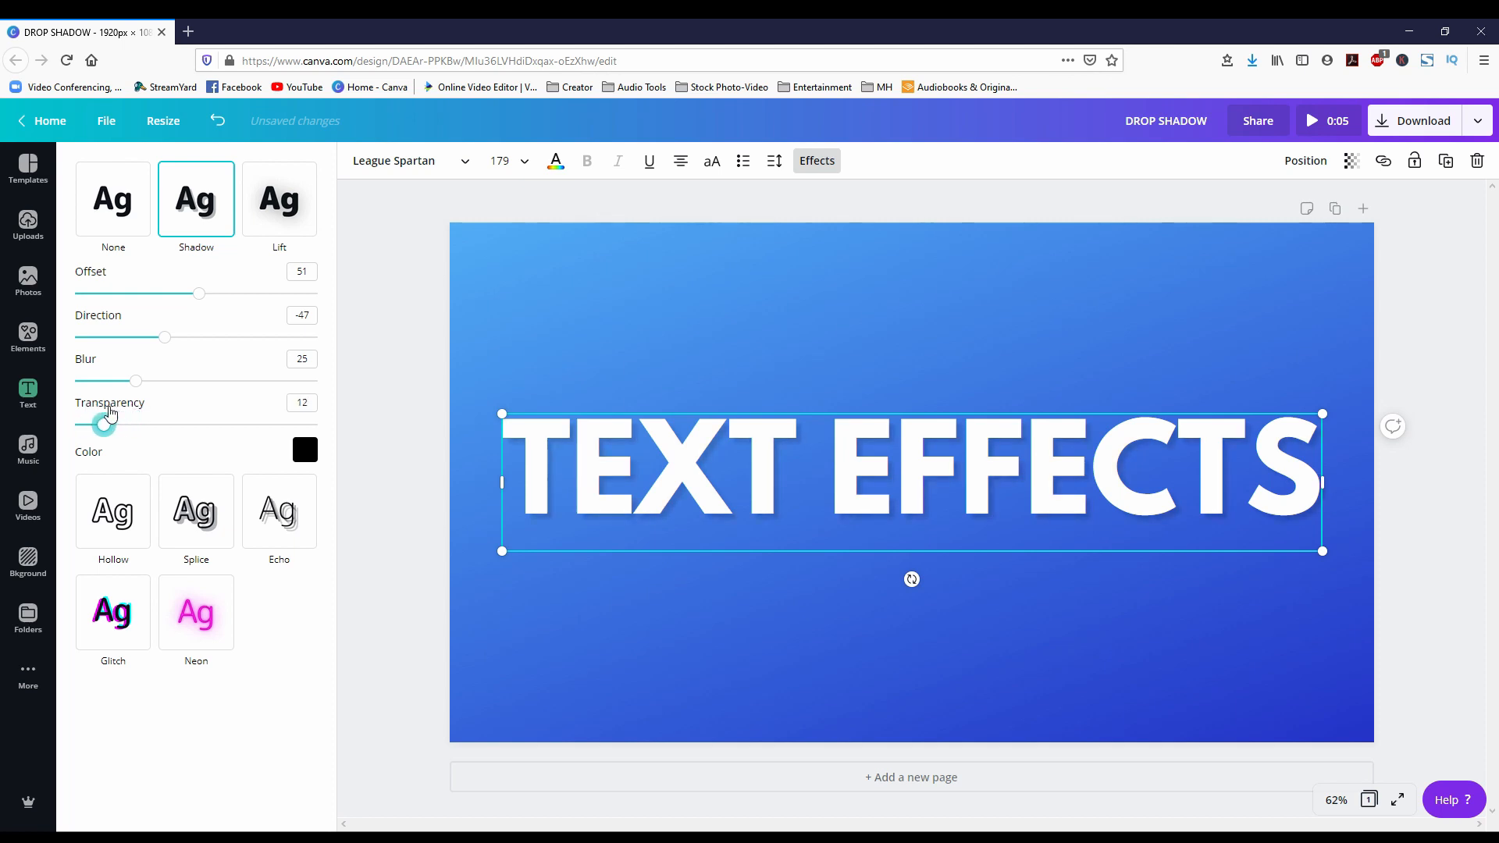
left_click_drag(103, 424, 317, 424)
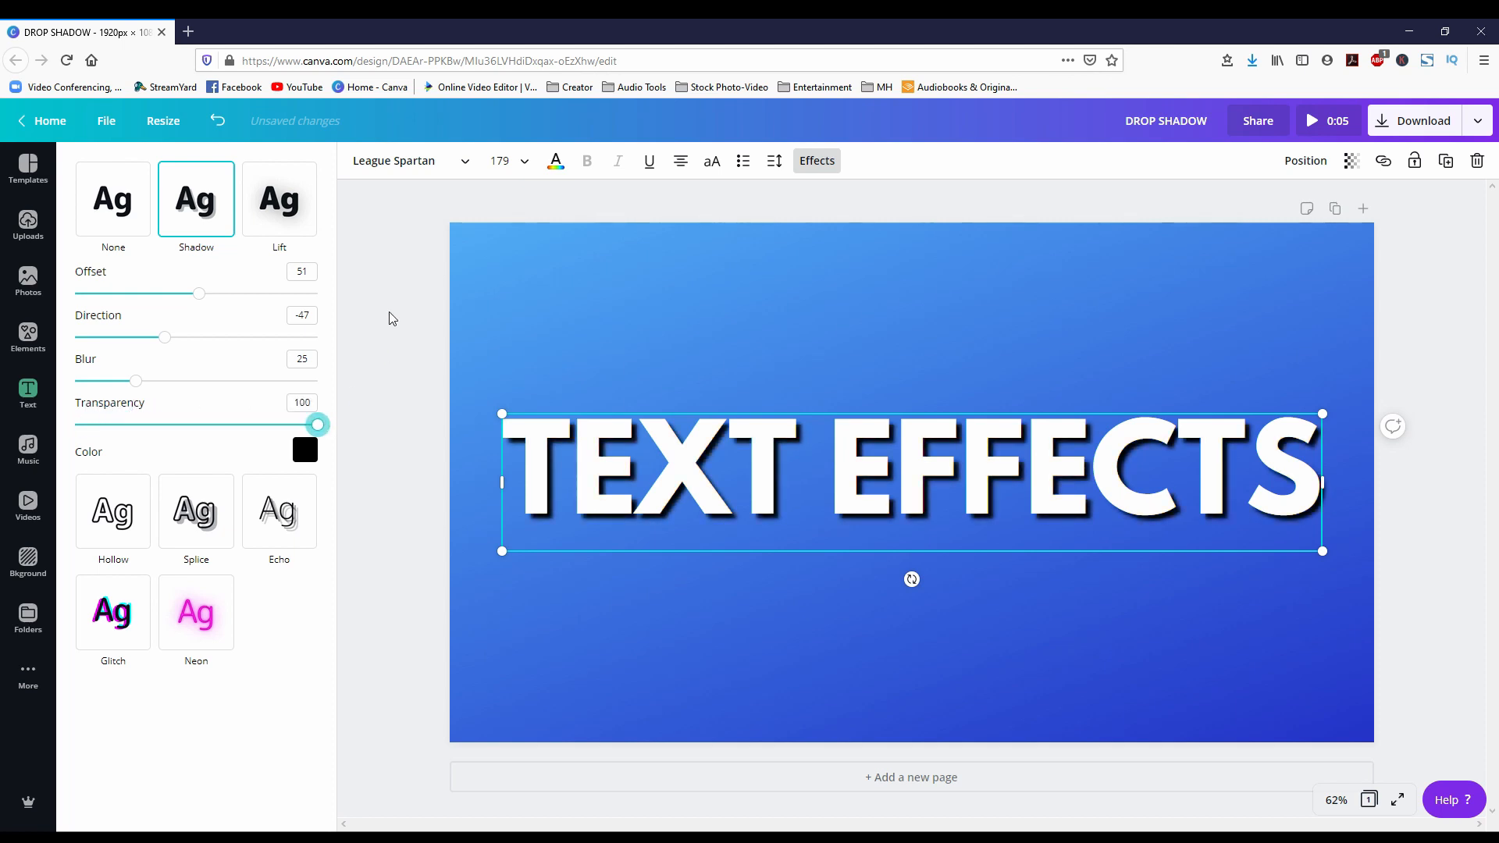
Switch the heading to the Lift effect with intensity raised to 100.
left_click(279, 199)
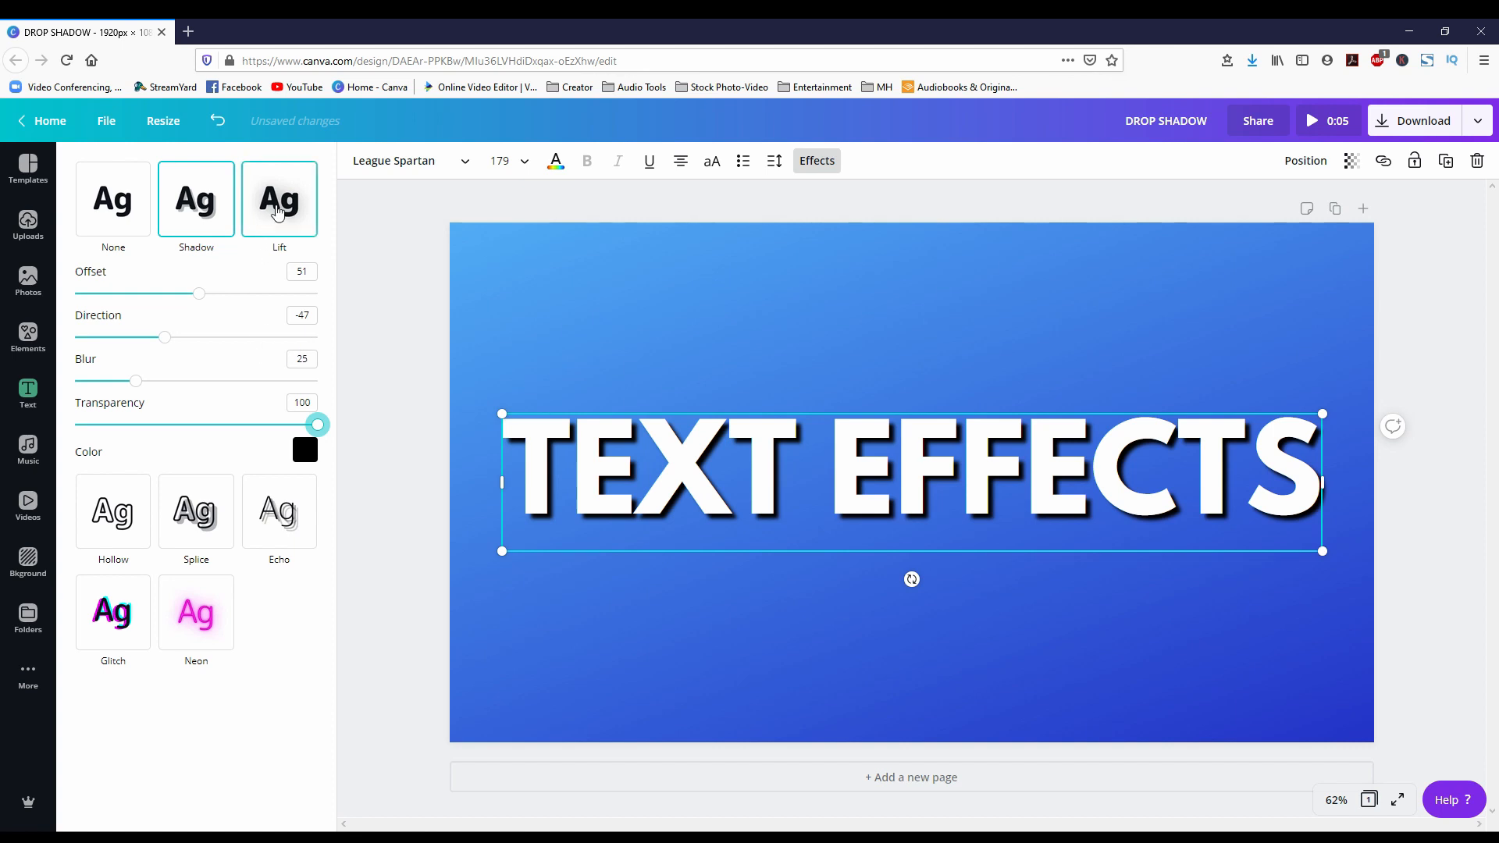
left_click(279, 198)
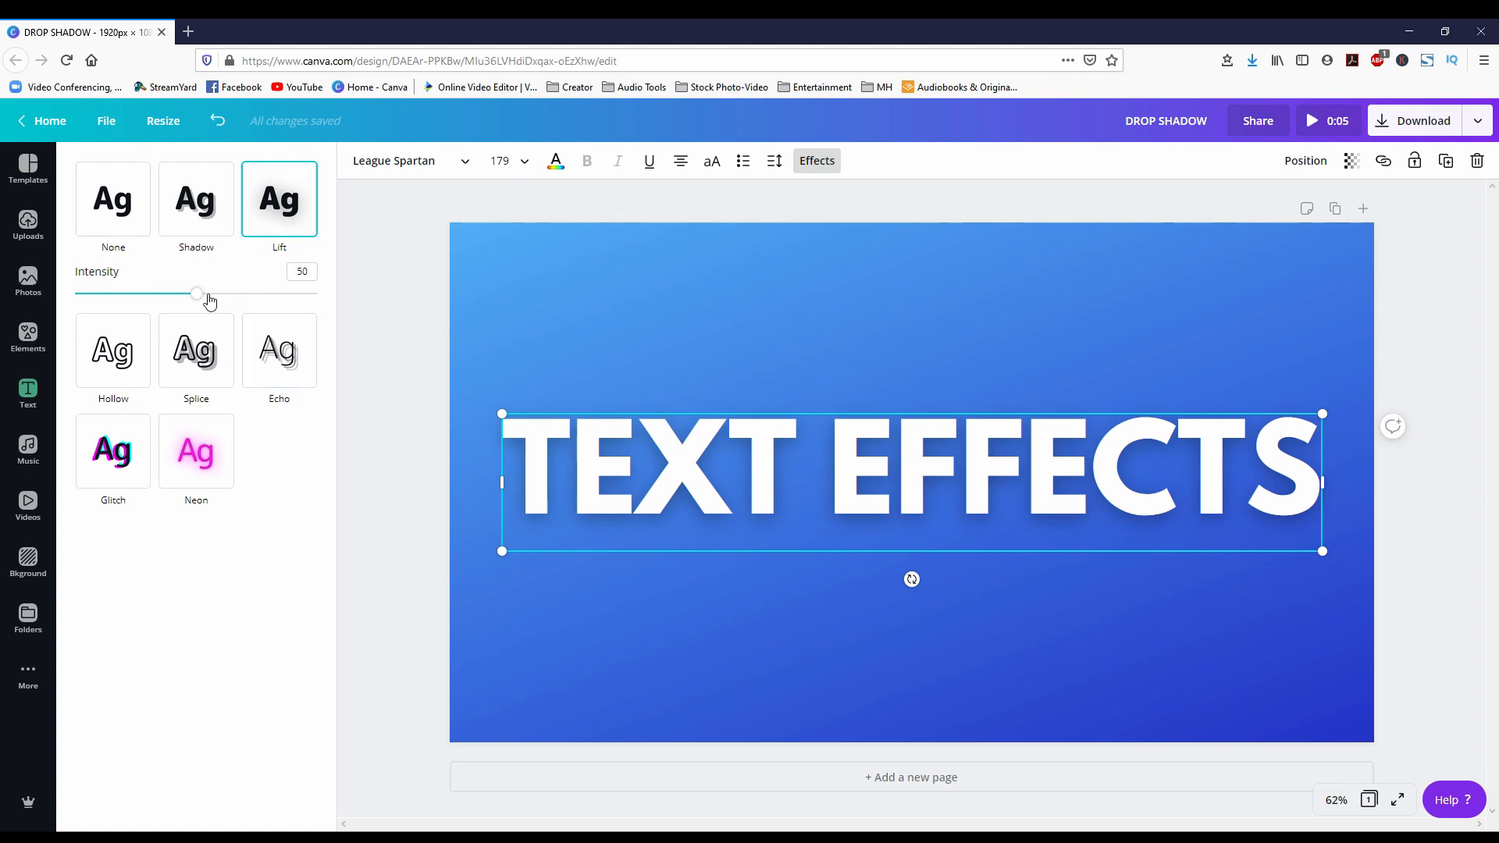
left_click_drag(196, 292, 305, 292)
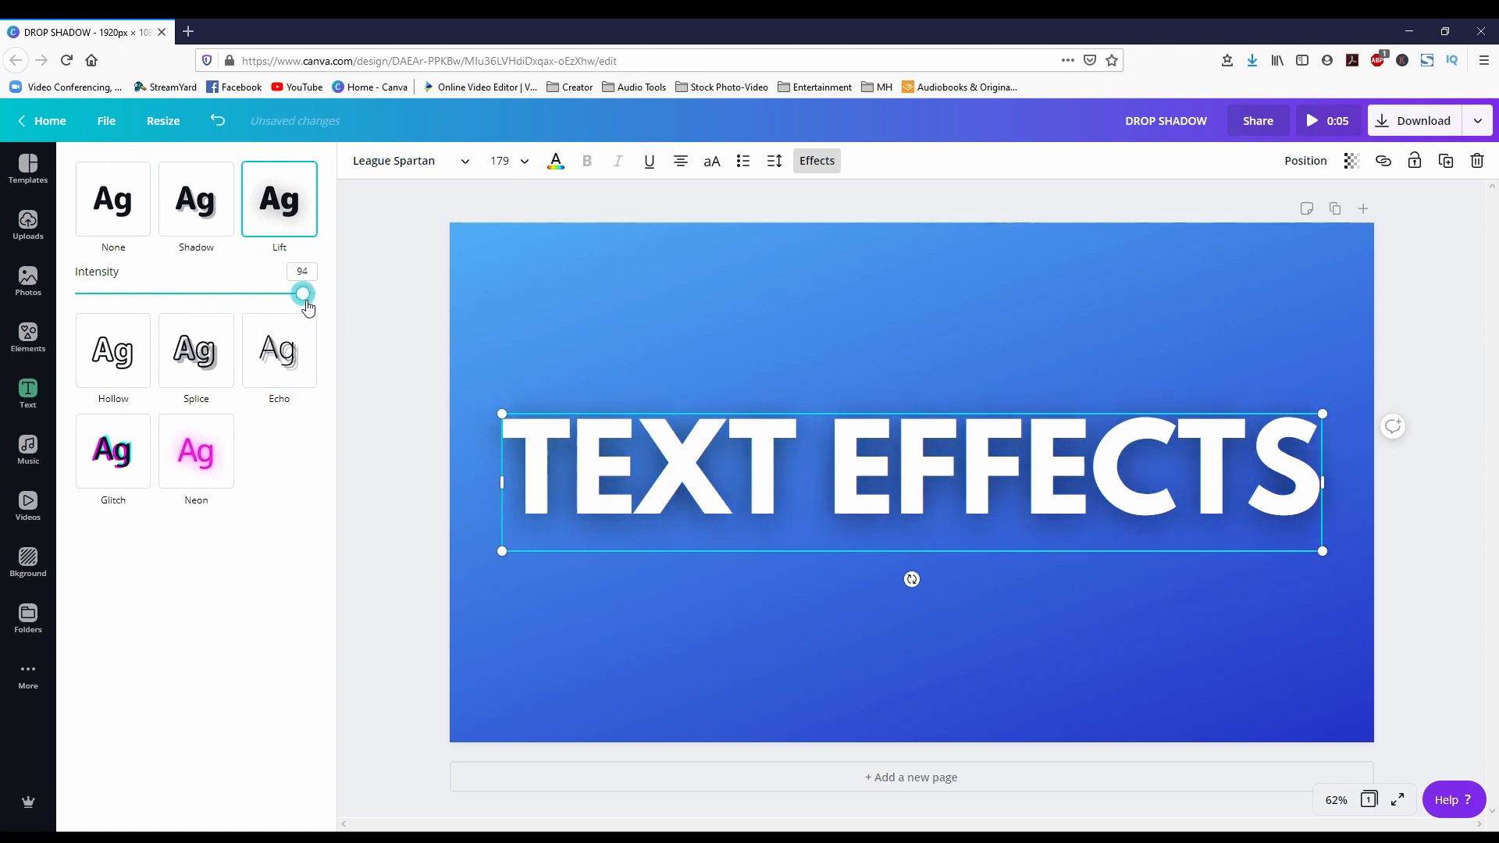
left_click_drag(305, 292, 318, 292)
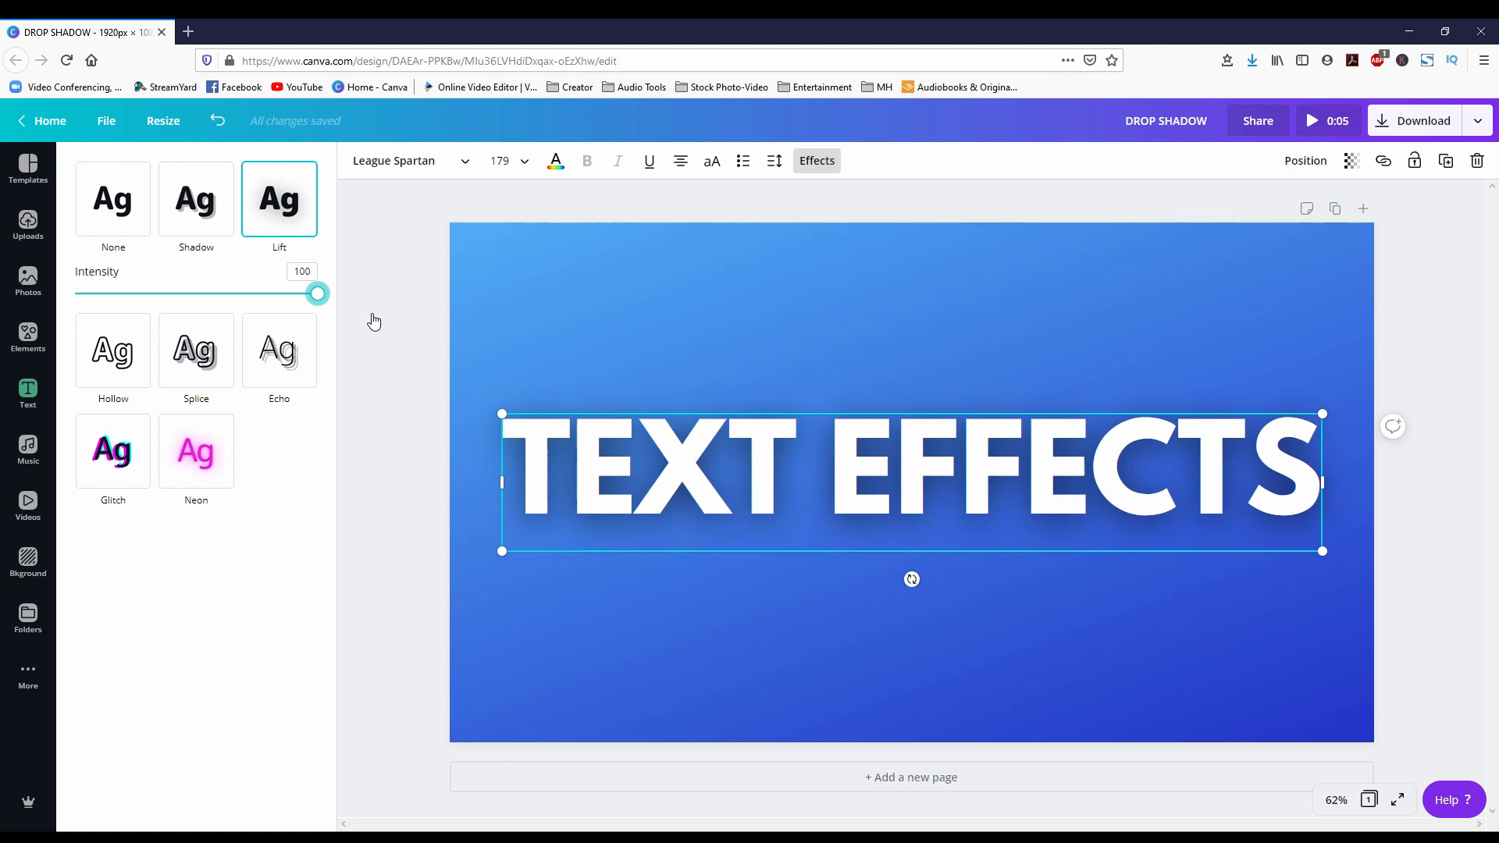
left_click_drag(316, 294, 294, 294)
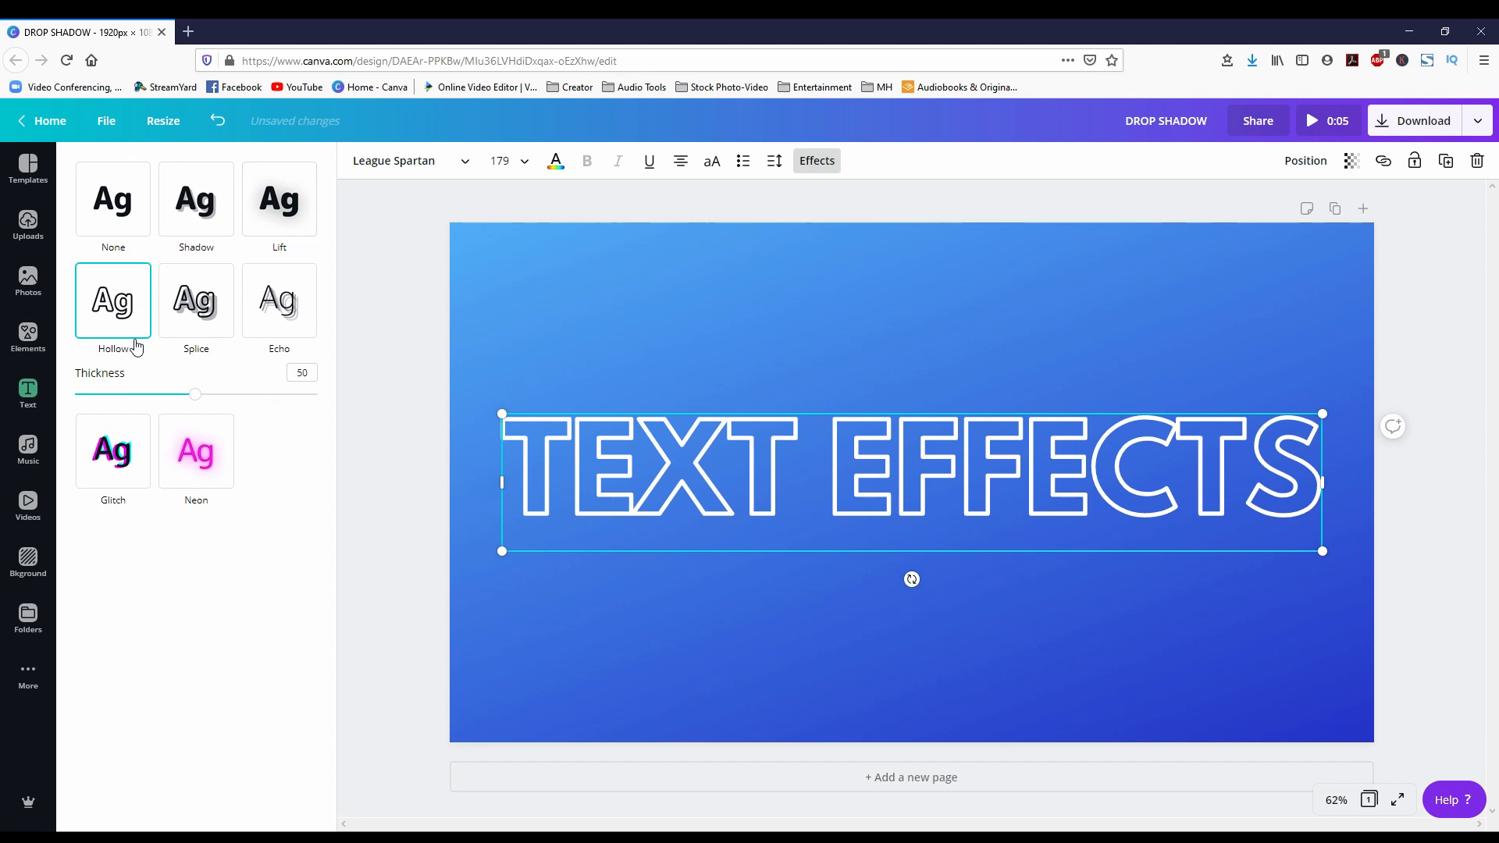
mouse_move(348, 470)
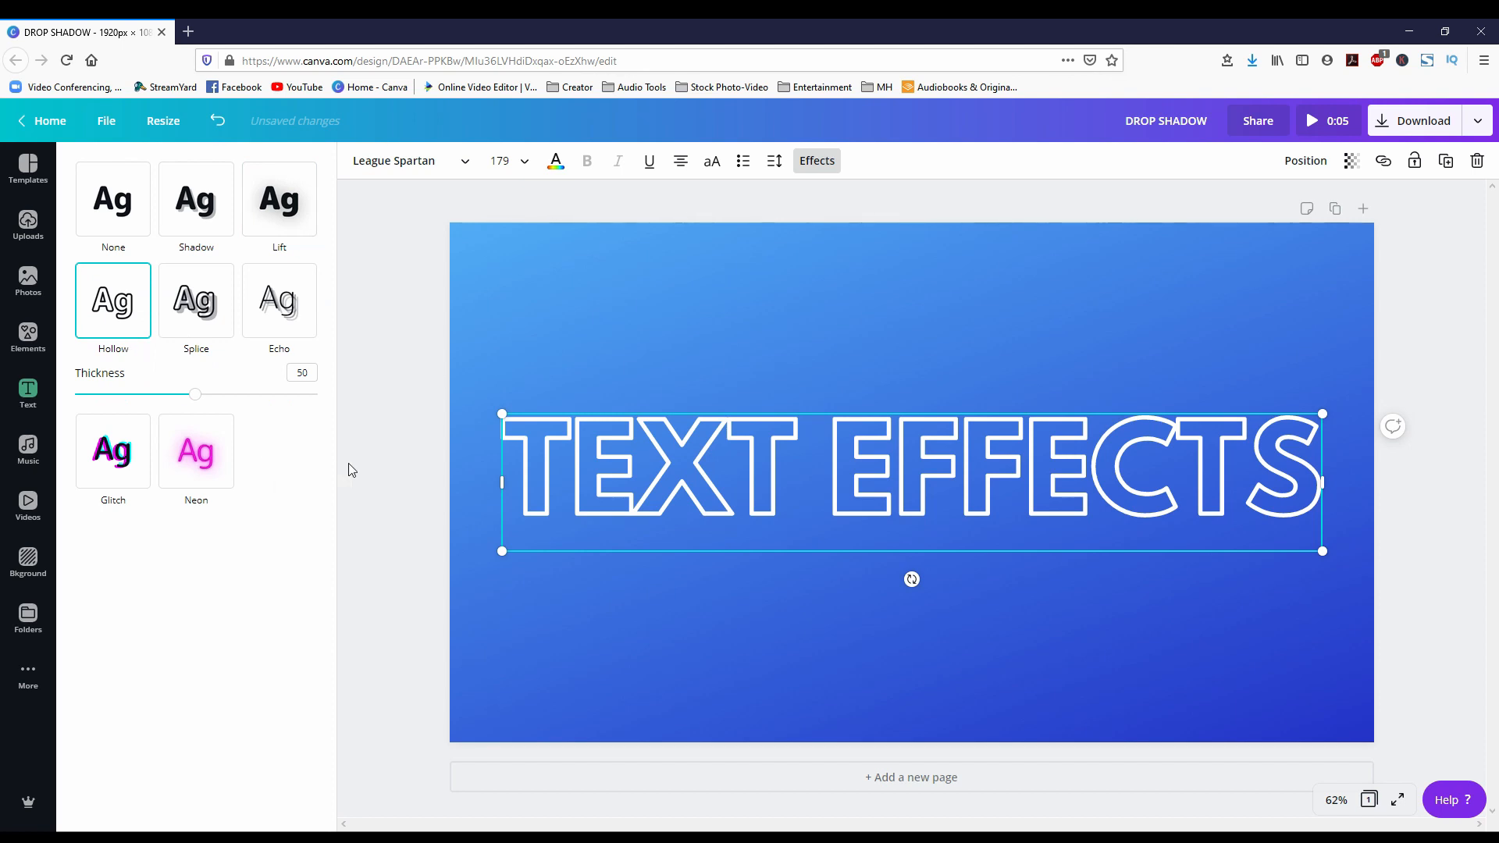
Try the Hollow outline from thin to maximum thickness, settle near 56, then choose Splice.
left_click(28, 392)
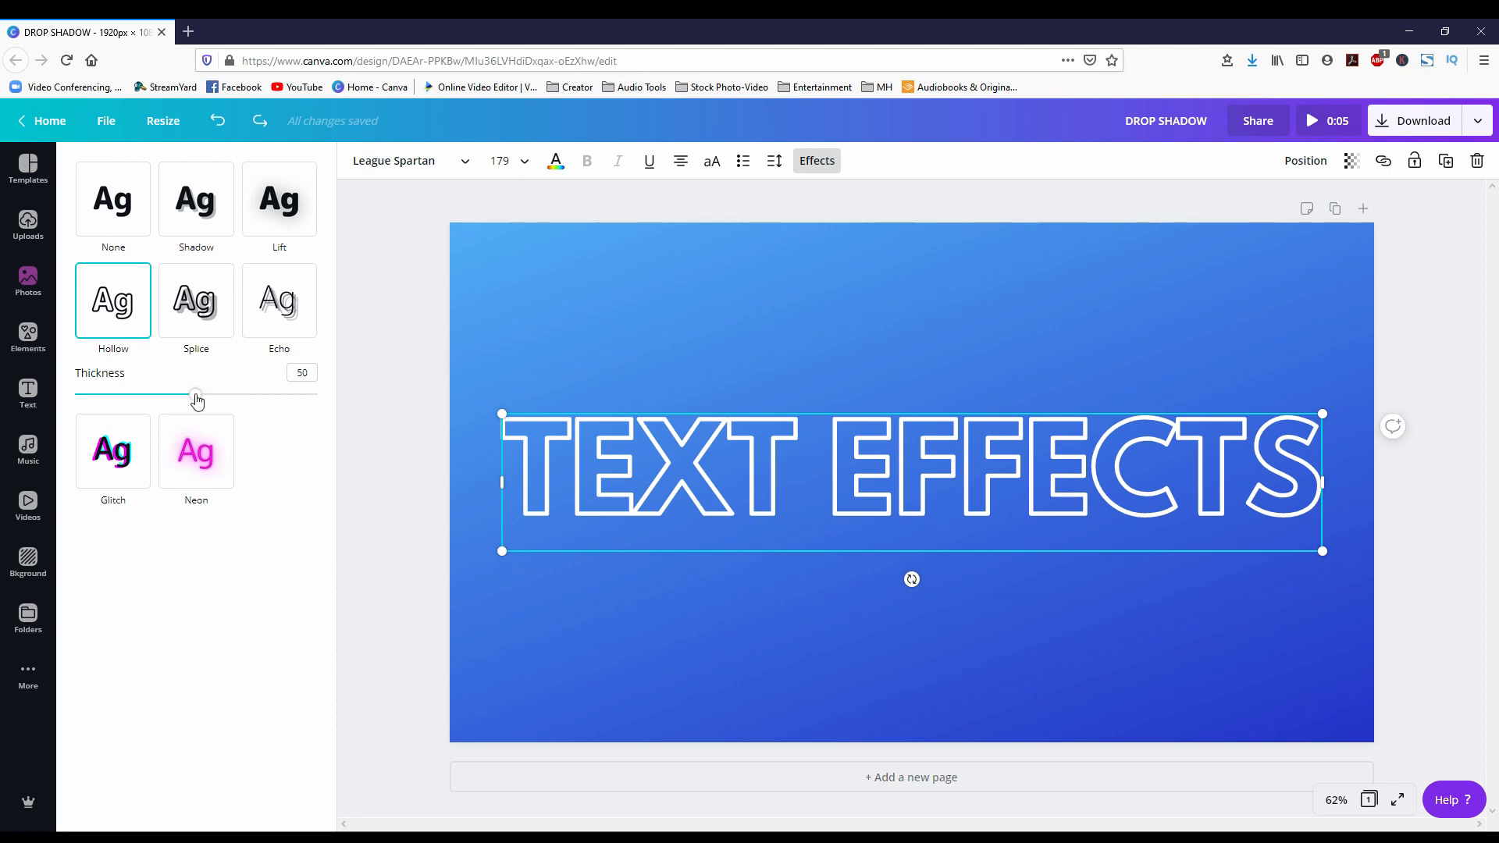
left_click_drag(196, 394, 190, 394)
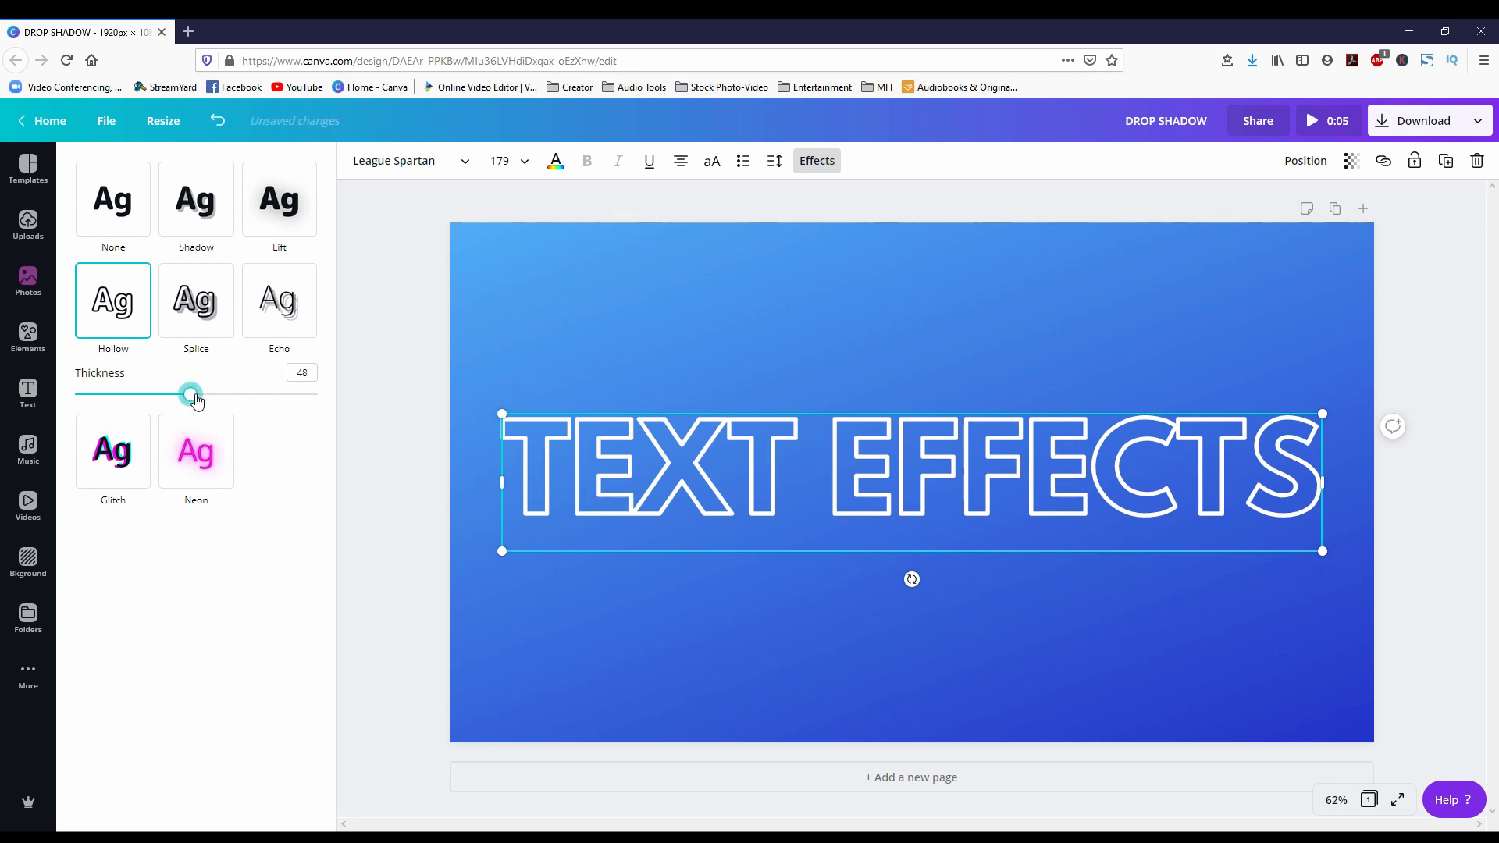
left_click_drag(191, 393, 316, 393)
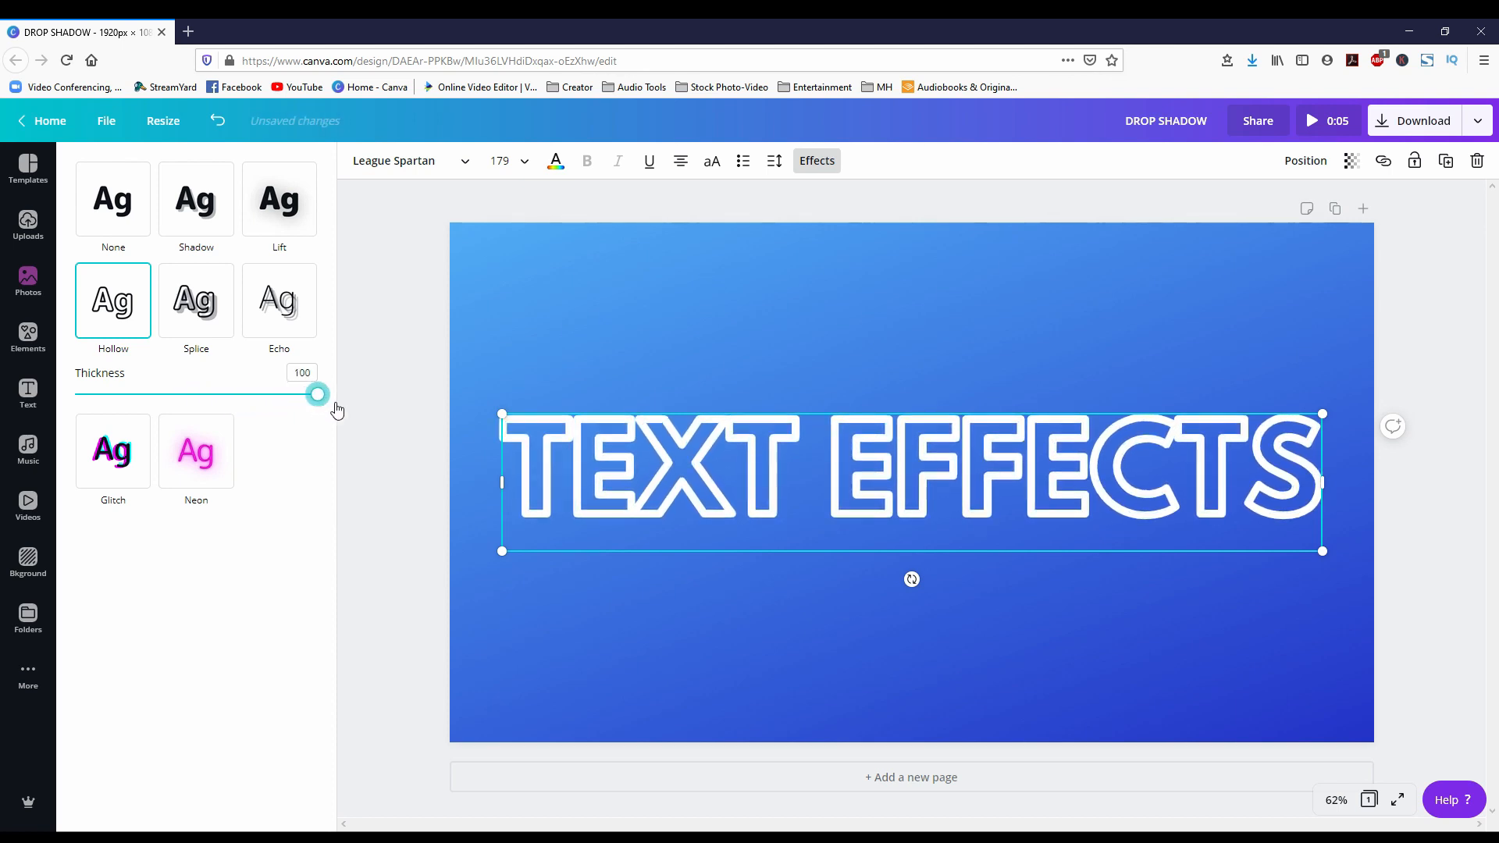
left_click_drag(317, 394, 209, 393)
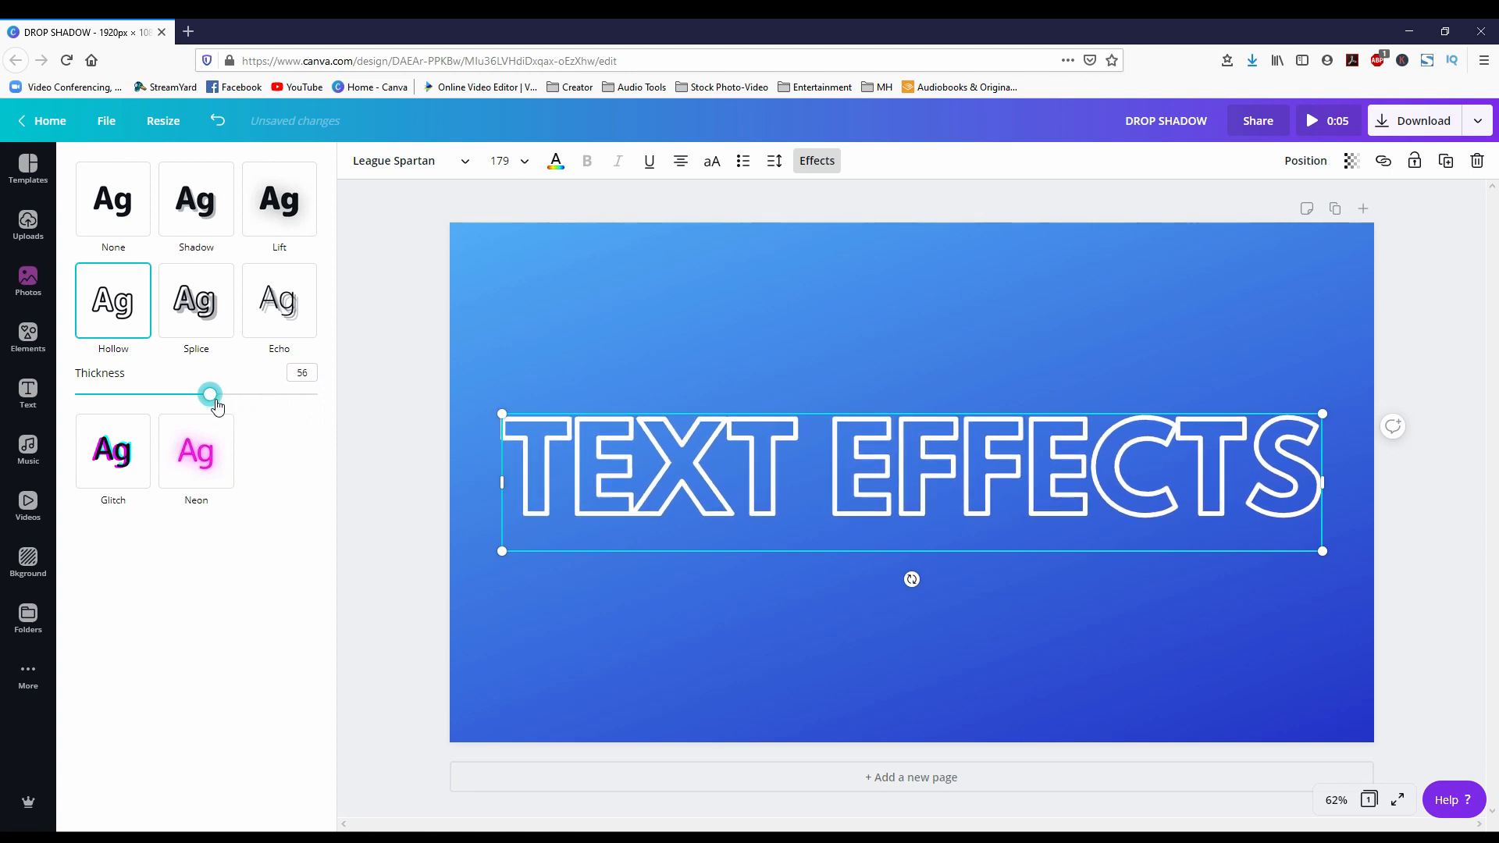
left_click(196, 301)
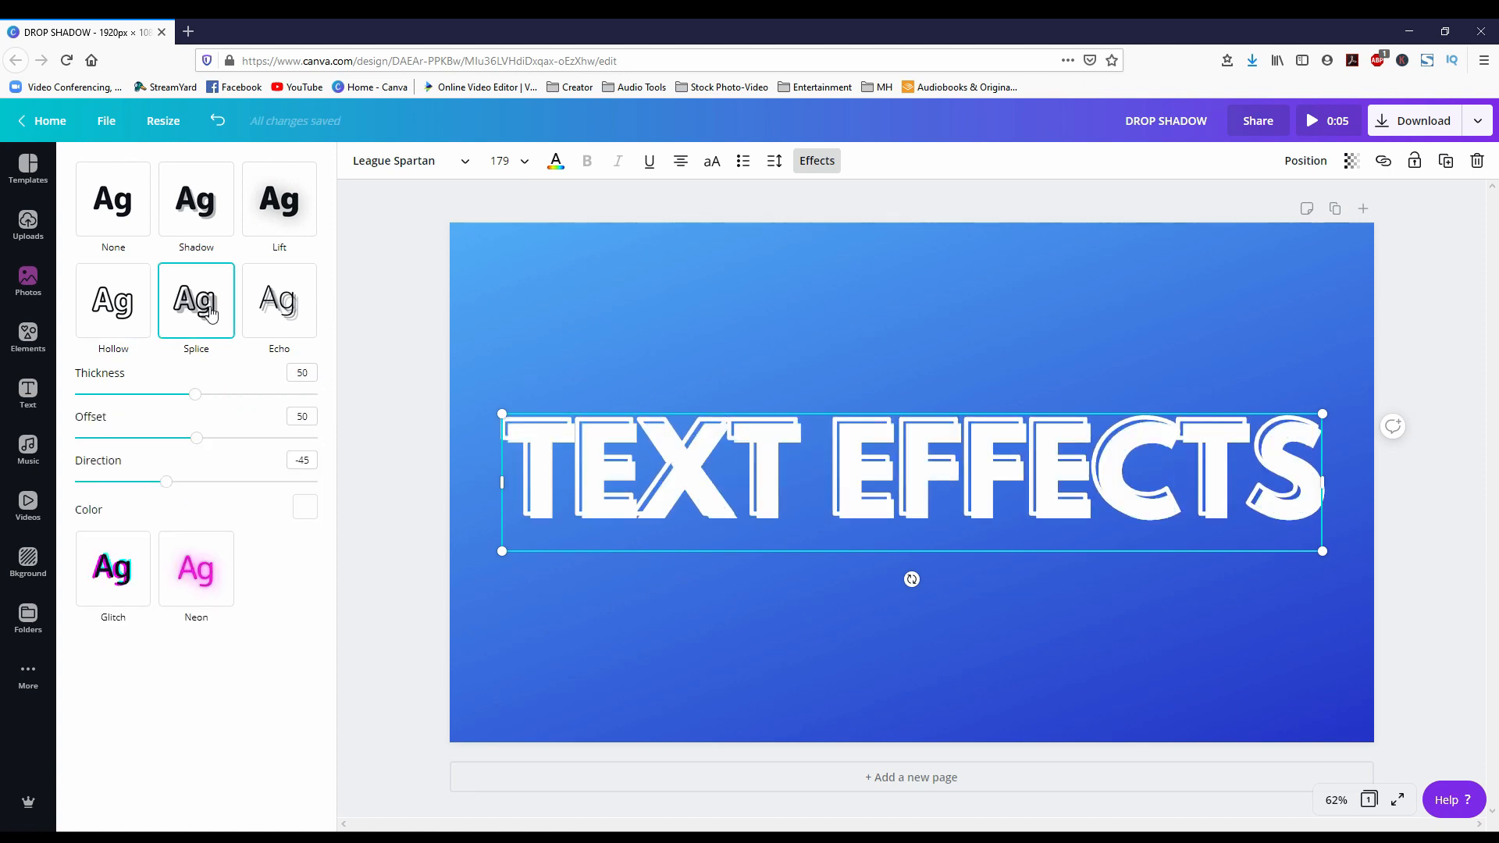
mouse_move(229, 397)
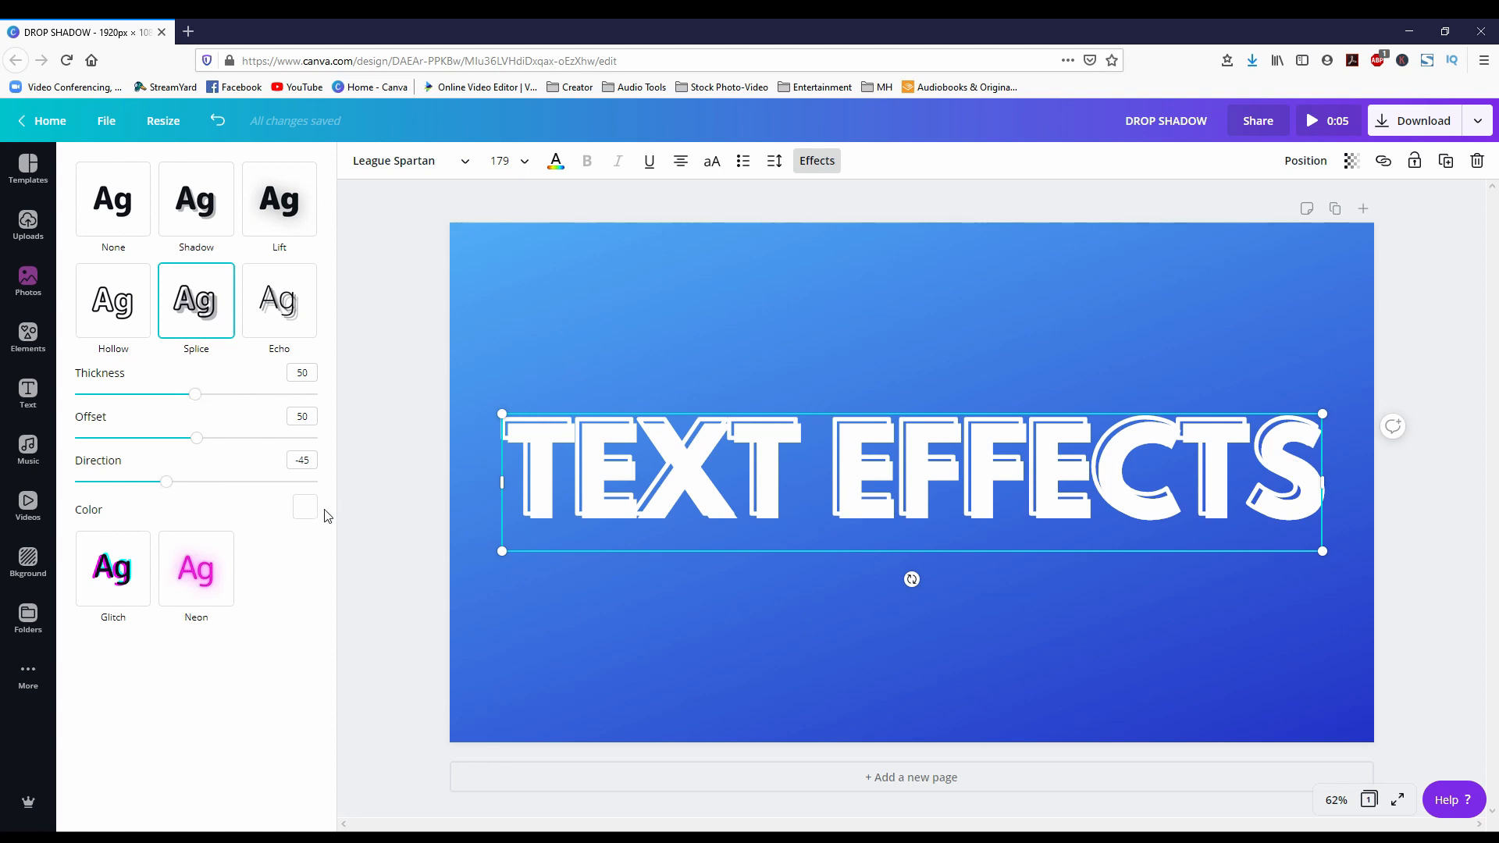
Colour the Splice layer black, then coral red, then purple.
left_click(305, 506)
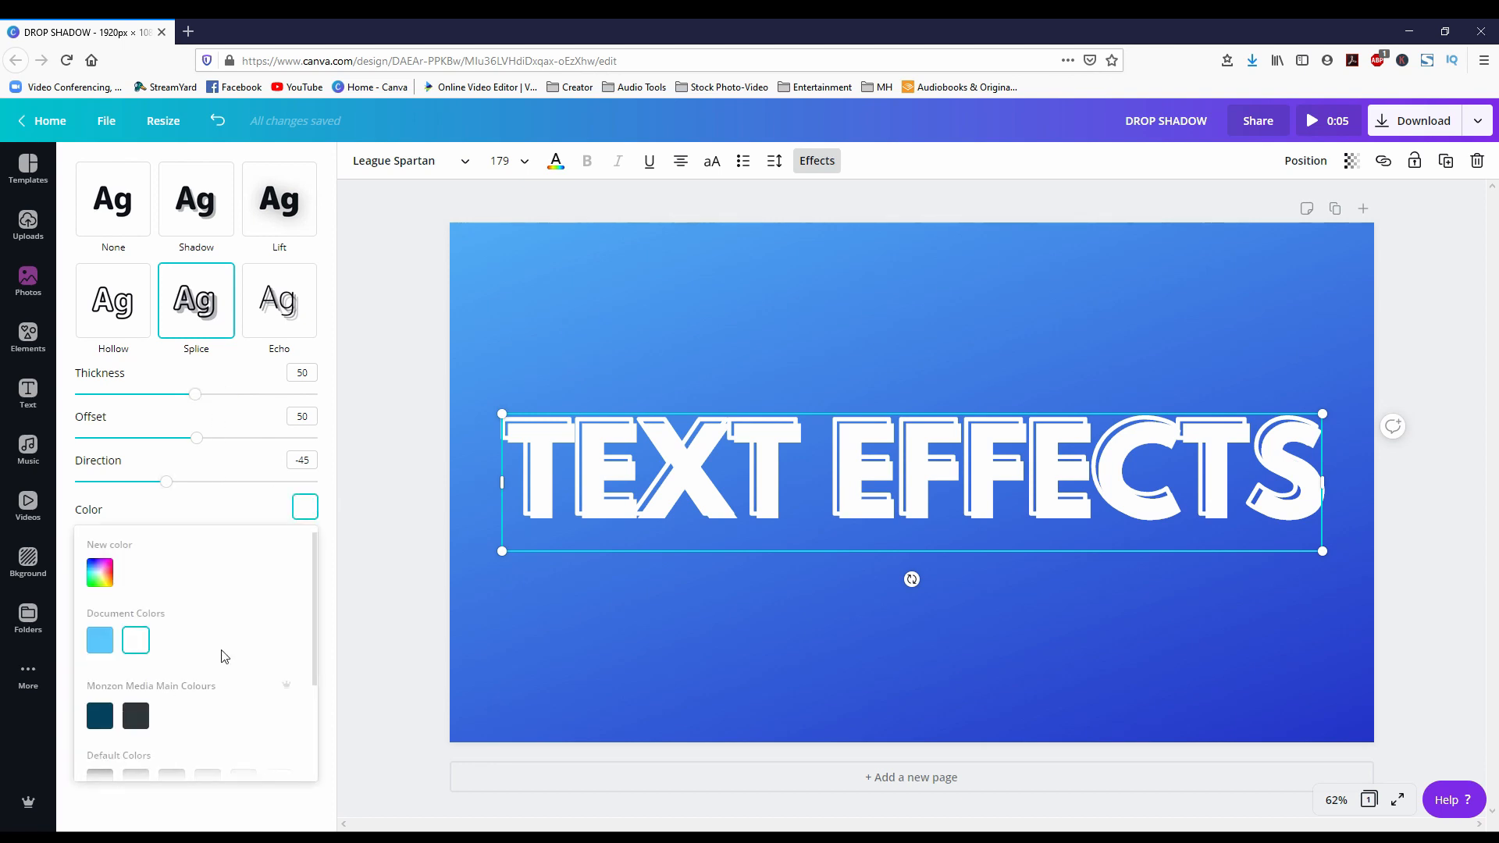
left_click(100, 640)
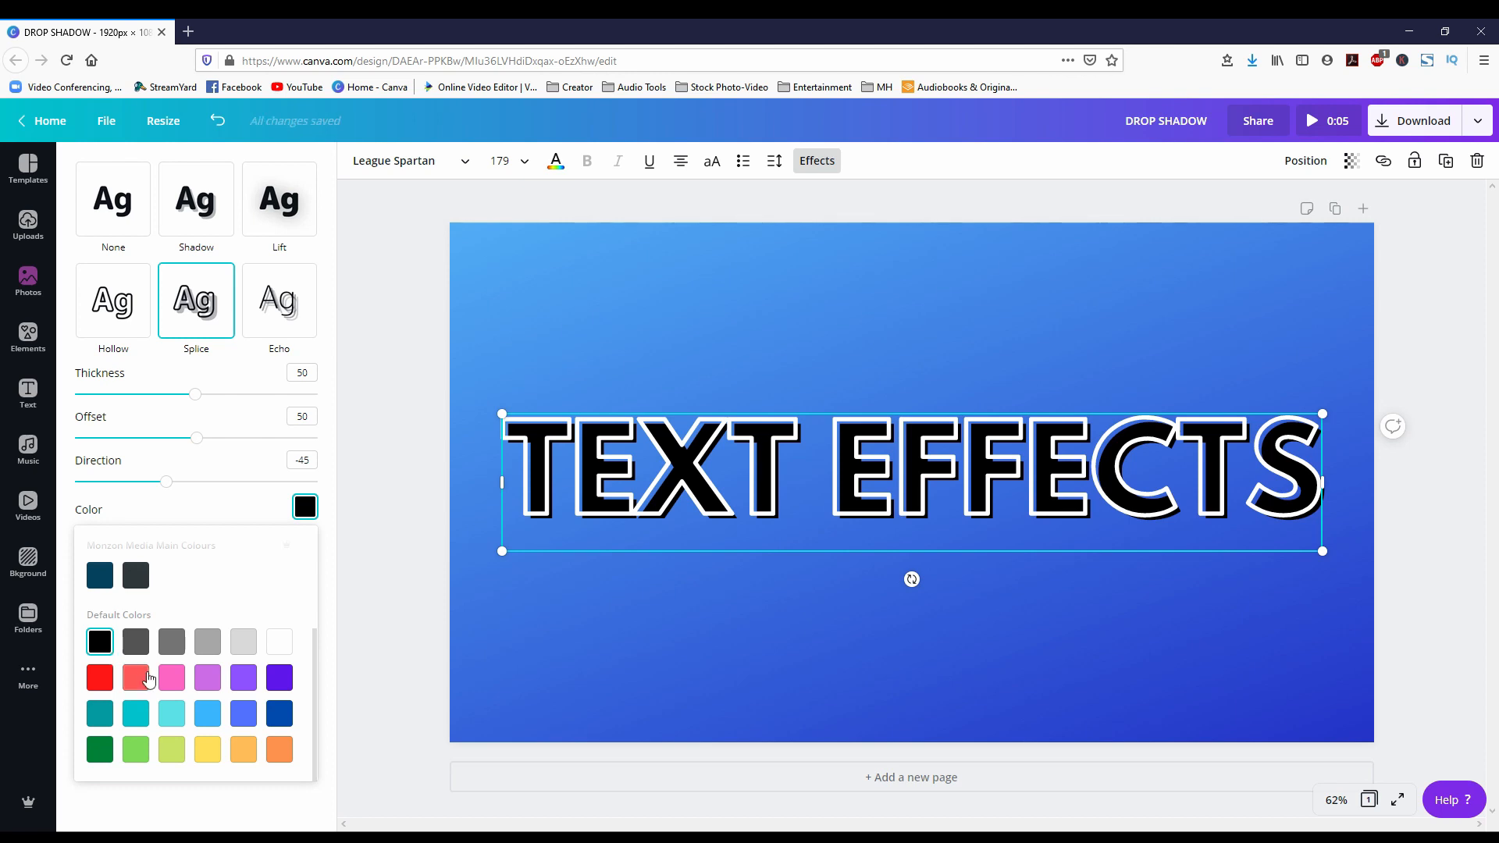
left_click(135, 676)
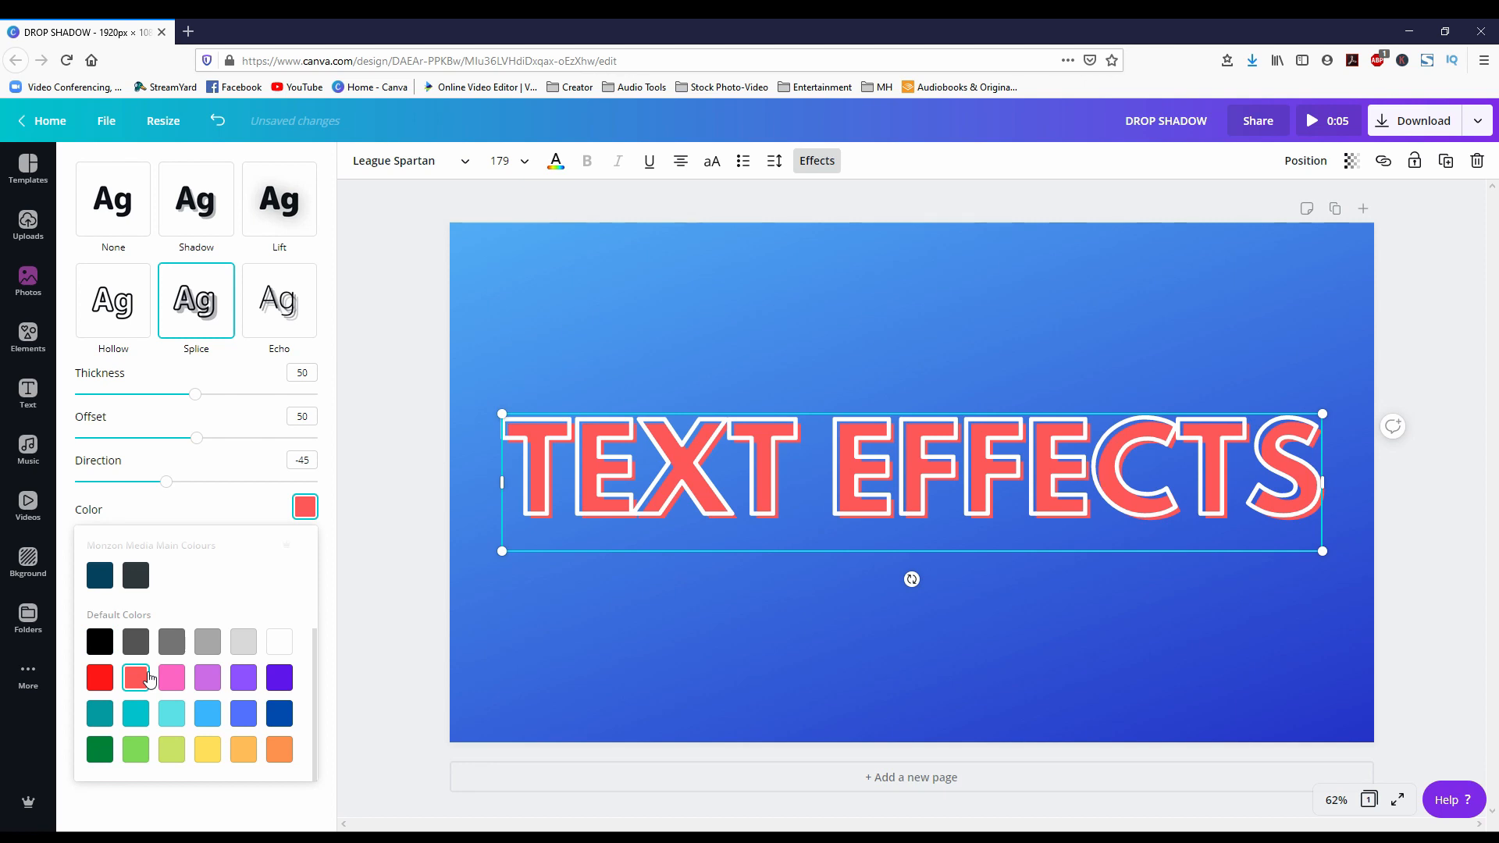
left_click(244, 677)
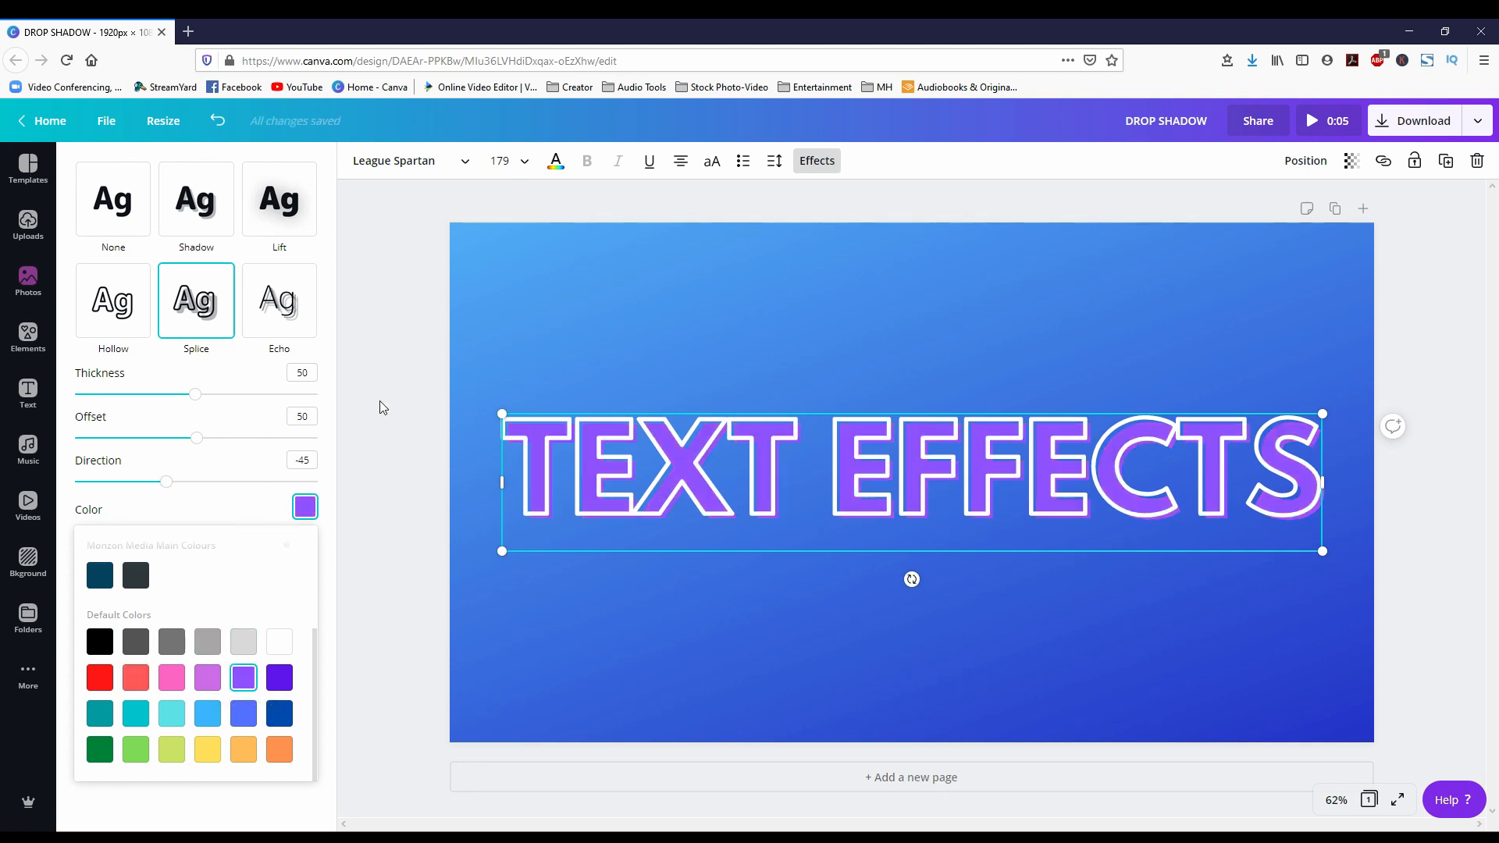
Turn the heading letters yellow and return to the effect settings.
left_click(556, 160)
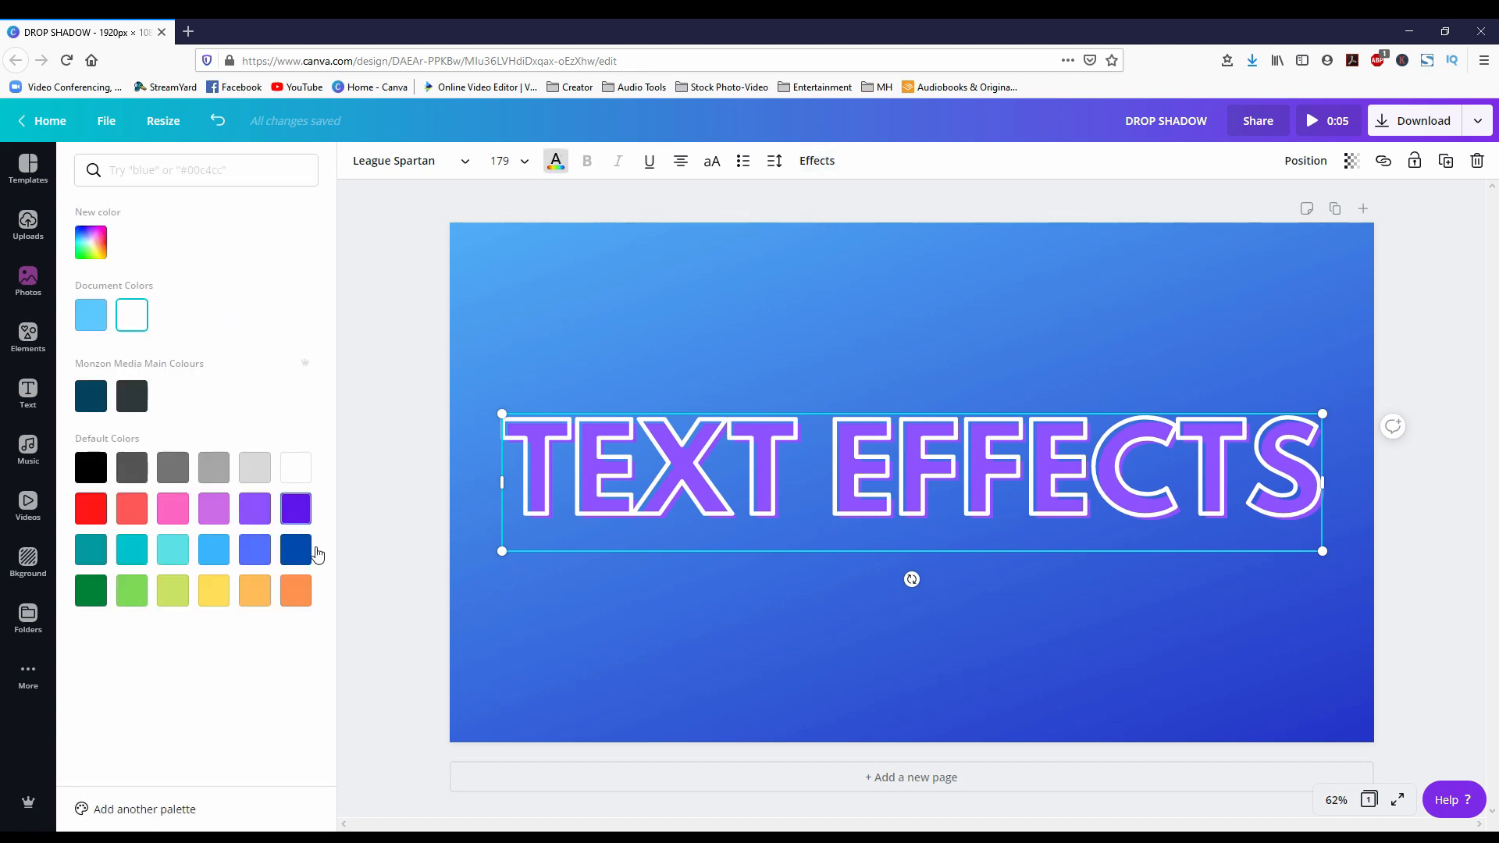
left_click(213, 590)
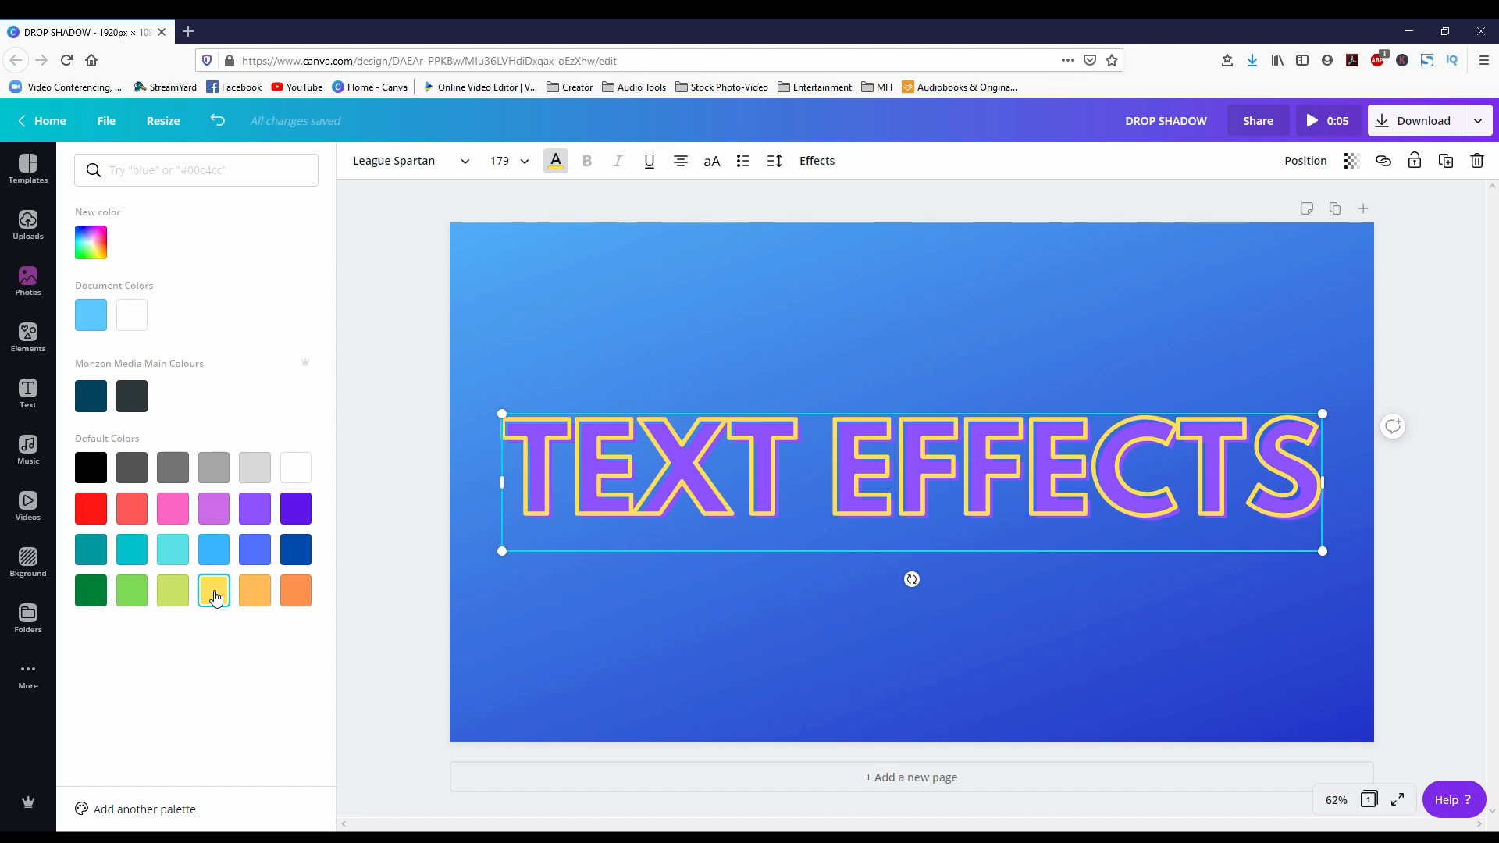
left_click(815, 160)
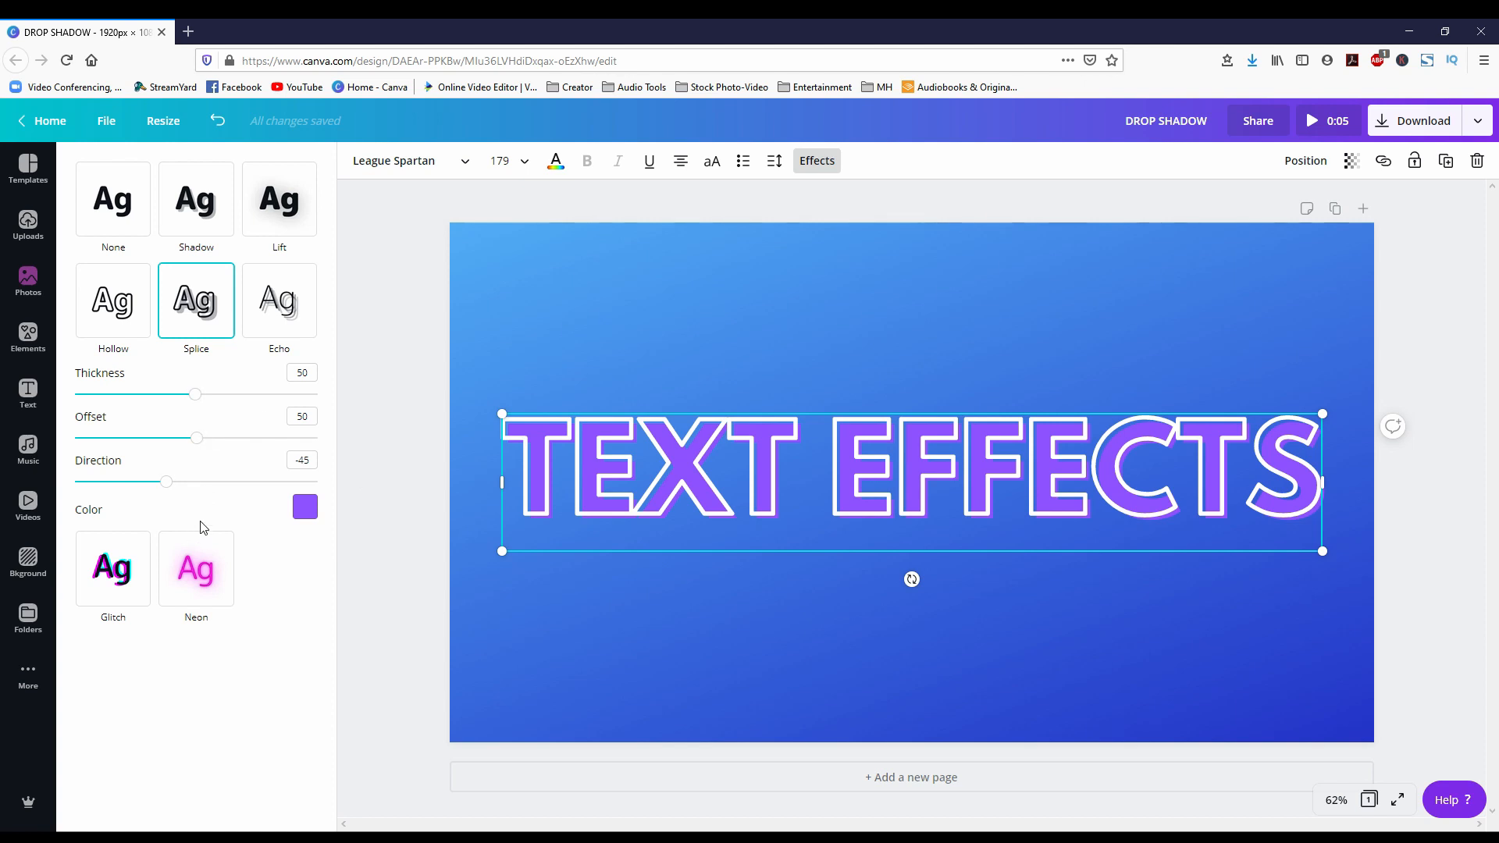
mouse_move(194, 414)
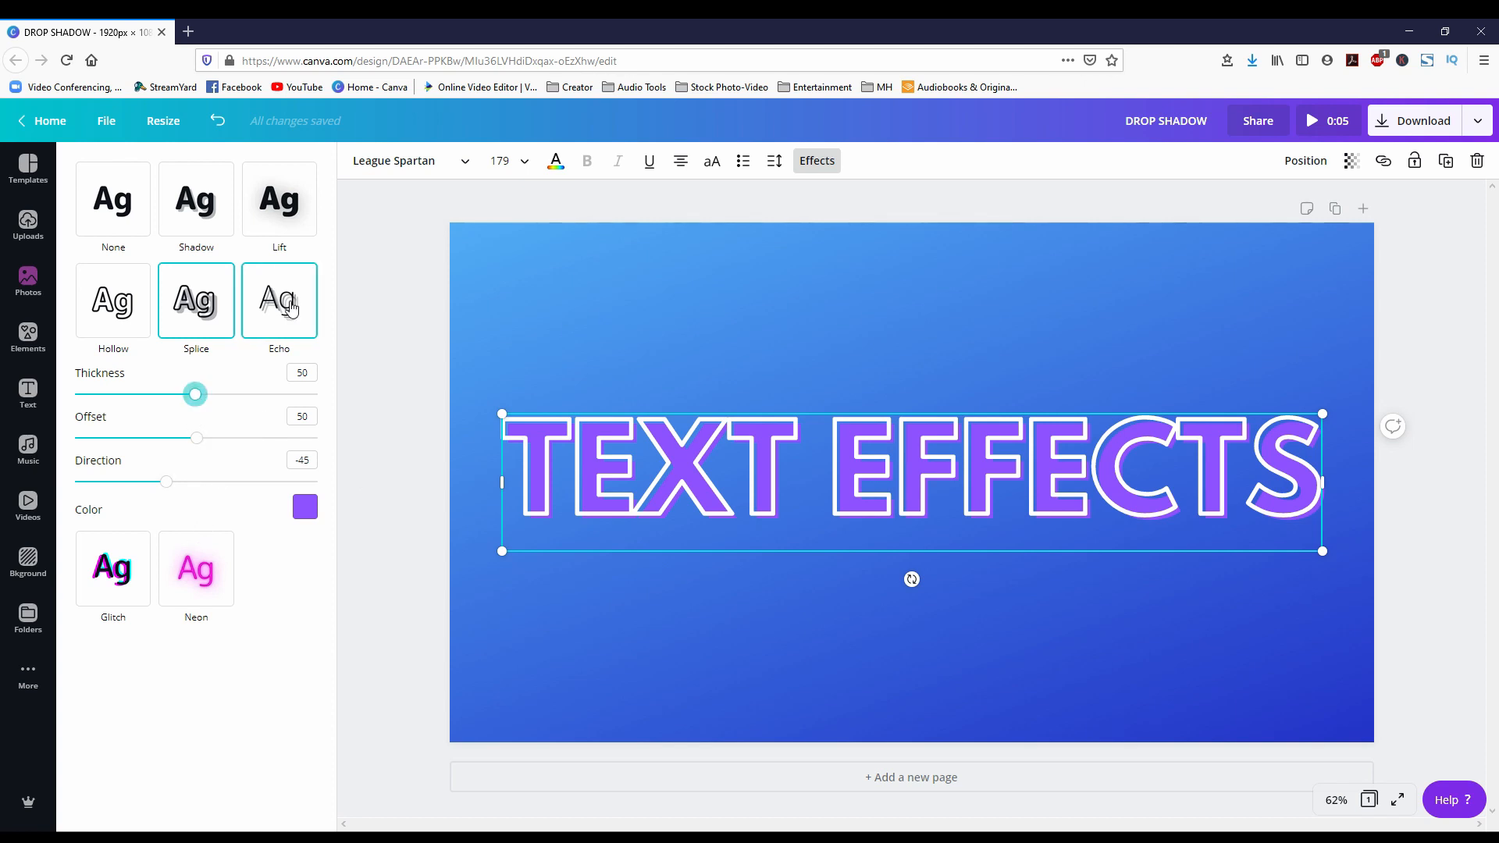
Apply the Echo effect and pick a colour for the trailing copies.
left_click(279, 299)
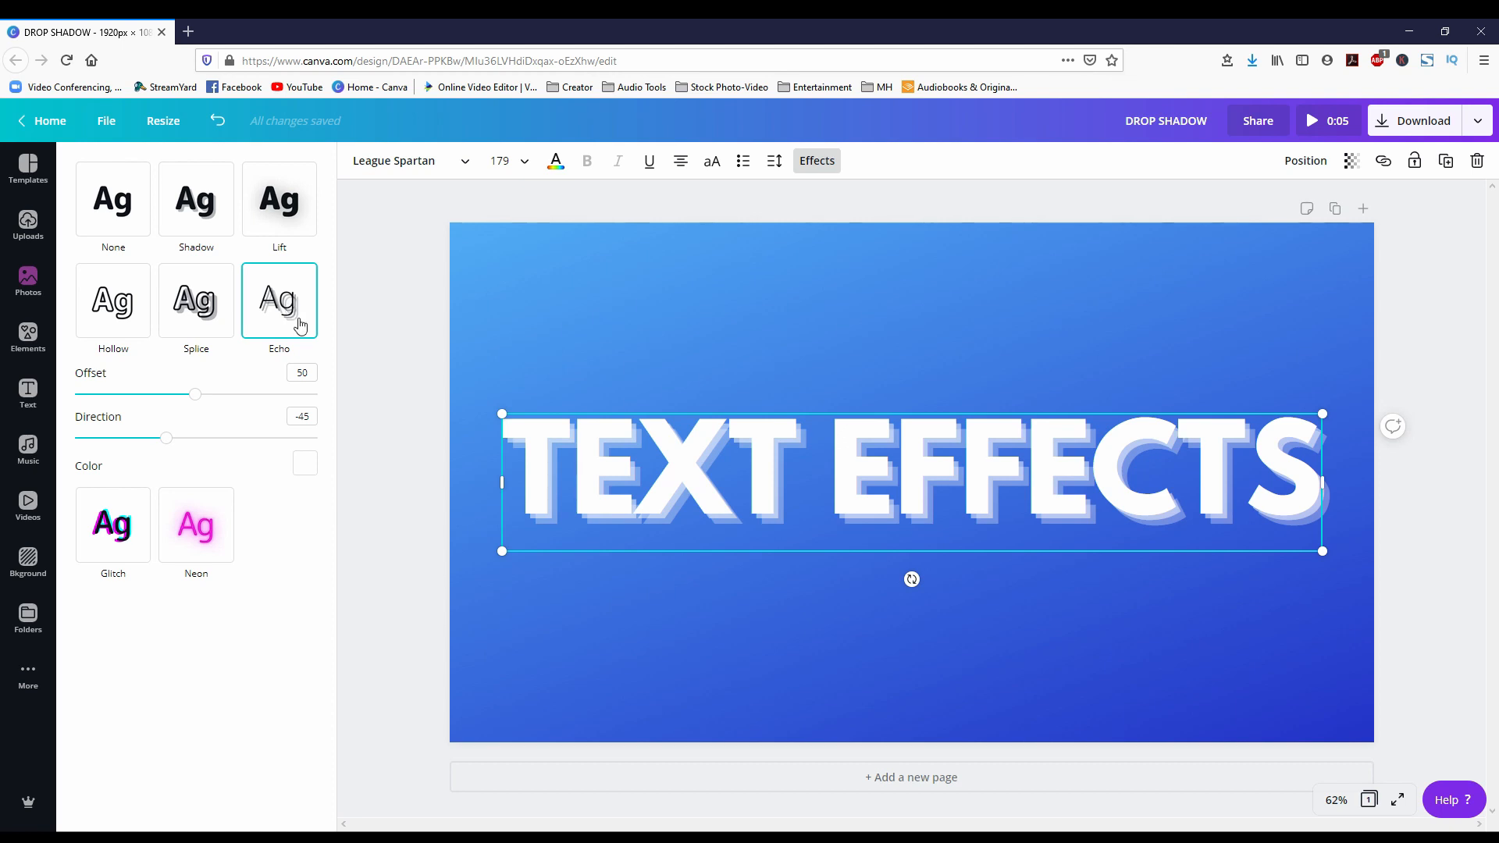
mouse_move(215, 423)
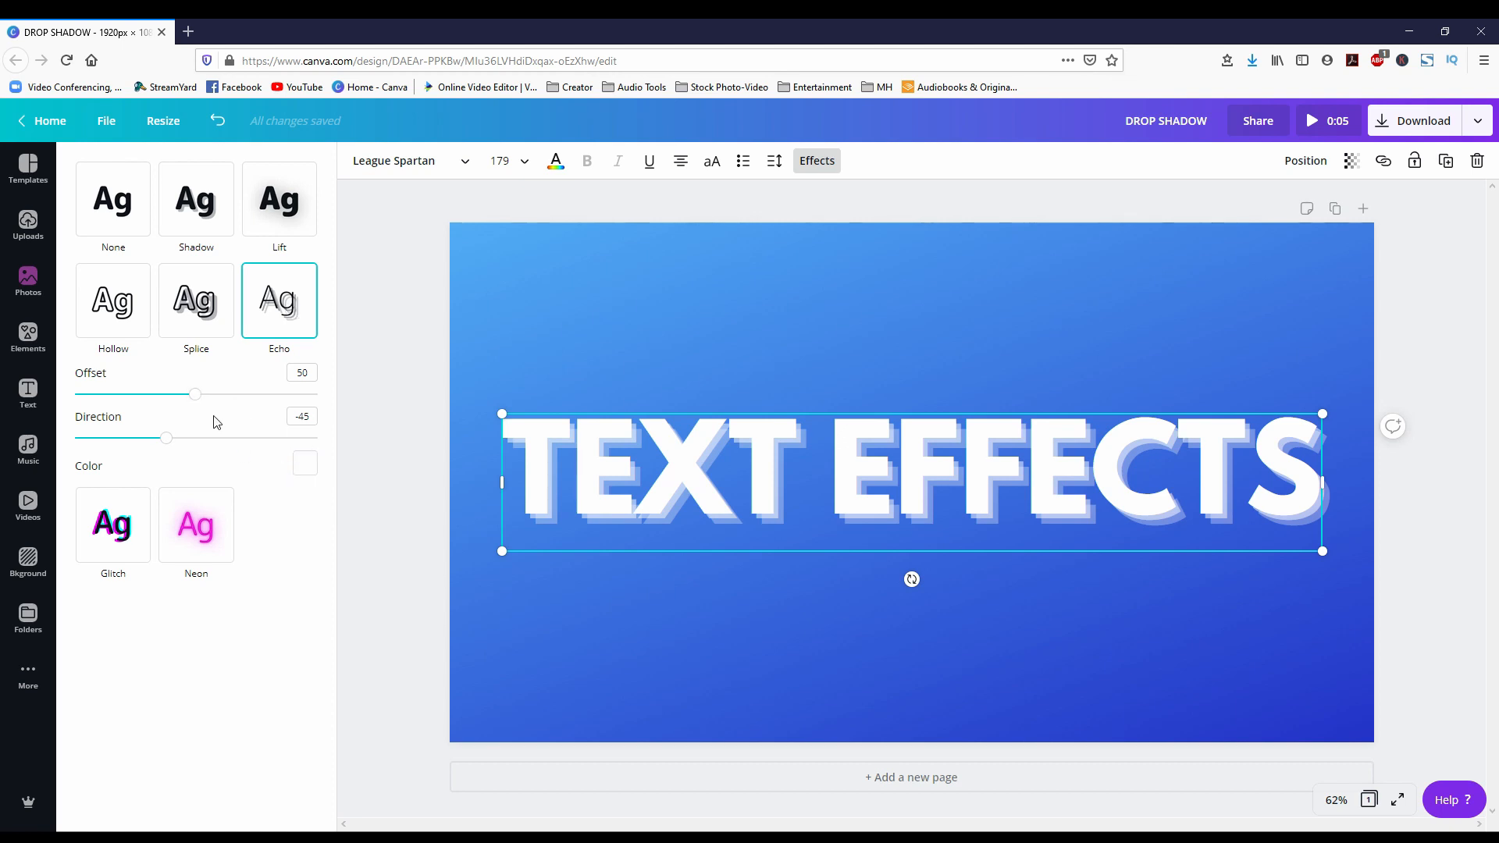
left_click(305, 462)
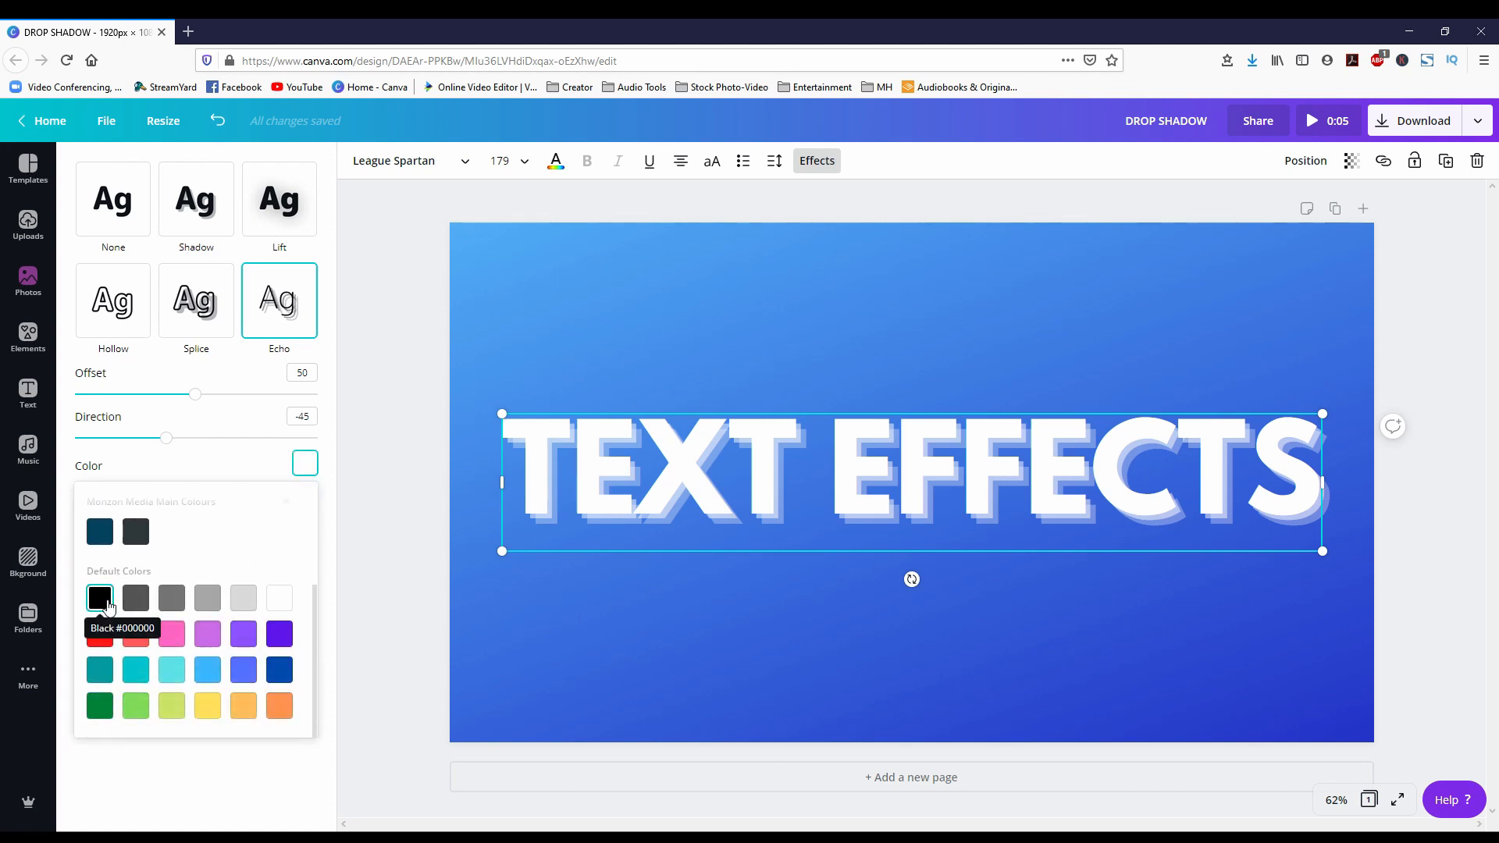
left_click(100, 598)
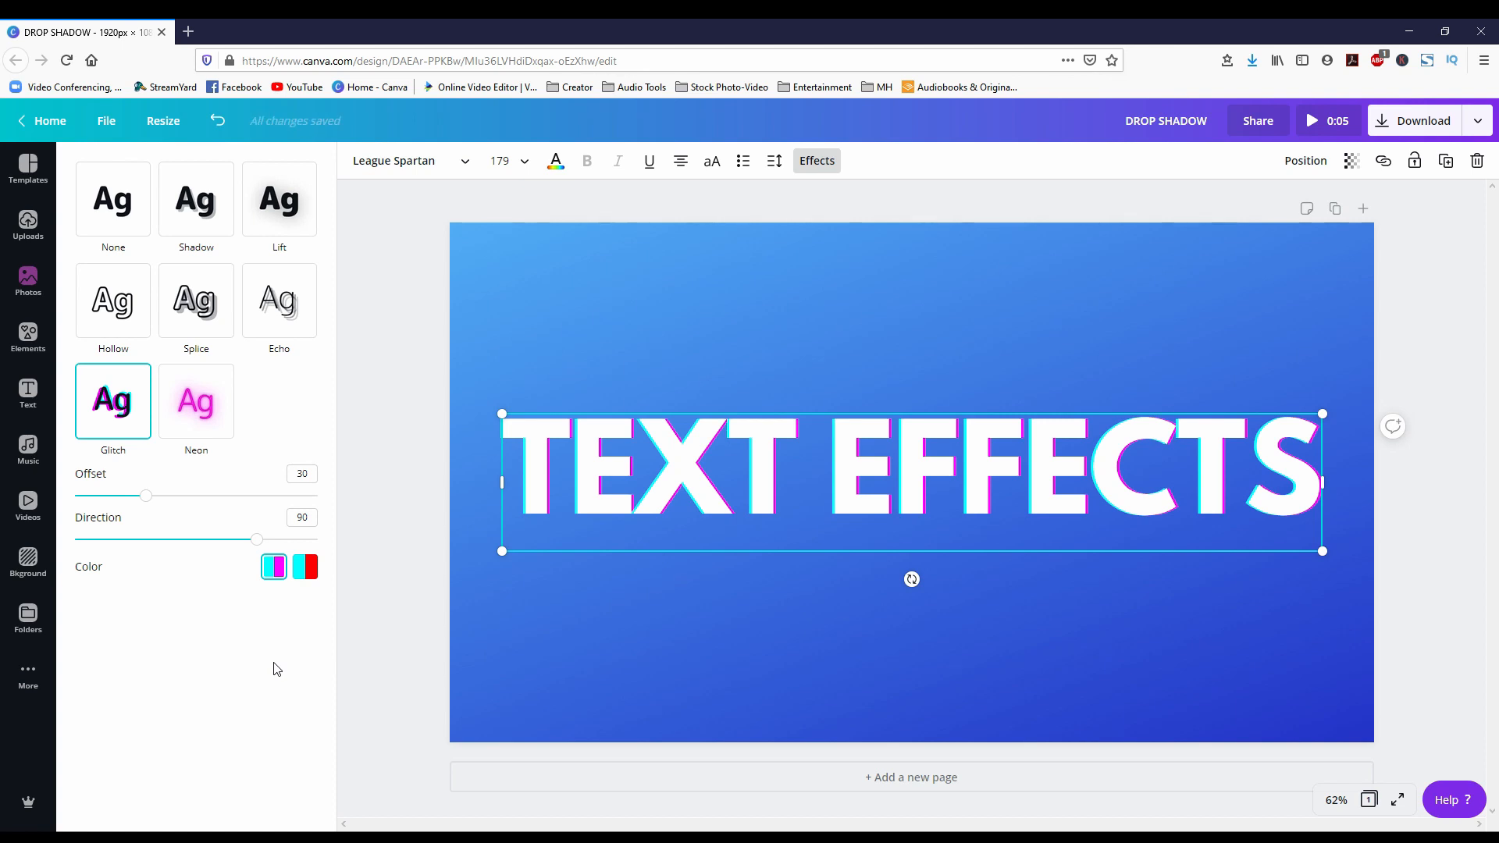
Make the Glitch heading's text purple, then choose the Neon effect.
left_click(556, 161)
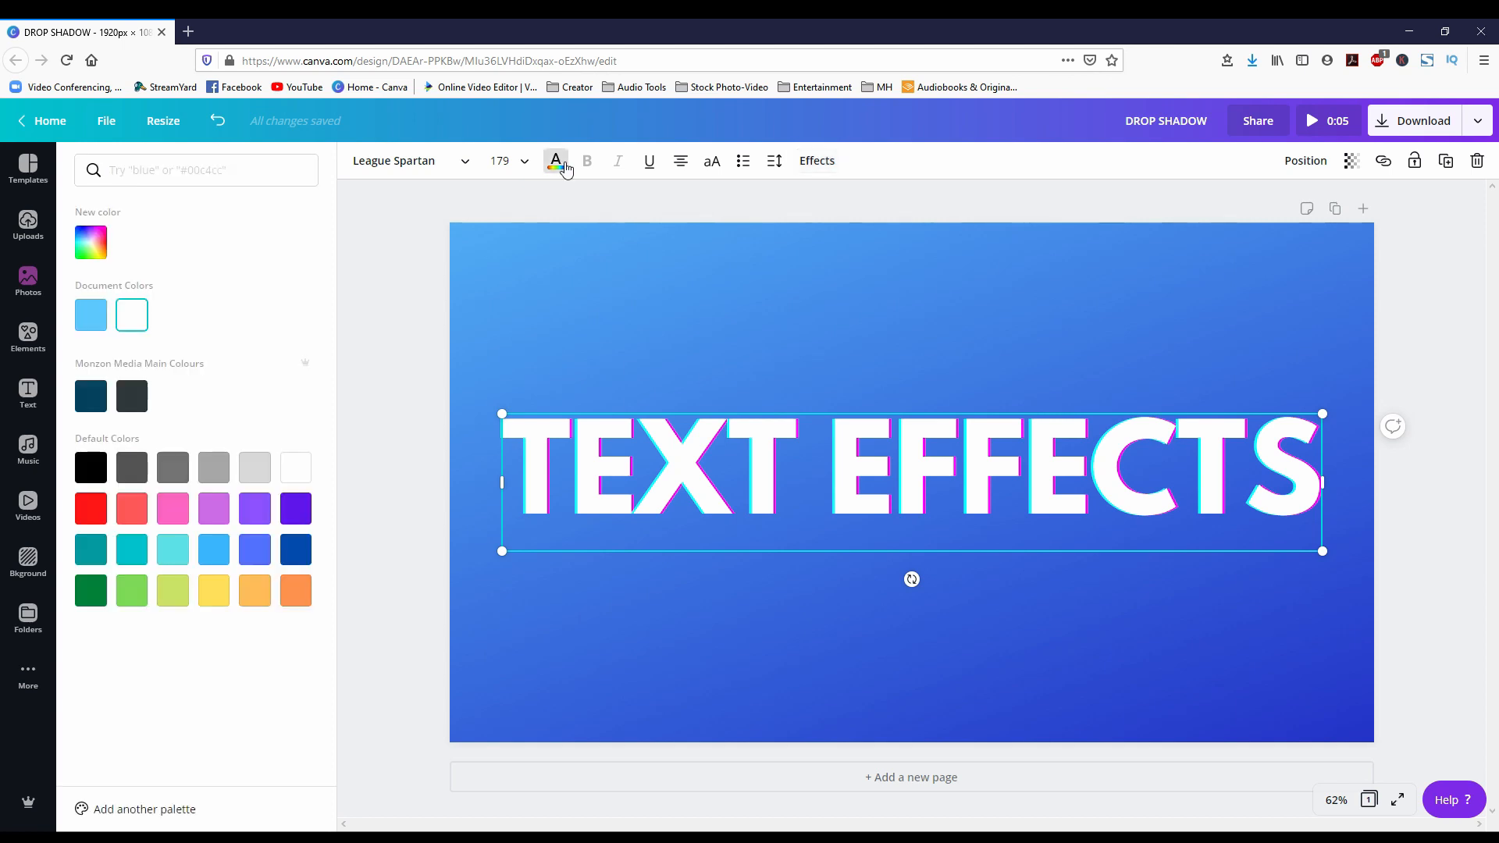
left_click(295, 508)
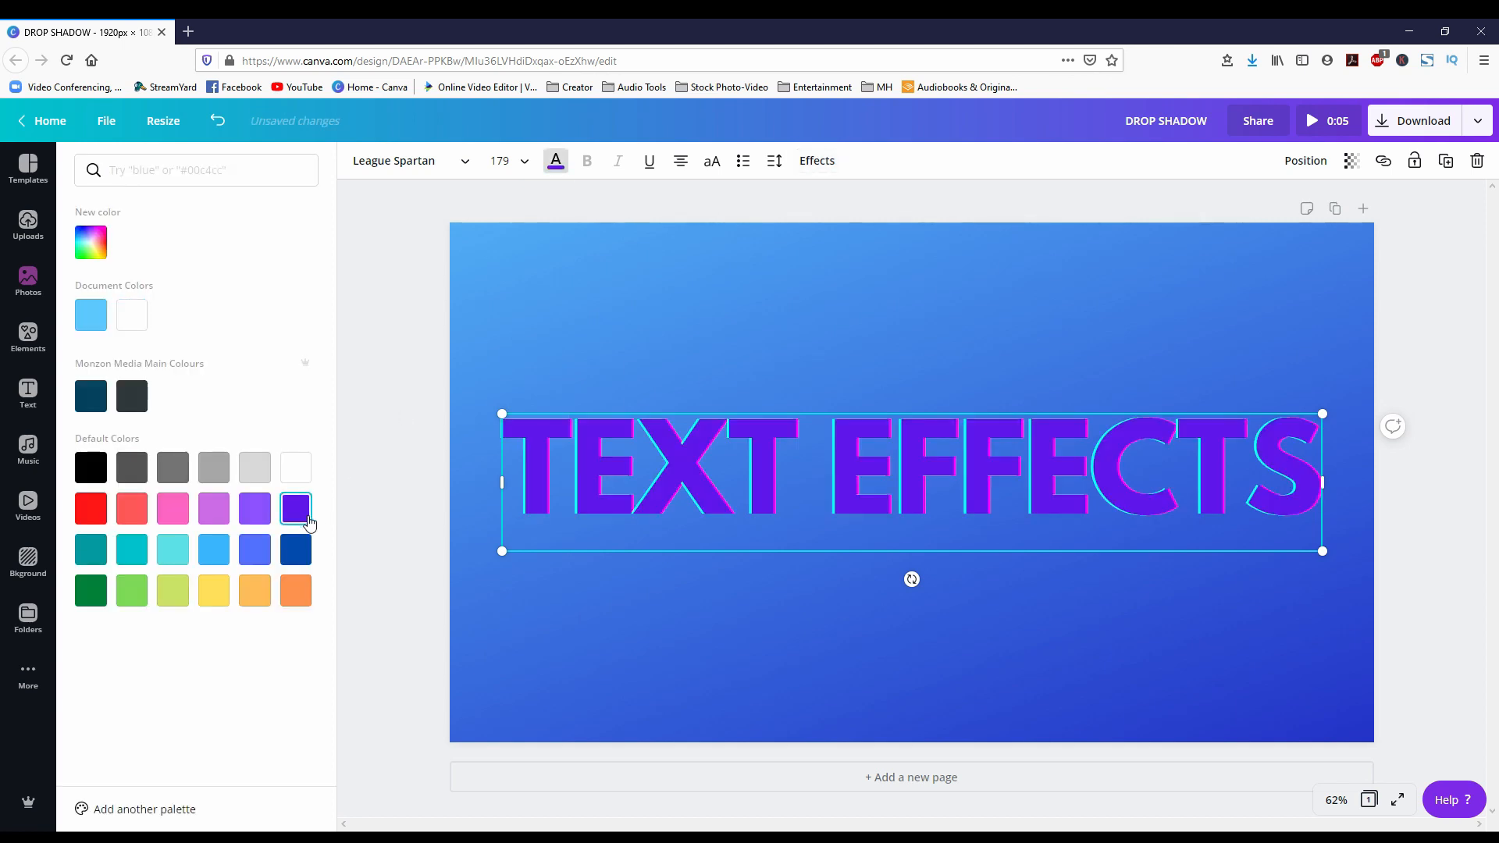
left_click(815, 159)
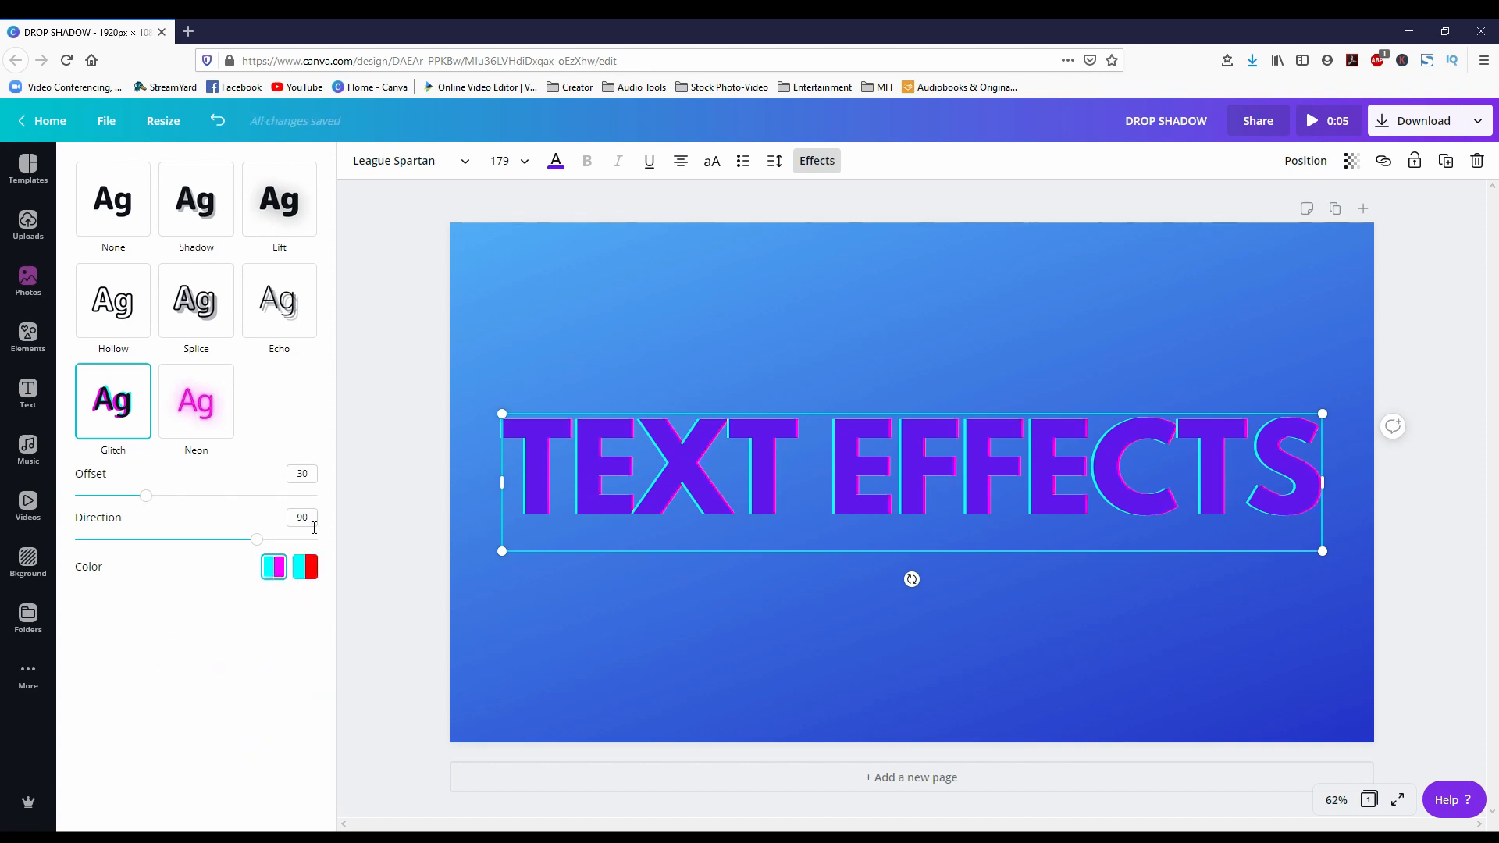
left_click(197, 401)
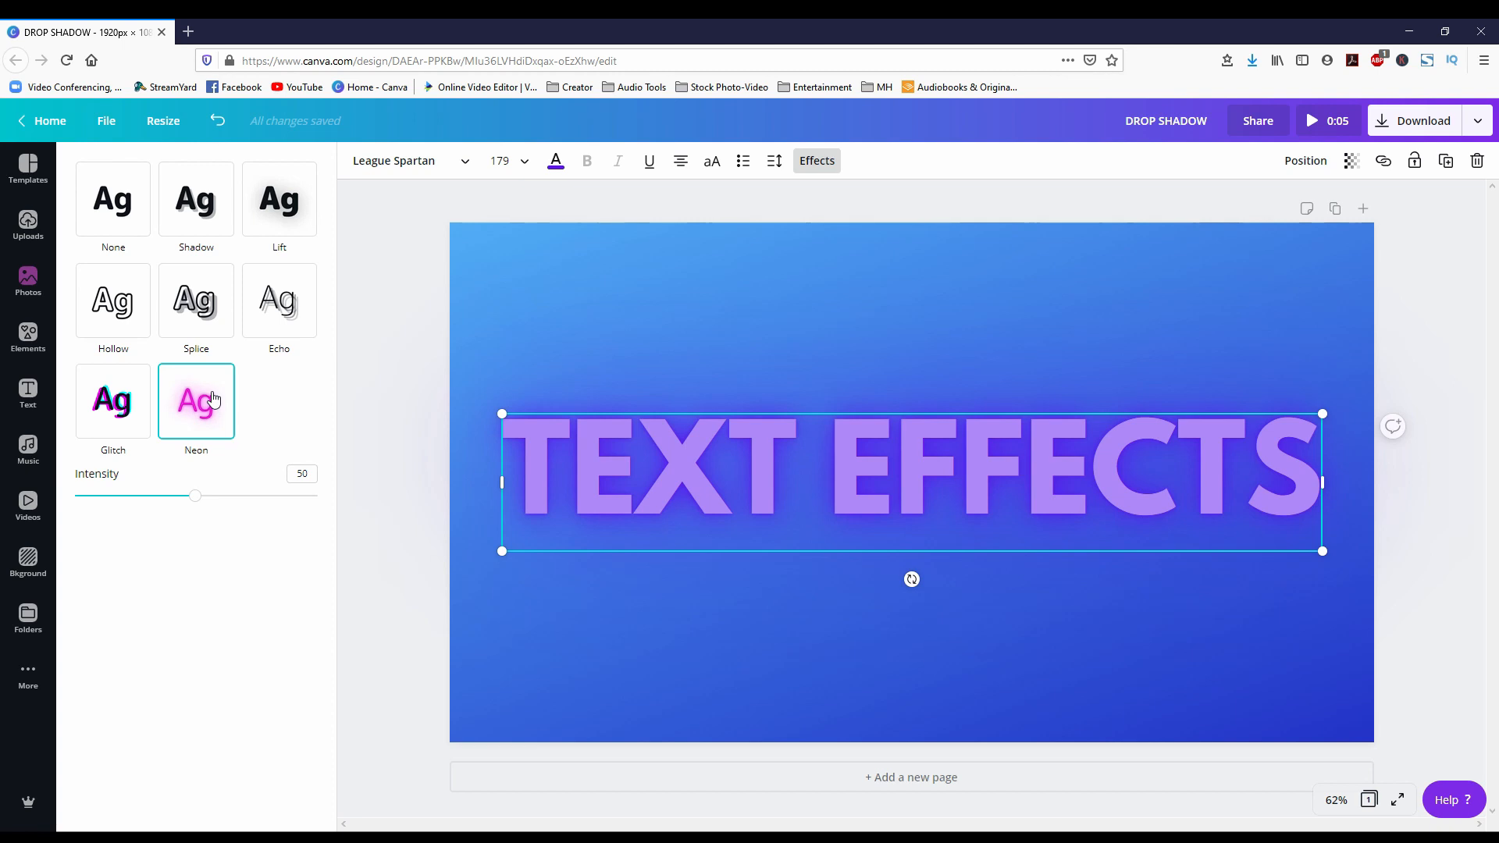
mouse_move(201, 500)
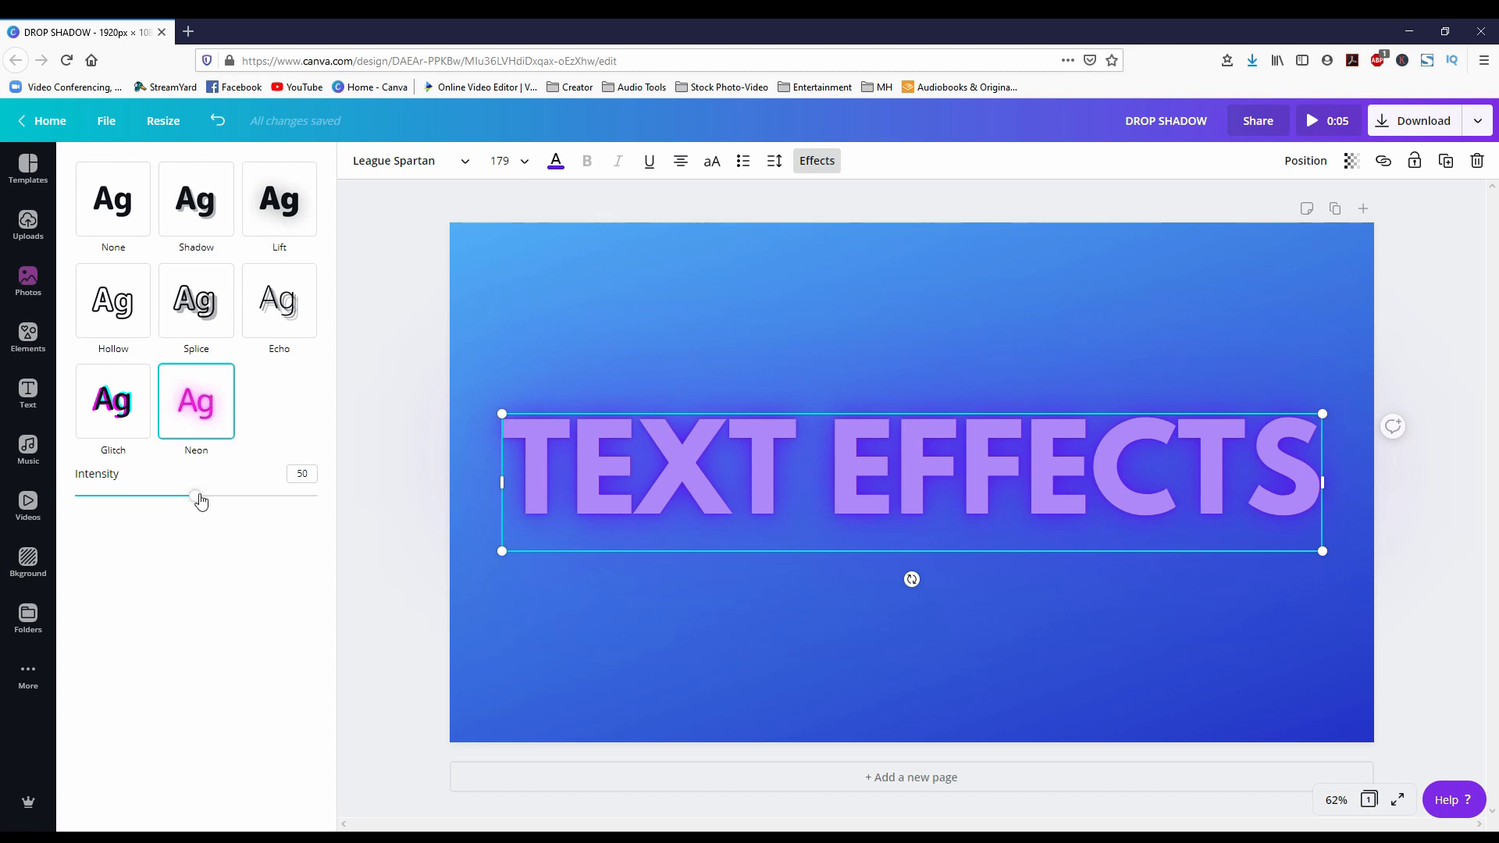
Try Neon intensities from 100 down to about 6 and settle at 58.
left_click_drag(197, 496, 247, 496)
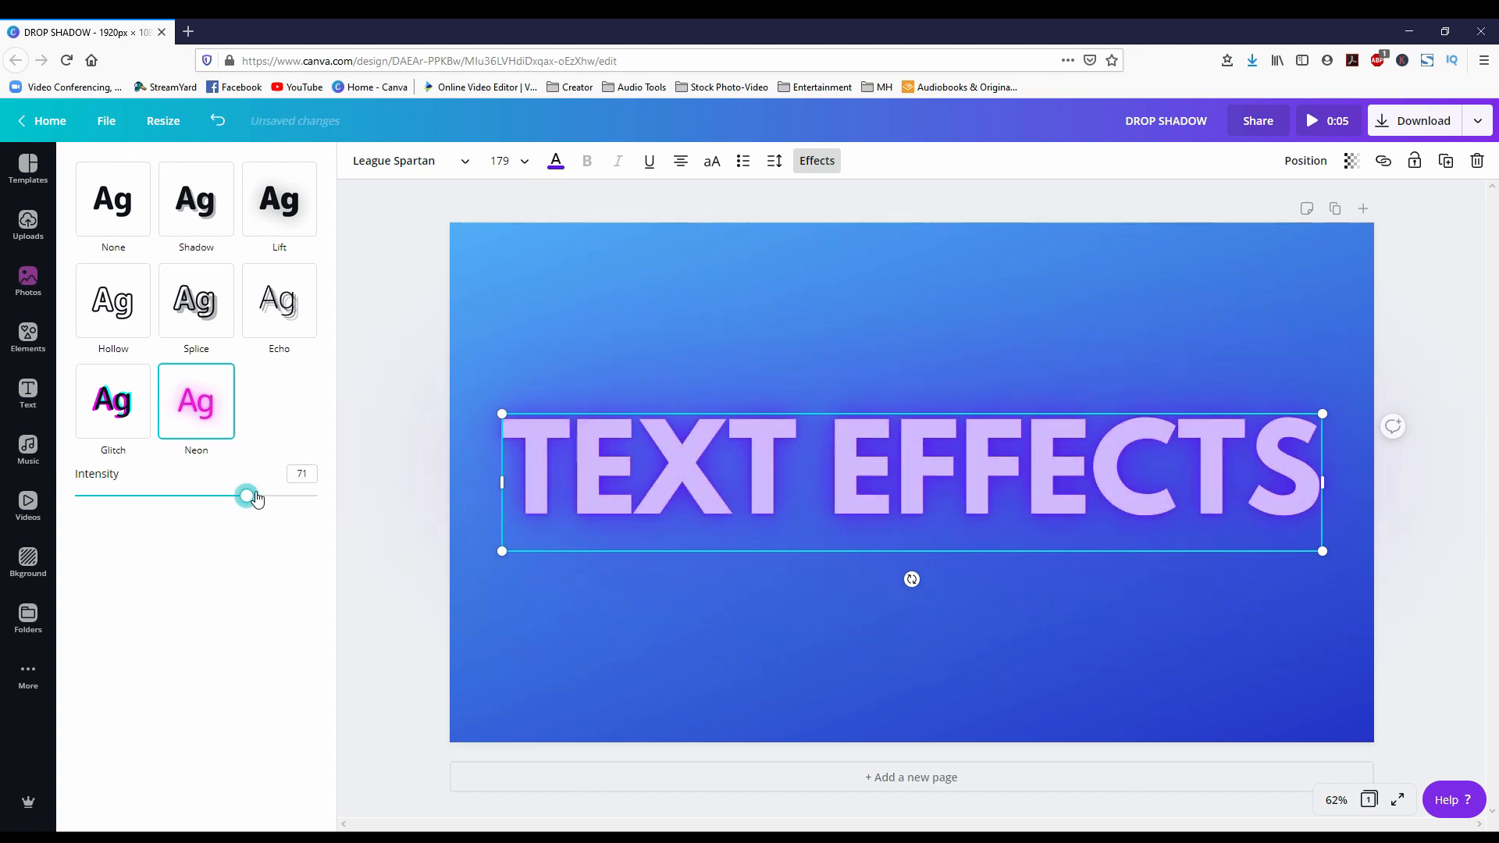
left_click_drag(247, 496, 293, 496)
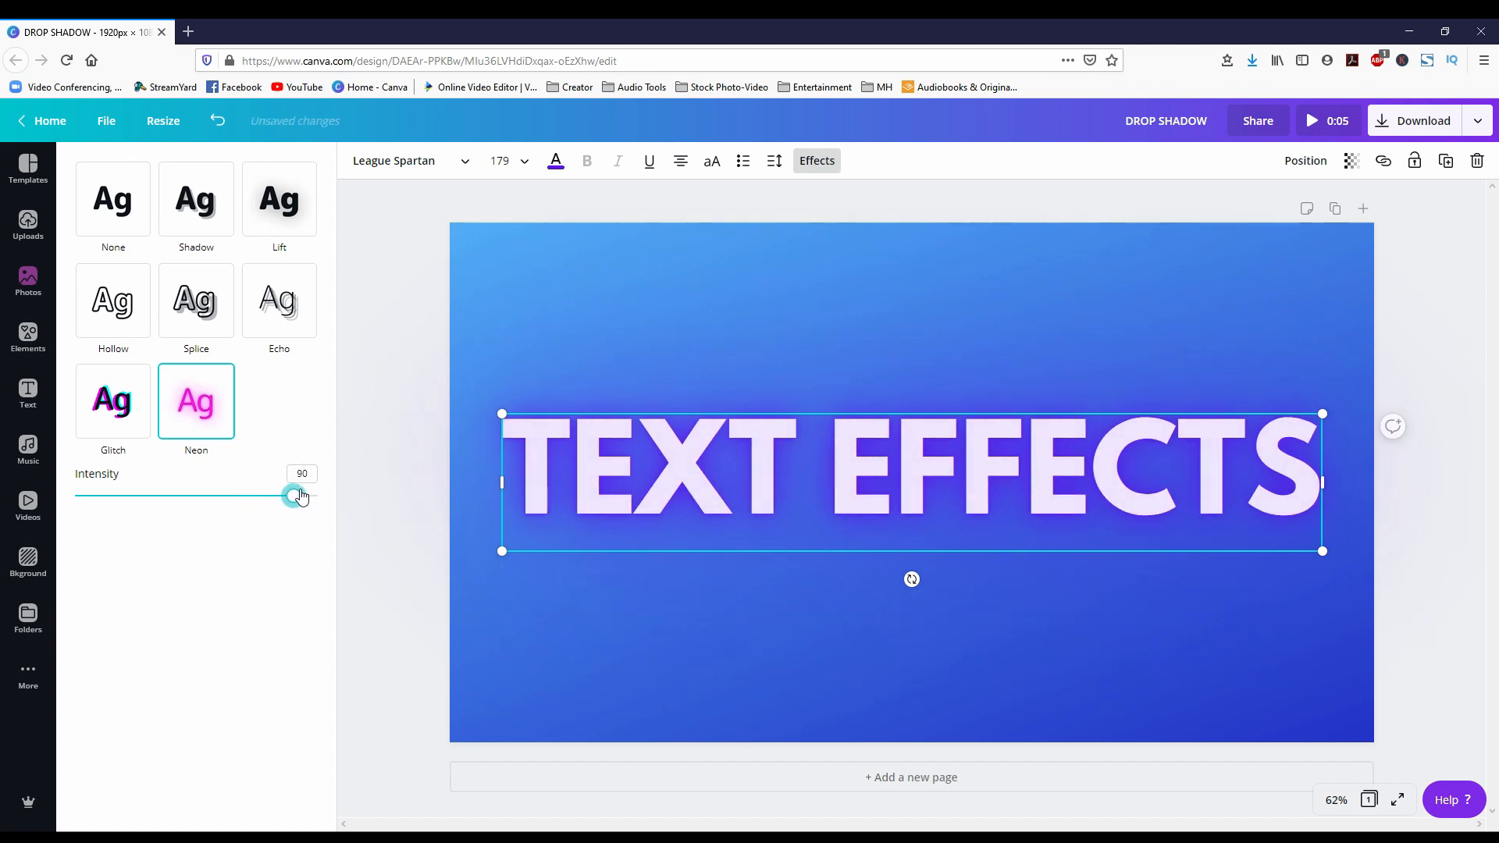
left_click_drag(291, 495, 317, 495)
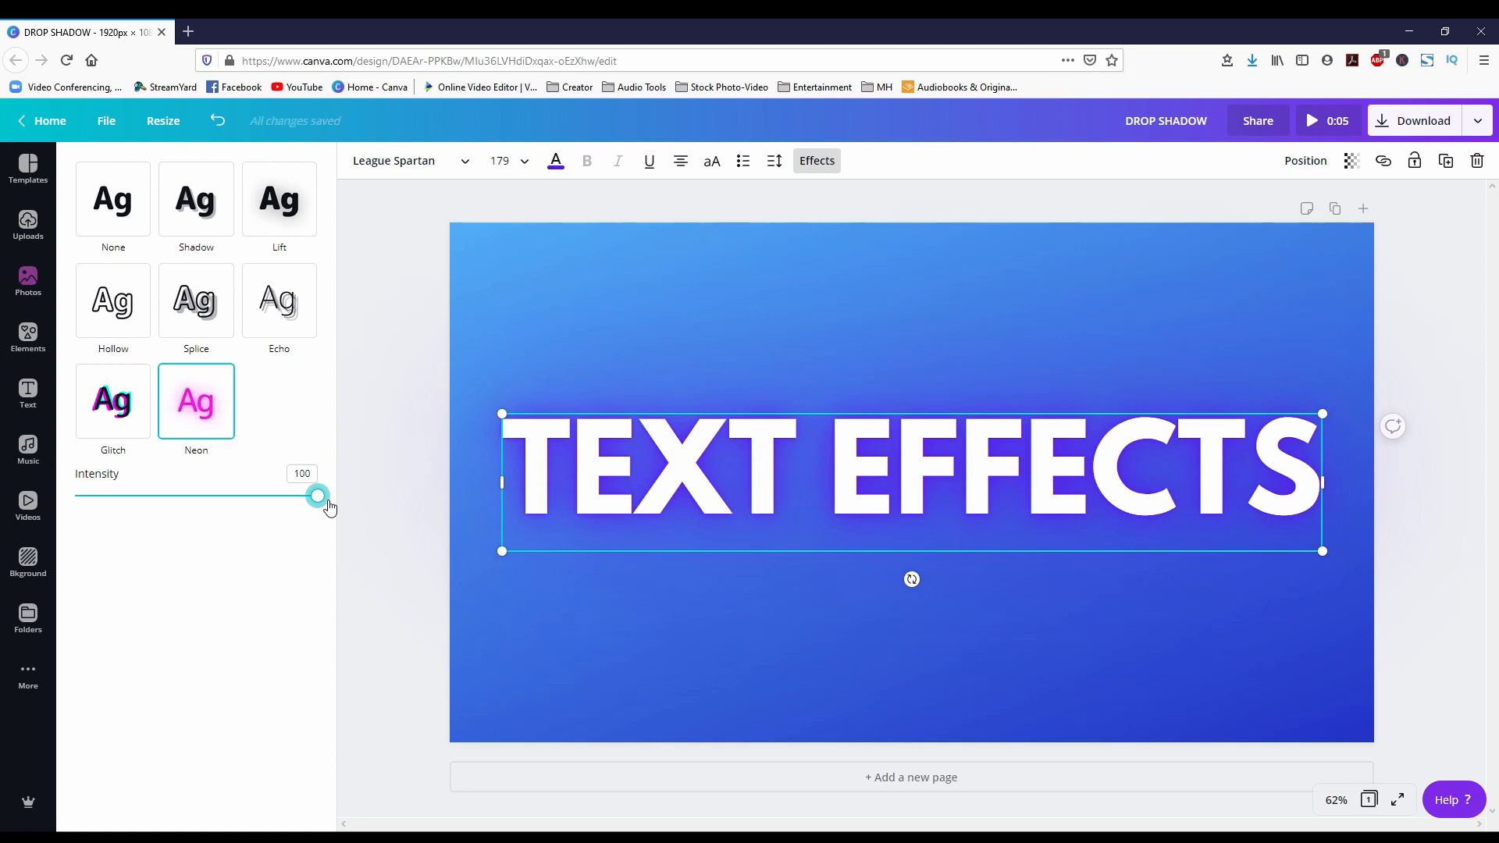
left_click_drag(317, 495, 204, 495)
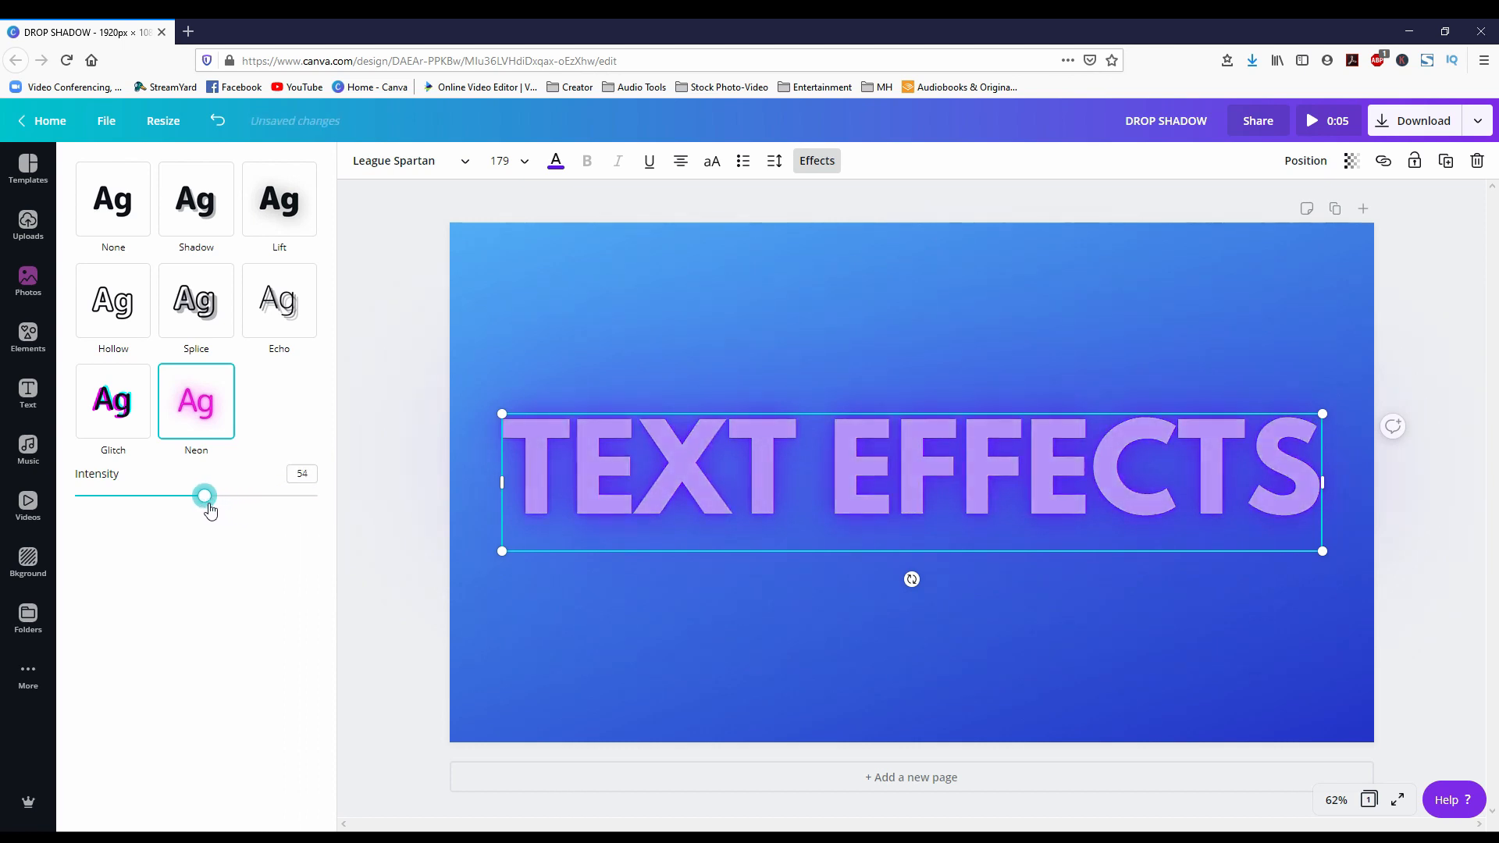
left_click_drag(203, 495, 131, 497)
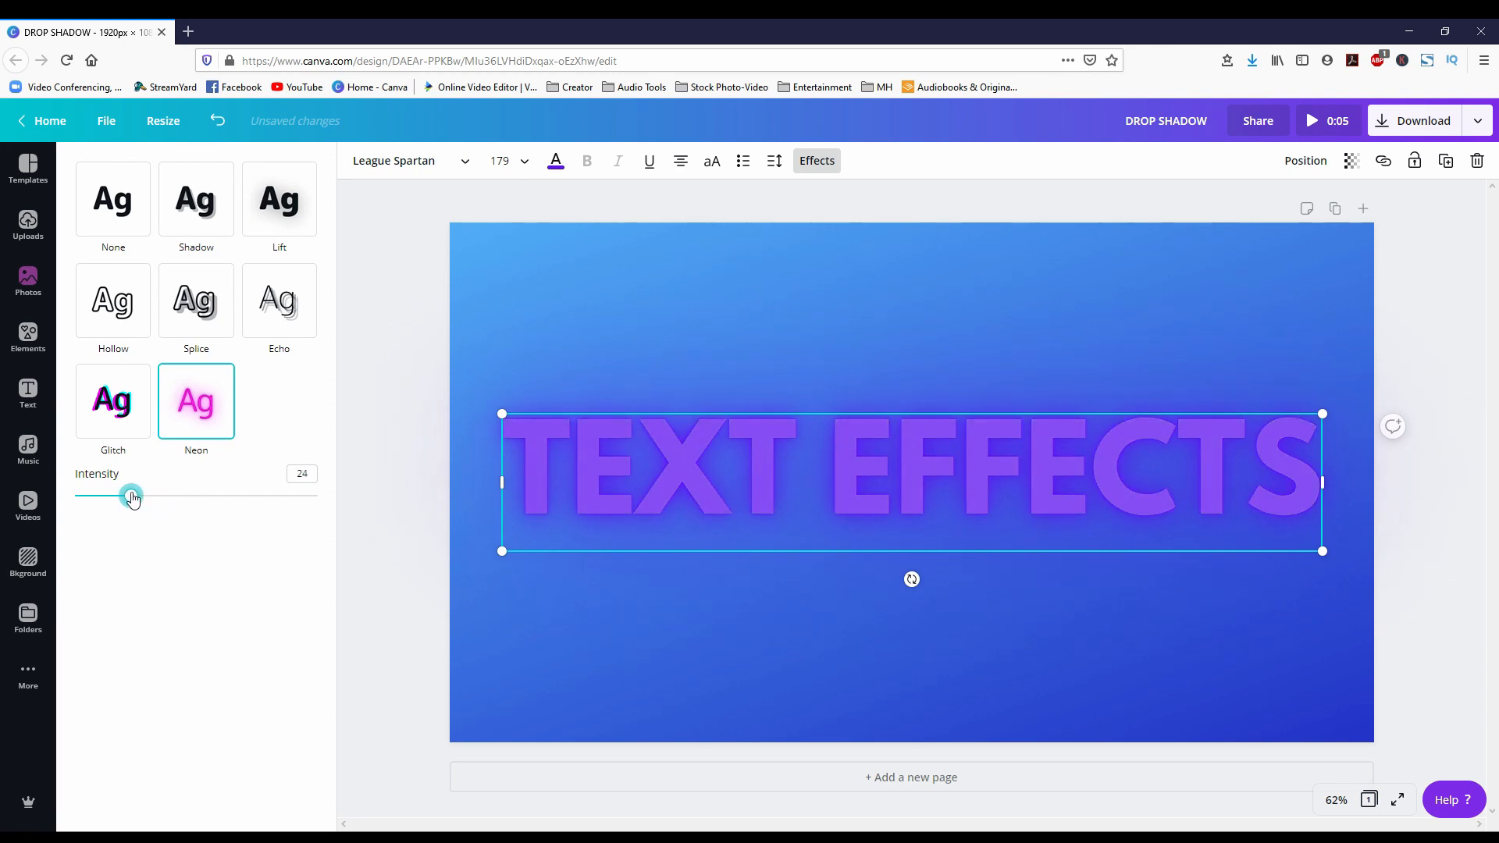
left_click_drag(131, 497, 87, 496)
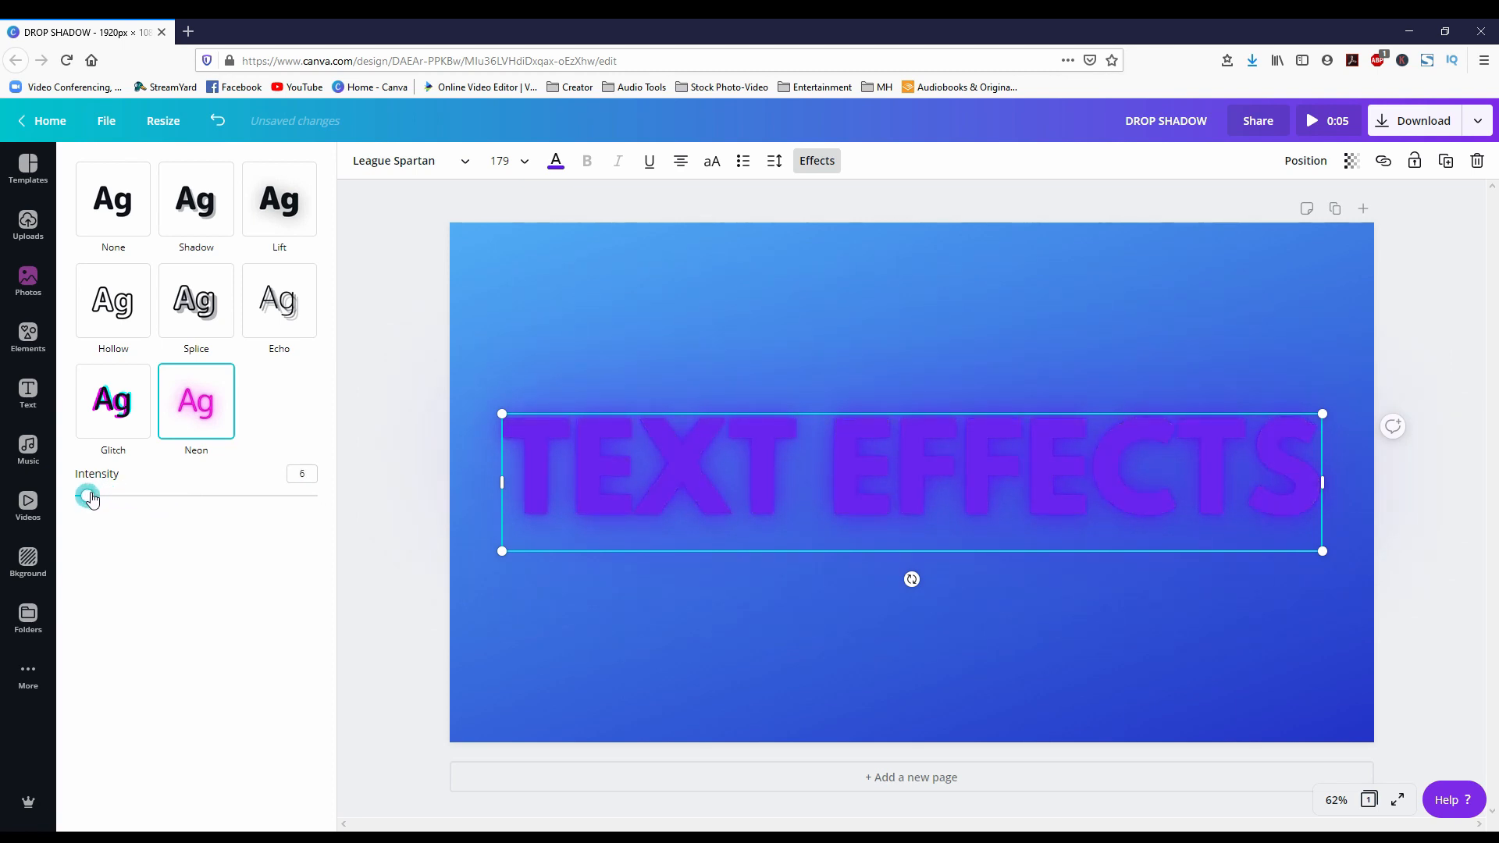
left_click_drag(87, 495, 214, 495)
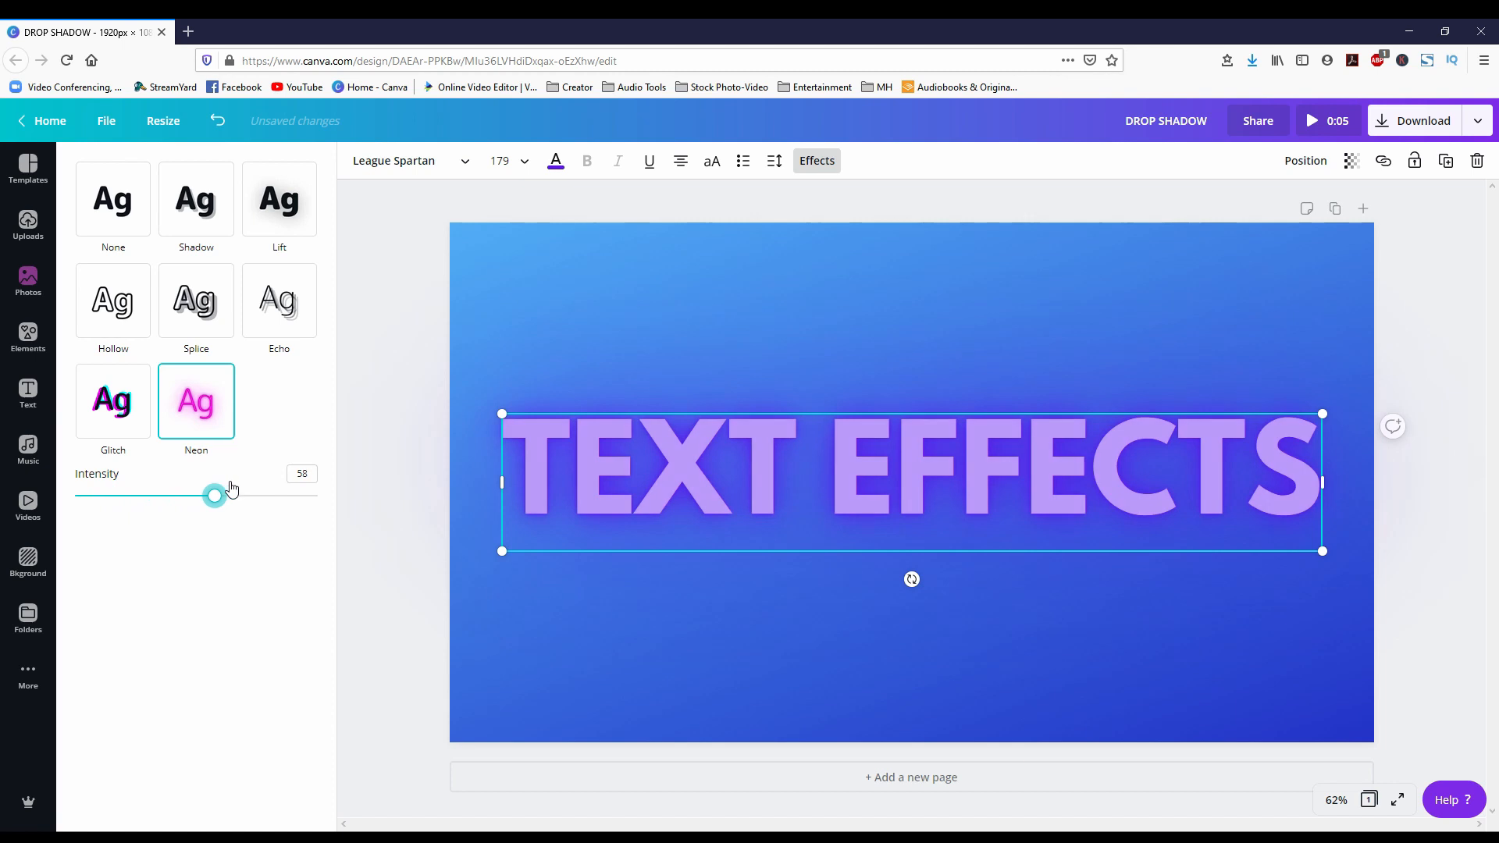
Turn the heading yellow and set its Neon glow intensity to 78 after trying 100.
left_click(554, 161)
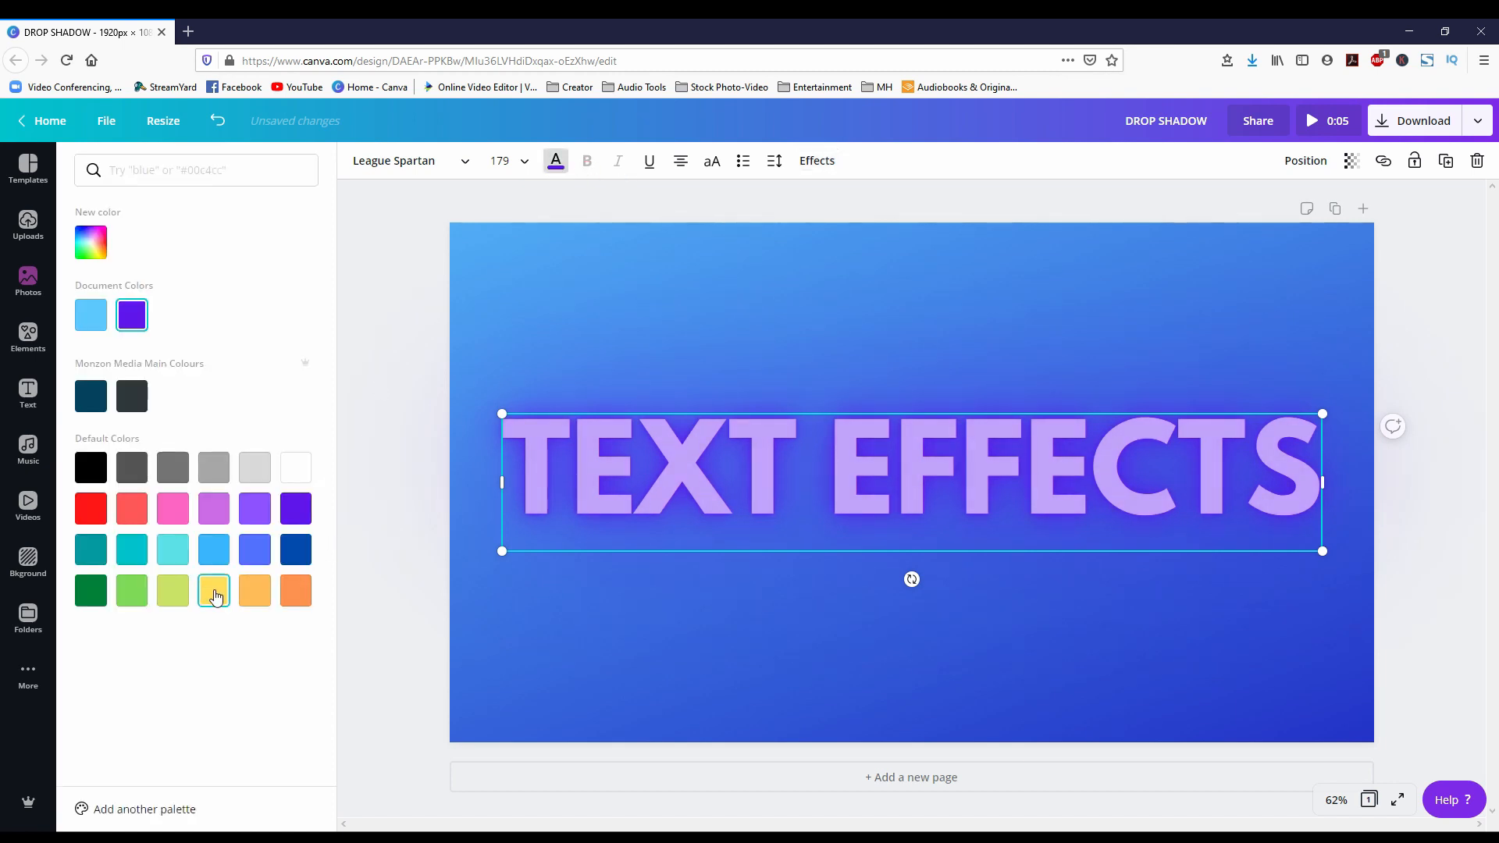
left_click(815, 159)
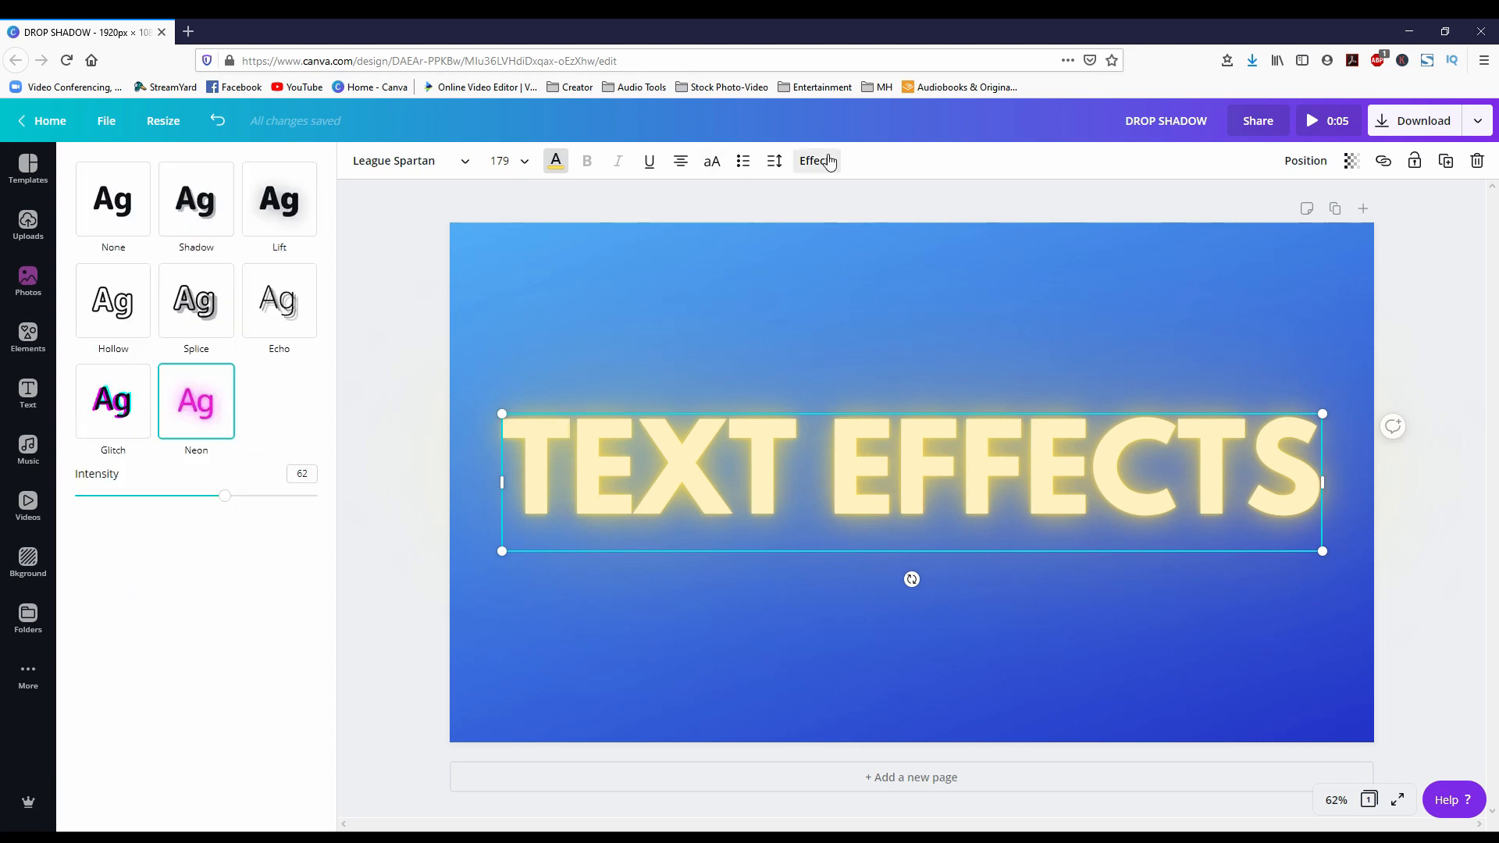
left_click_drag(225, 494, 315, 495)
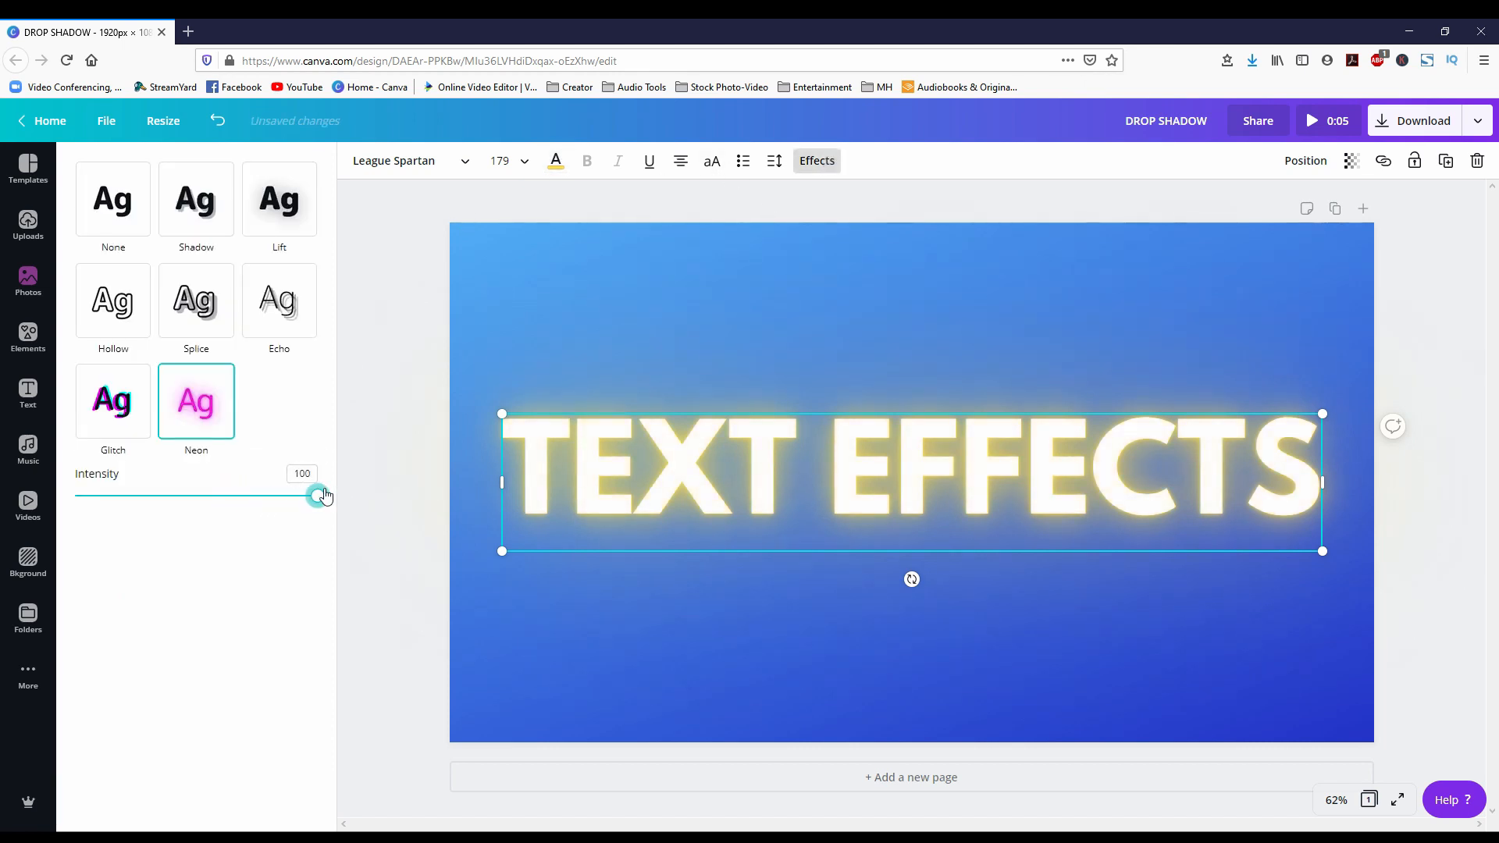
left_click_drag(318, 495, 270, 495)
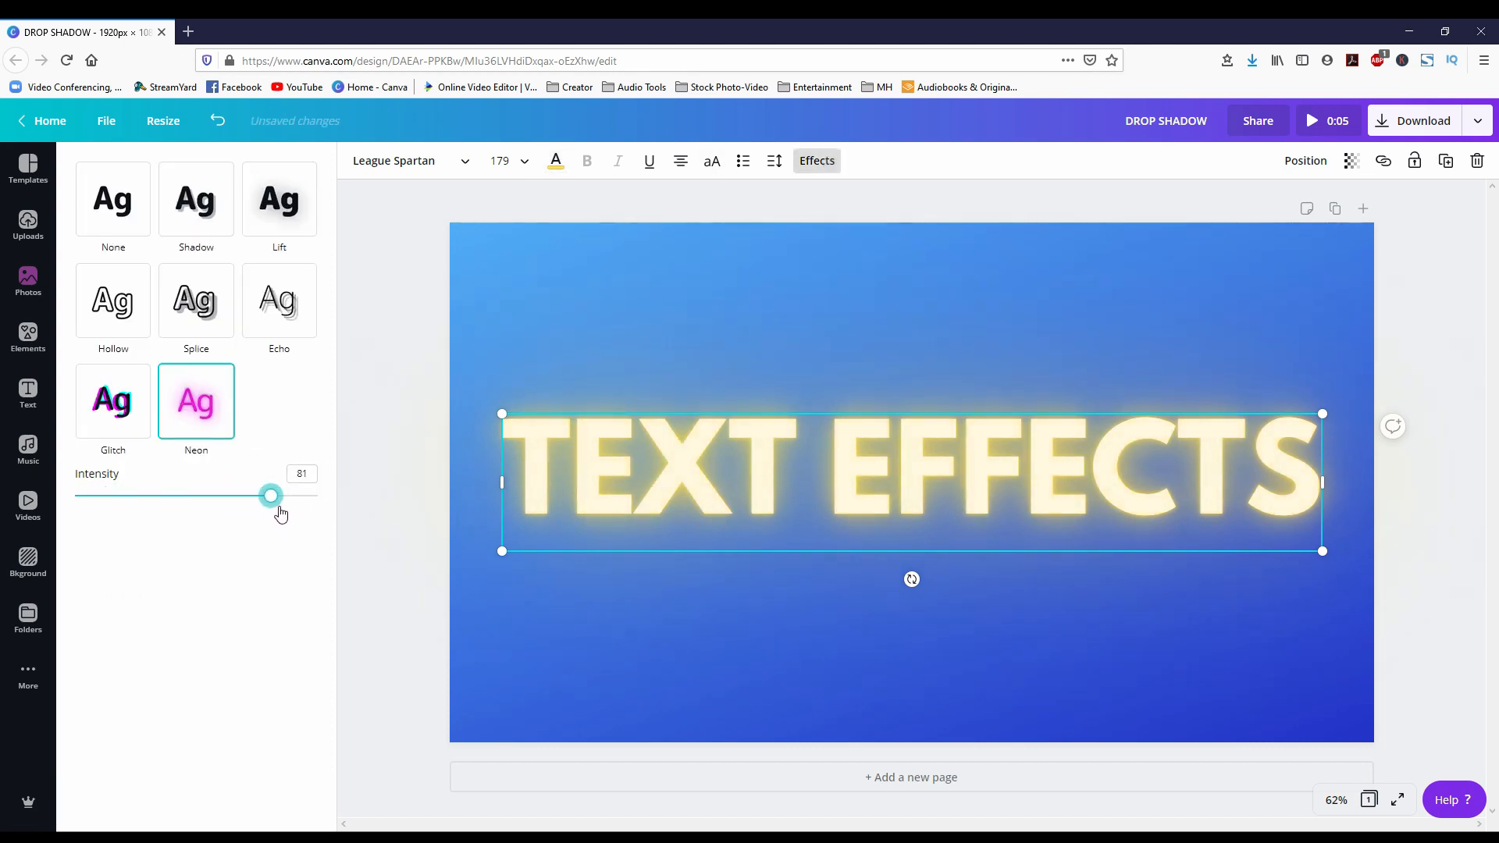
left_click_drag(271, 495, 262, 495)
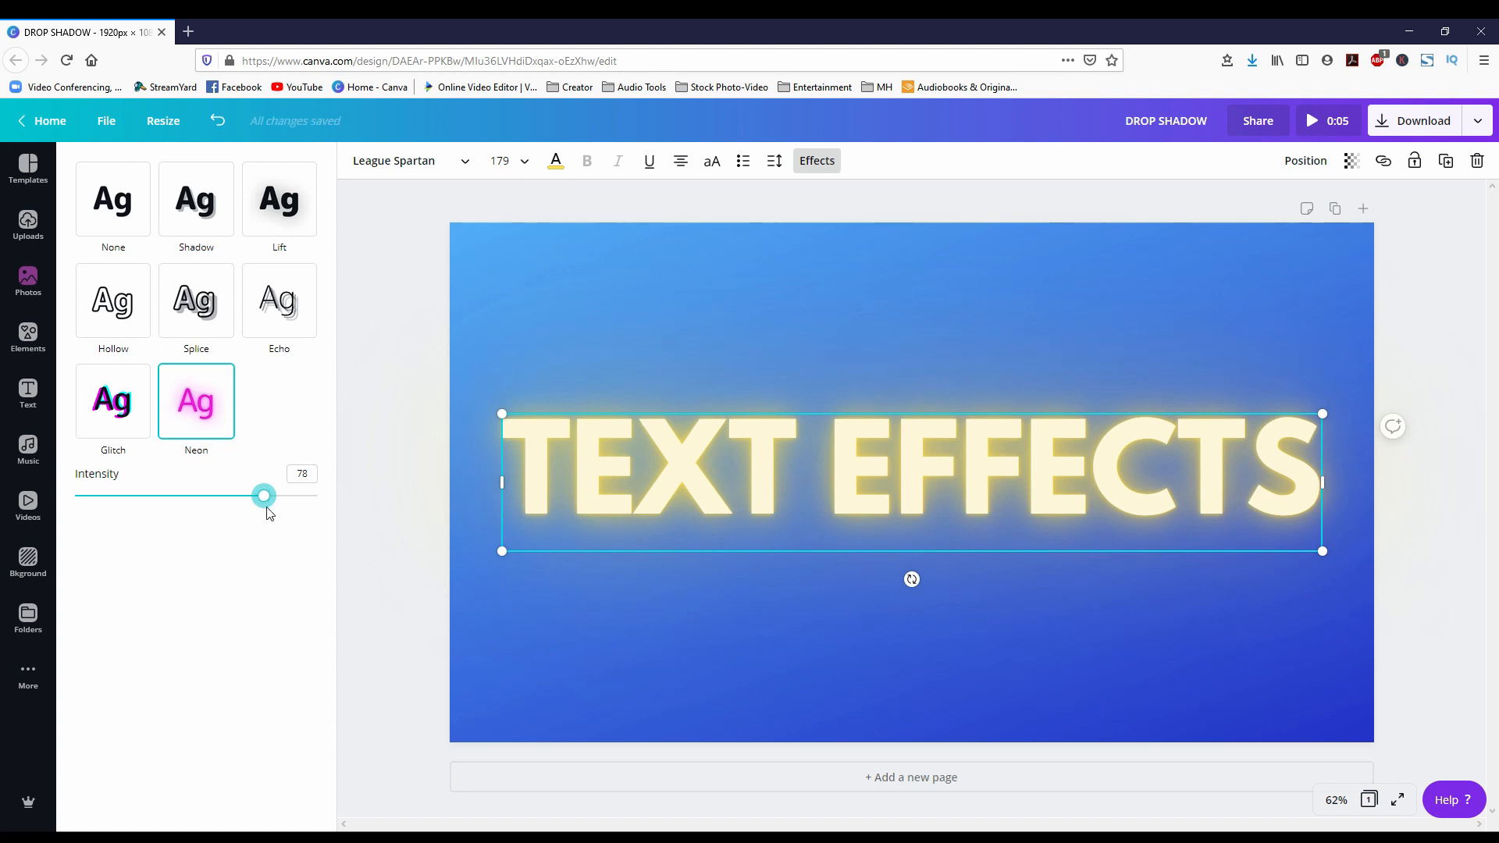